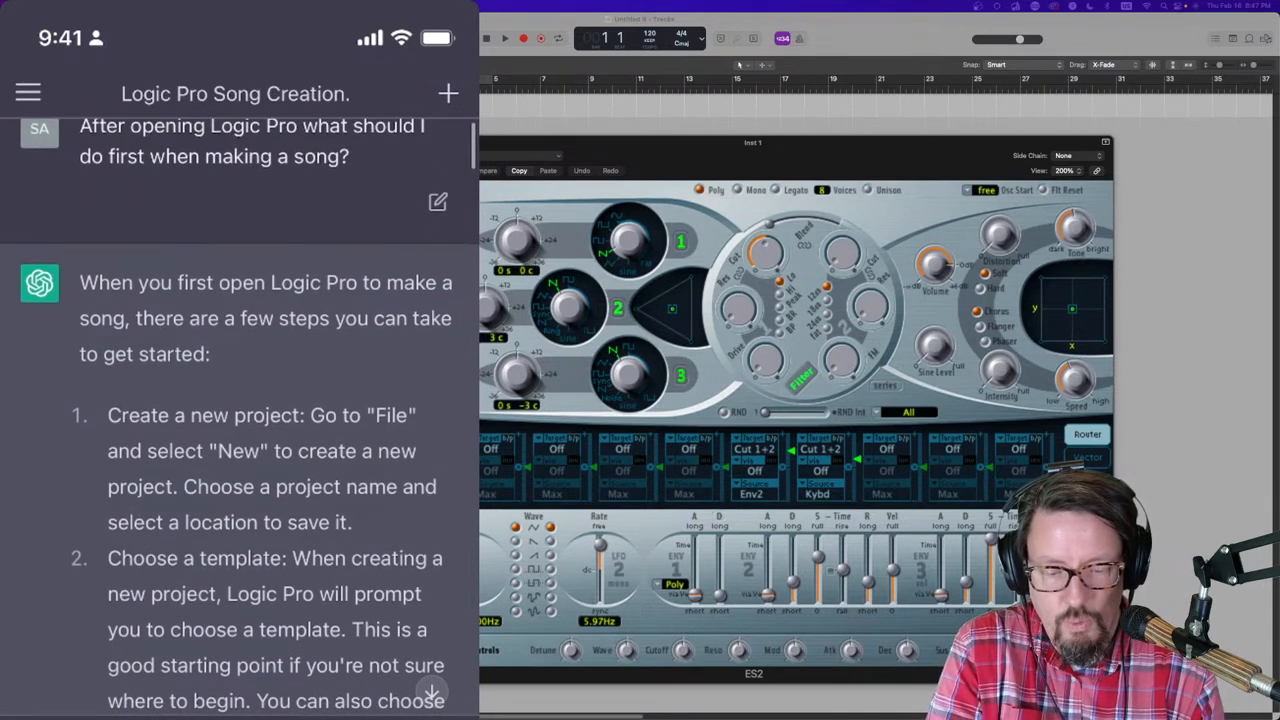
Step: Scroll through the replies on starting a song, buffer size and 44.1 vs 48 kHz to the tempo answer
{"action": "scroll", "scroll_direction": "down", "scroll_amount": 3}
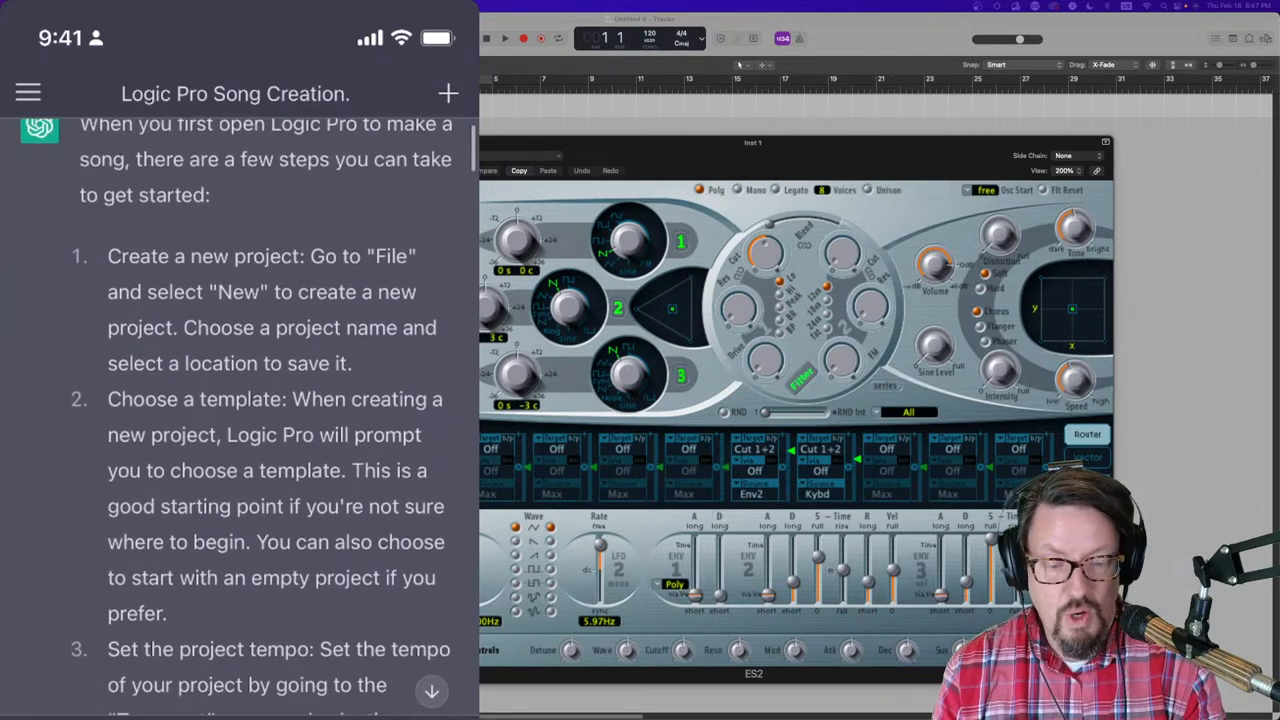
{"action": "scroll", "scroll_direction": "down", "scroll_amount": 3}
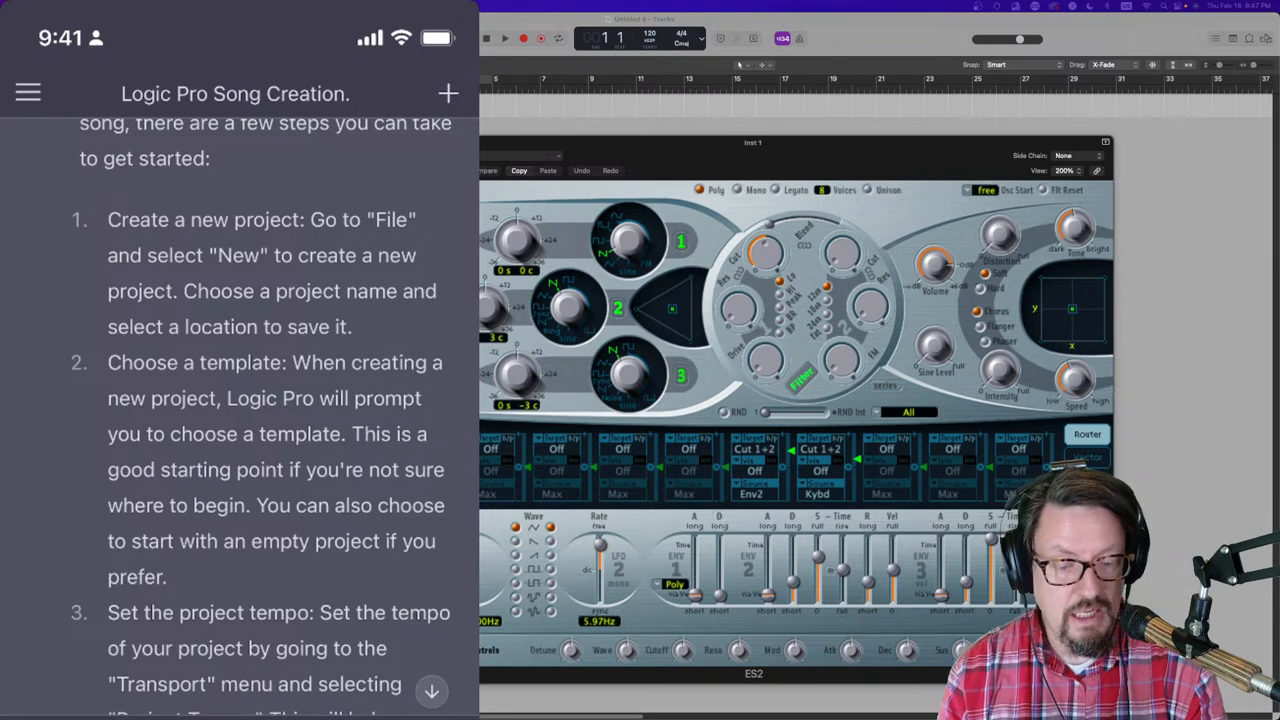
{"action": "scroll", "scroll_direction": "down", "scroll_amount": 3}
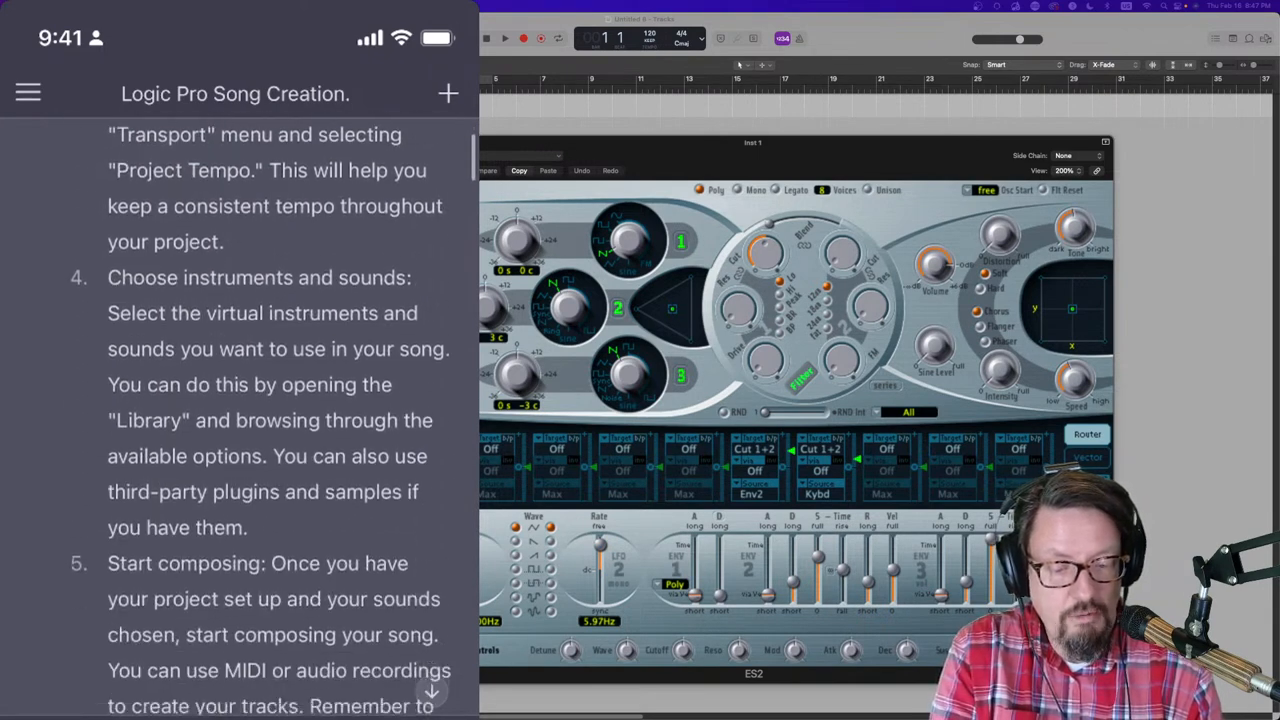
{"action": "scroll", "scroll_direction": "down", "scroll_amount": 3}
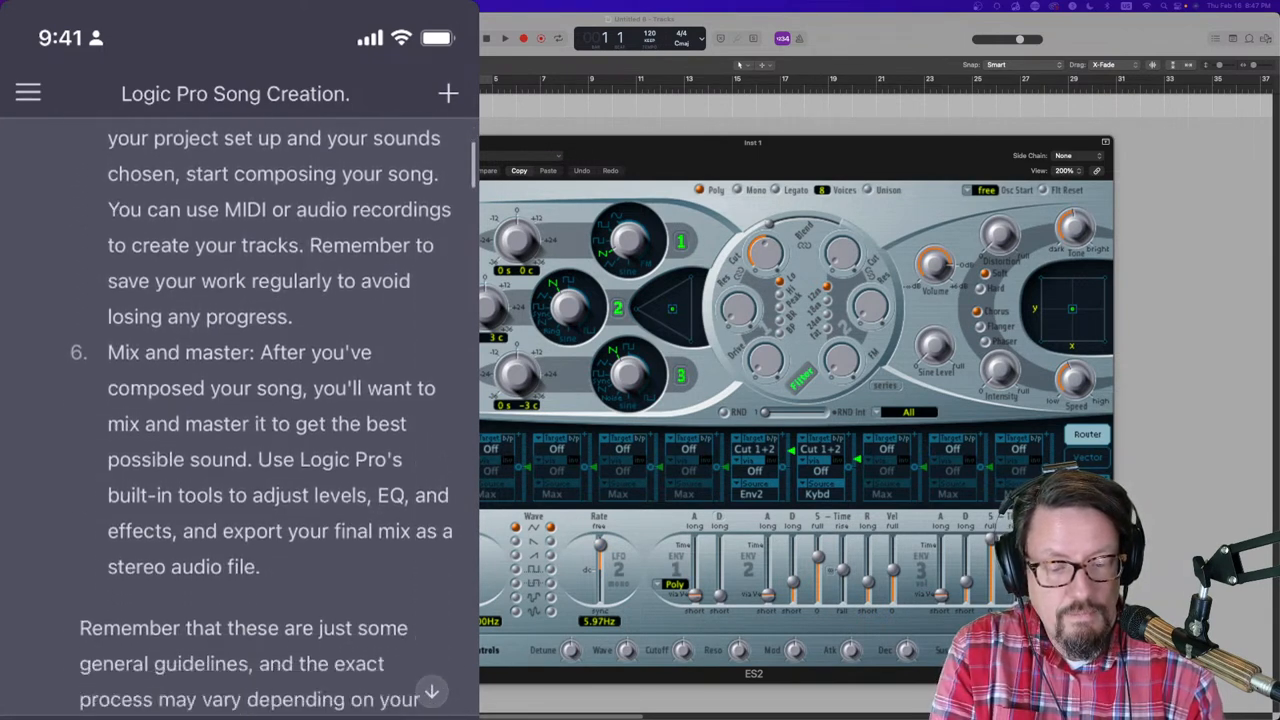
{"action": "scroll", "scroll_direction": "down", "scroll_amount": 3}
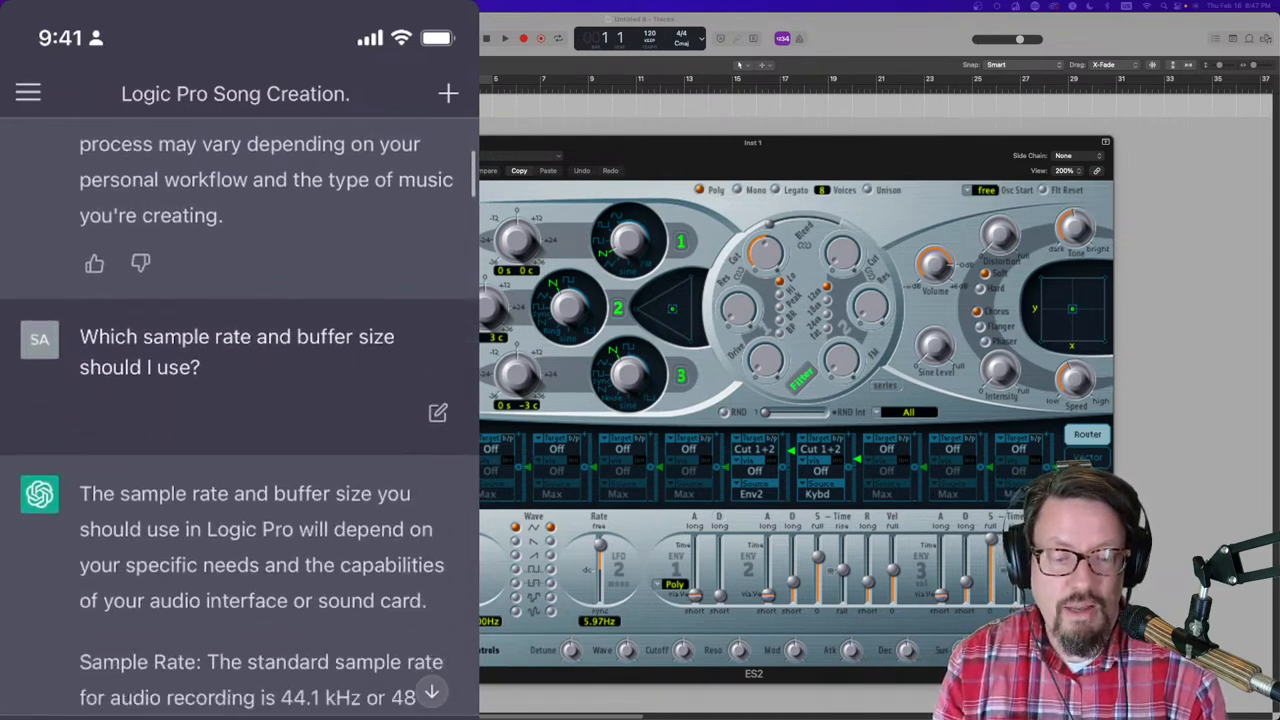
{"action": "scroll", "scroll_direction": "down", "scroll_amount": 3}
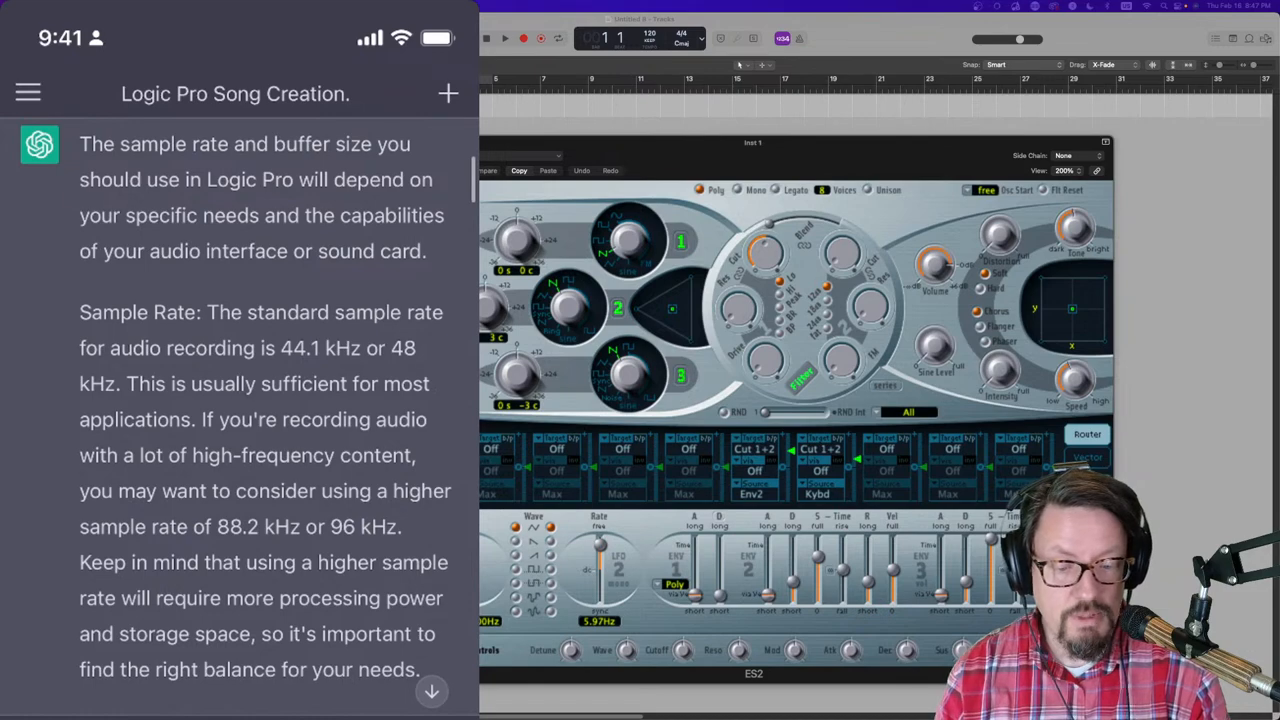
{"action": "scroll", "scroll_direction": "down", "scroll_amount": 3}
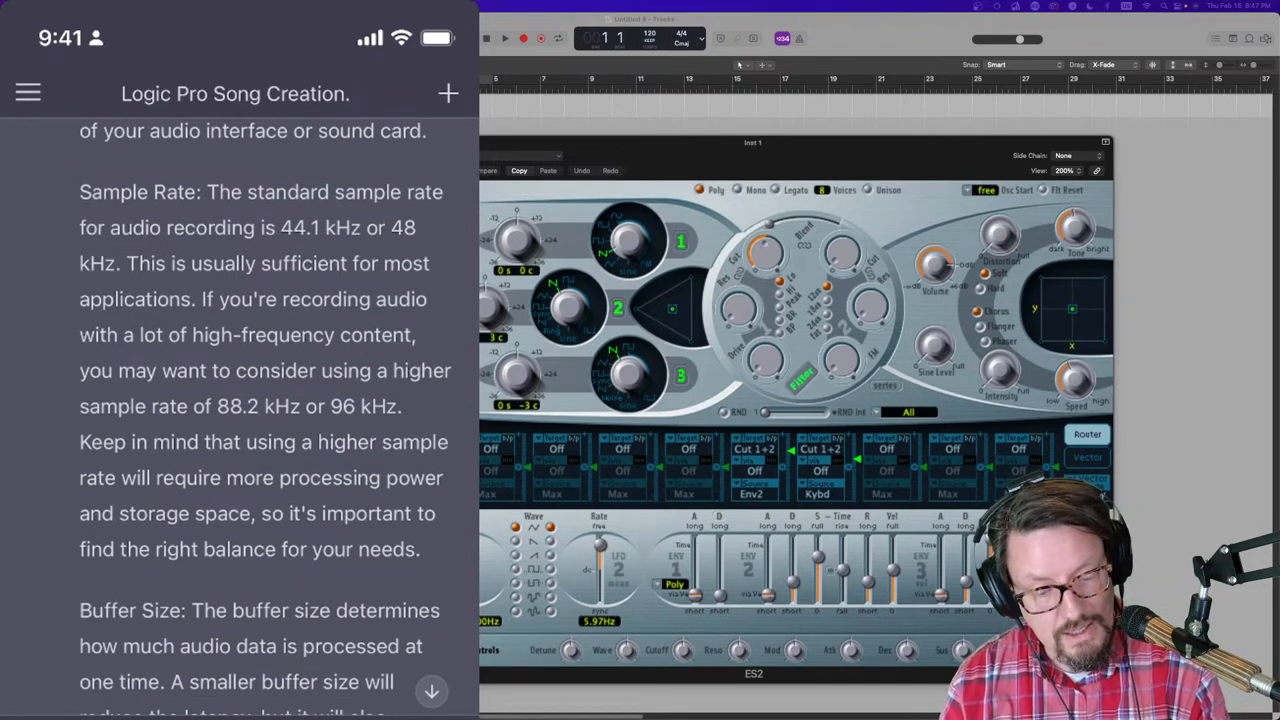
{"action": "scroll", "scroll_direction": "down", "scroll_amount": 3}
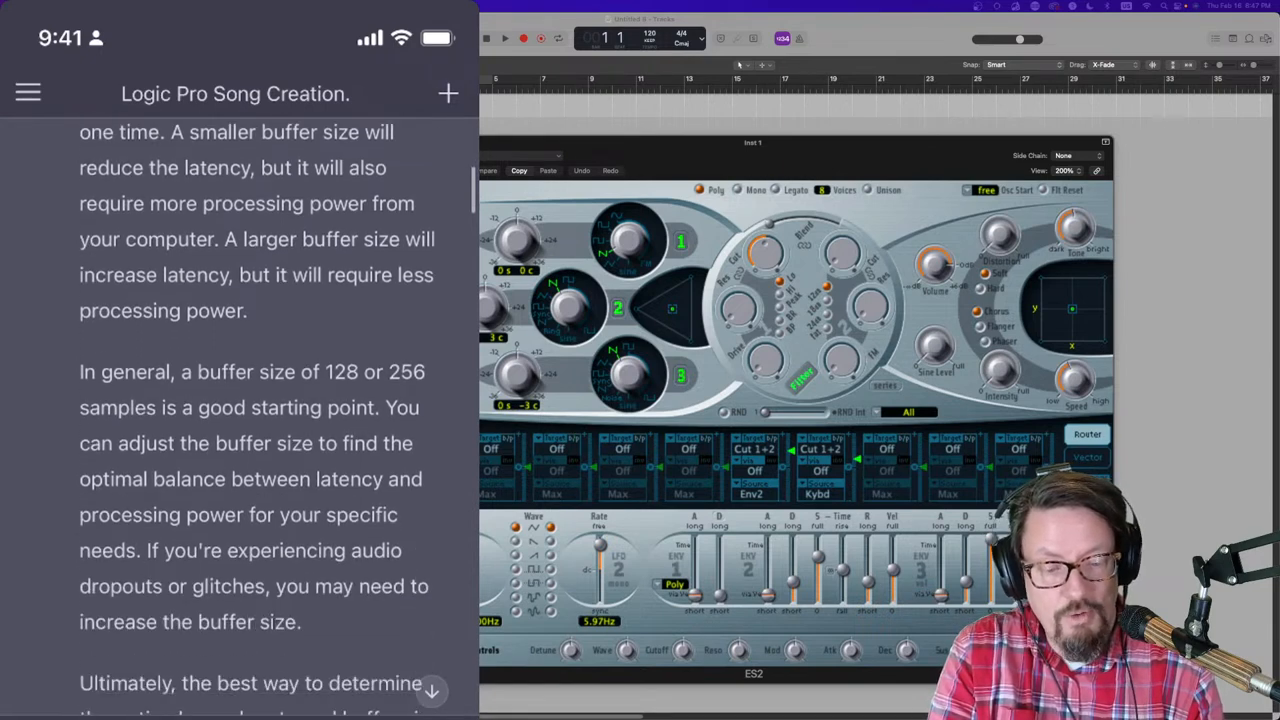
{"action": "scroll", "scroll_direction": "down", "scroll_amount": 3}
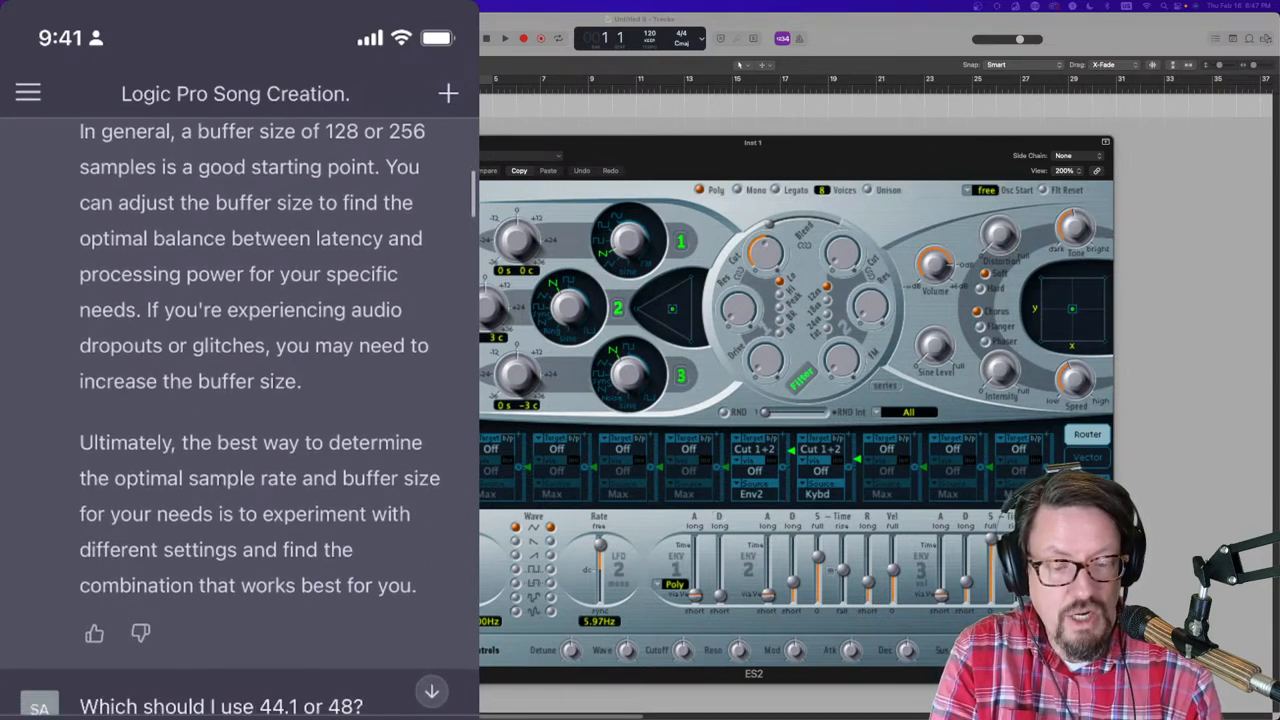
{"action": "scroll", "scroll_direction": "down", "scroll_amount": 3}
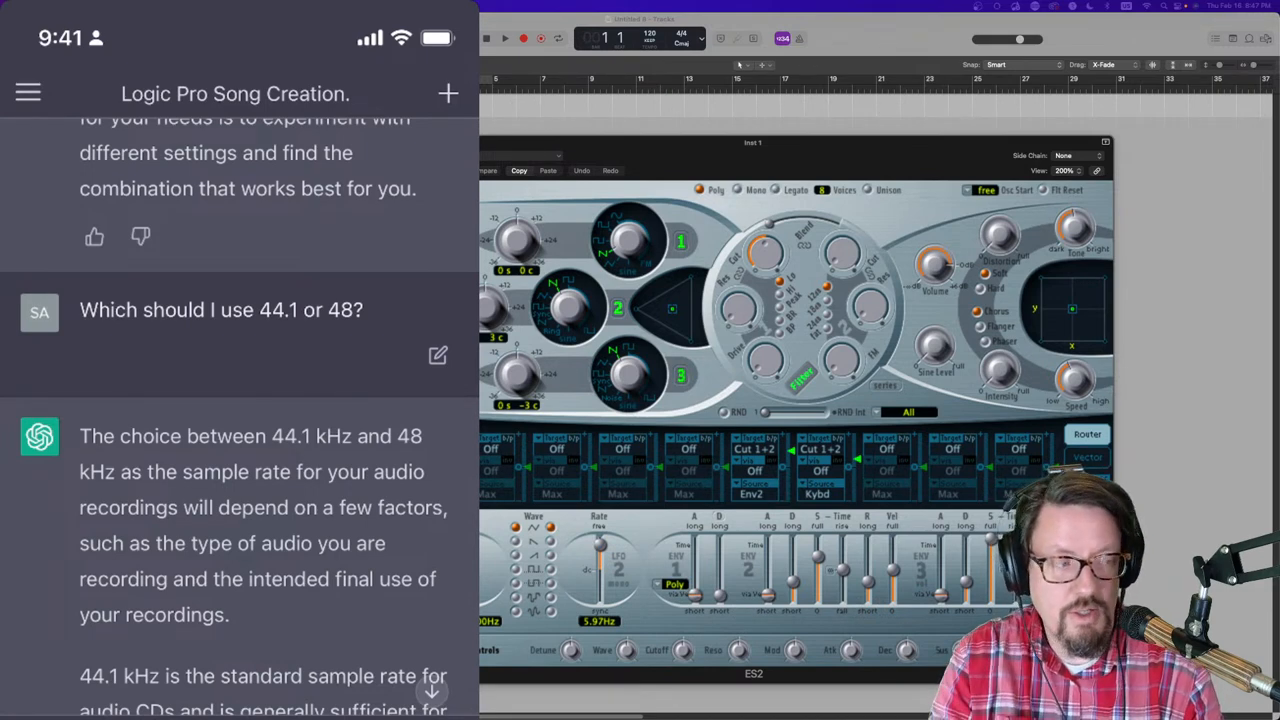
{"action": "scroll", "scroll_direction": "down", "scroll_amount": 3}
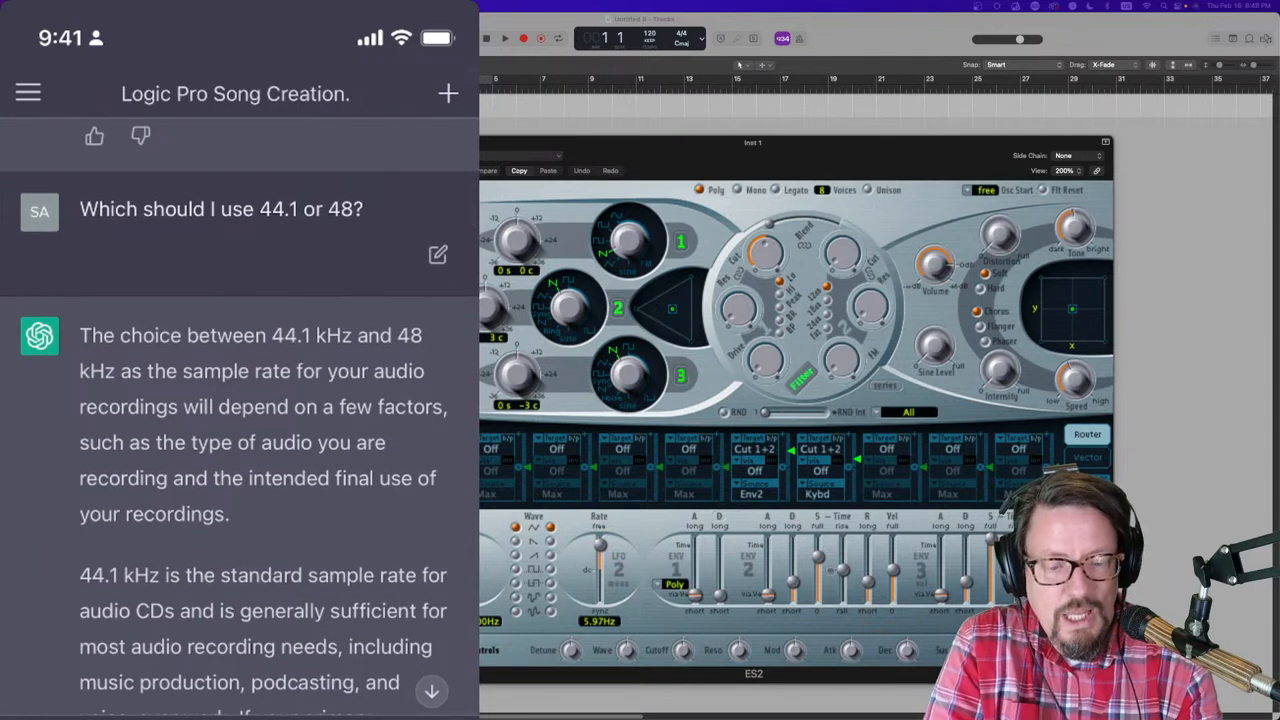
{"action": "scroll", "scroll_direction": "down", "scroll_amount": 3}
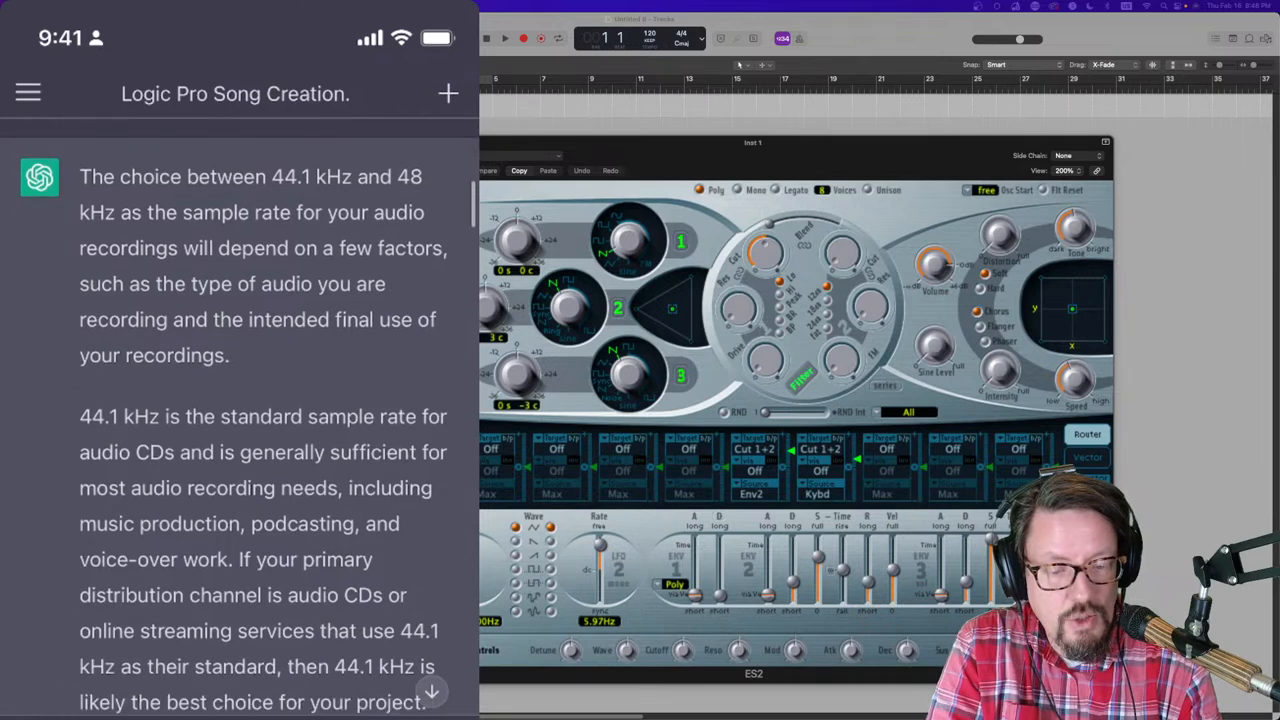
{"action": "scroll", "scroll_direction": "down", "scroll_amount": 3}
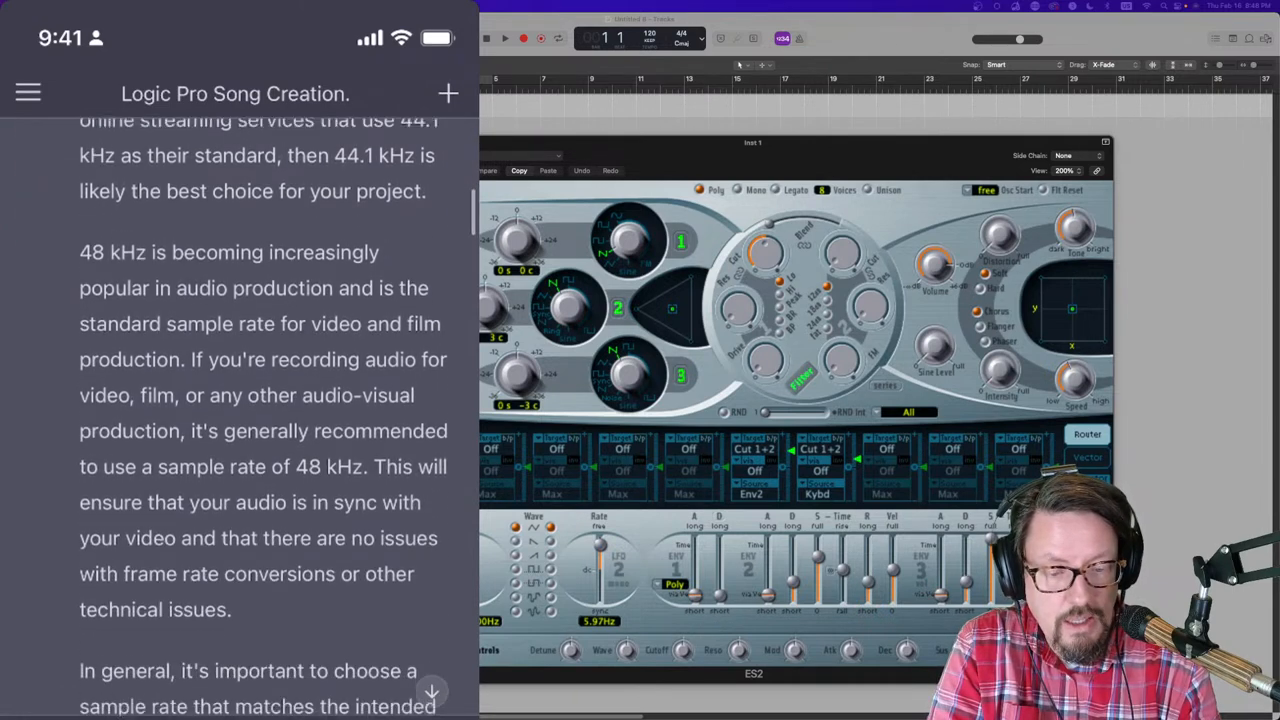
{"action": "scroll", "scroll_direction": "down", "scroll_amount": 3}
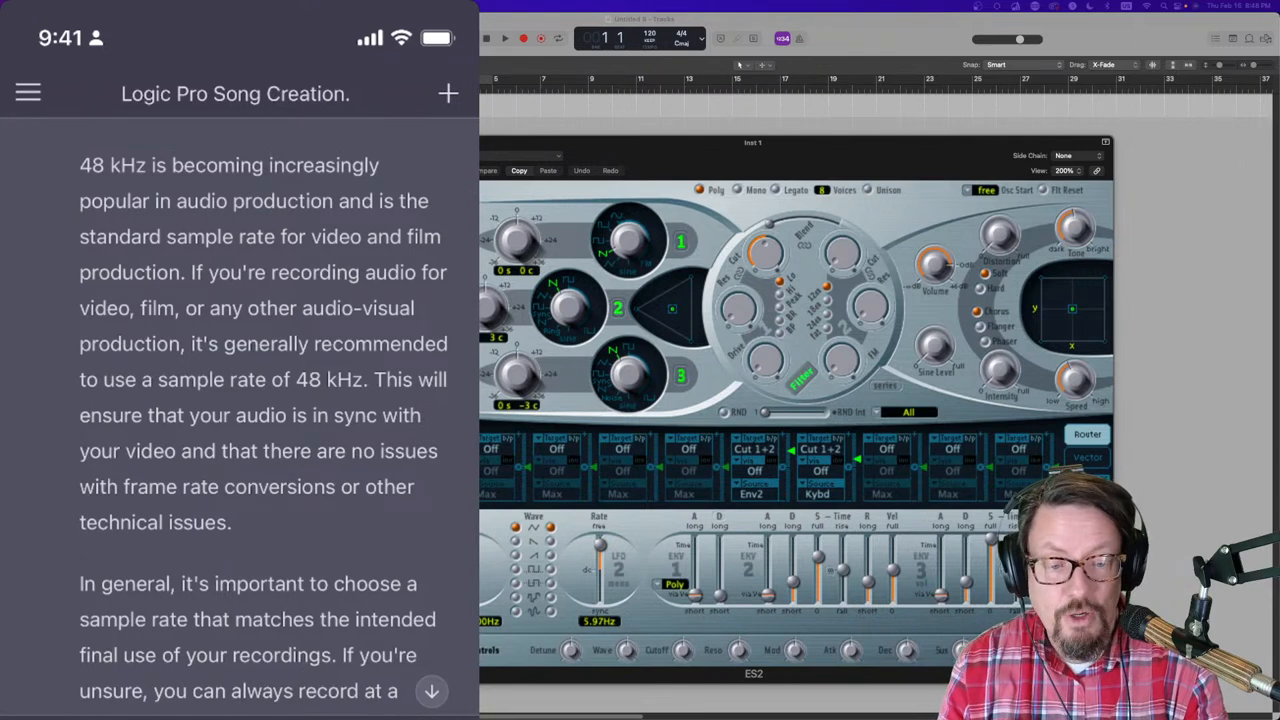
{"action": "scroll", "scroll_direction": "down", "scroll_amount": 3}
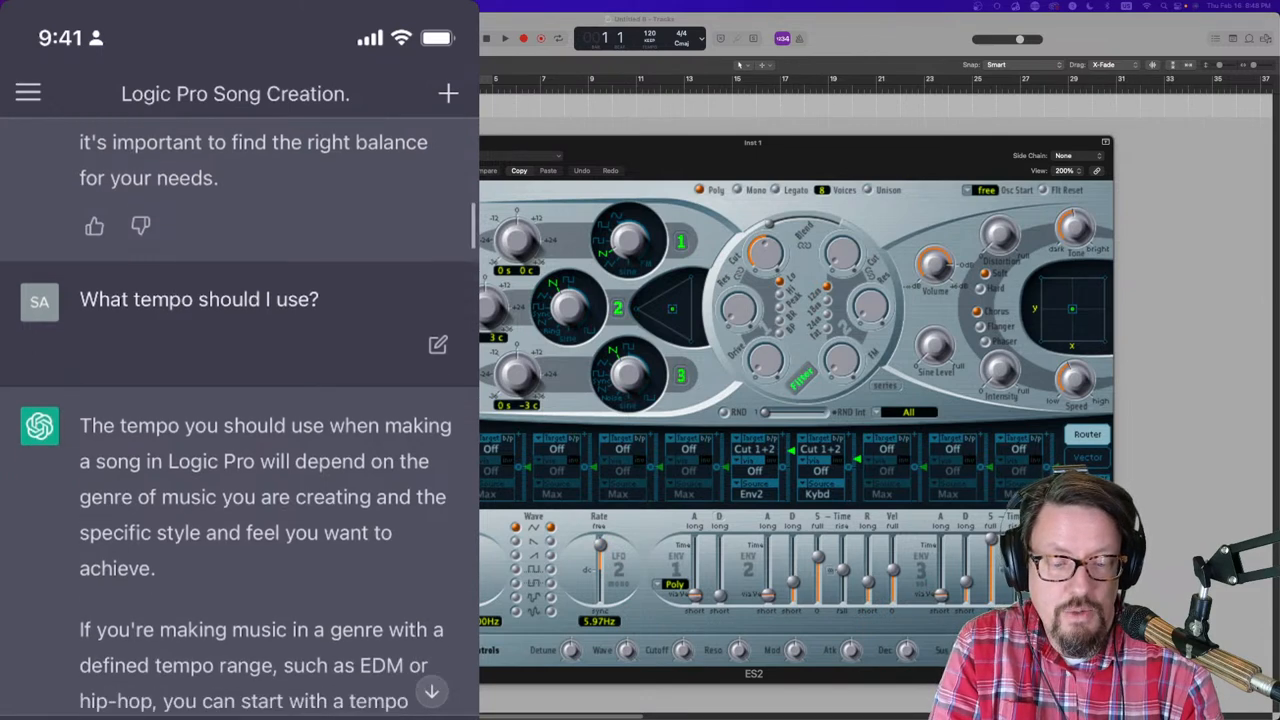
Step: Scroll through the 120–140 BPM pop/rock tempo advice to the moody pop chord request
{"action": "scroll", "scroll_direction": "down", "scroll_amount": 3}
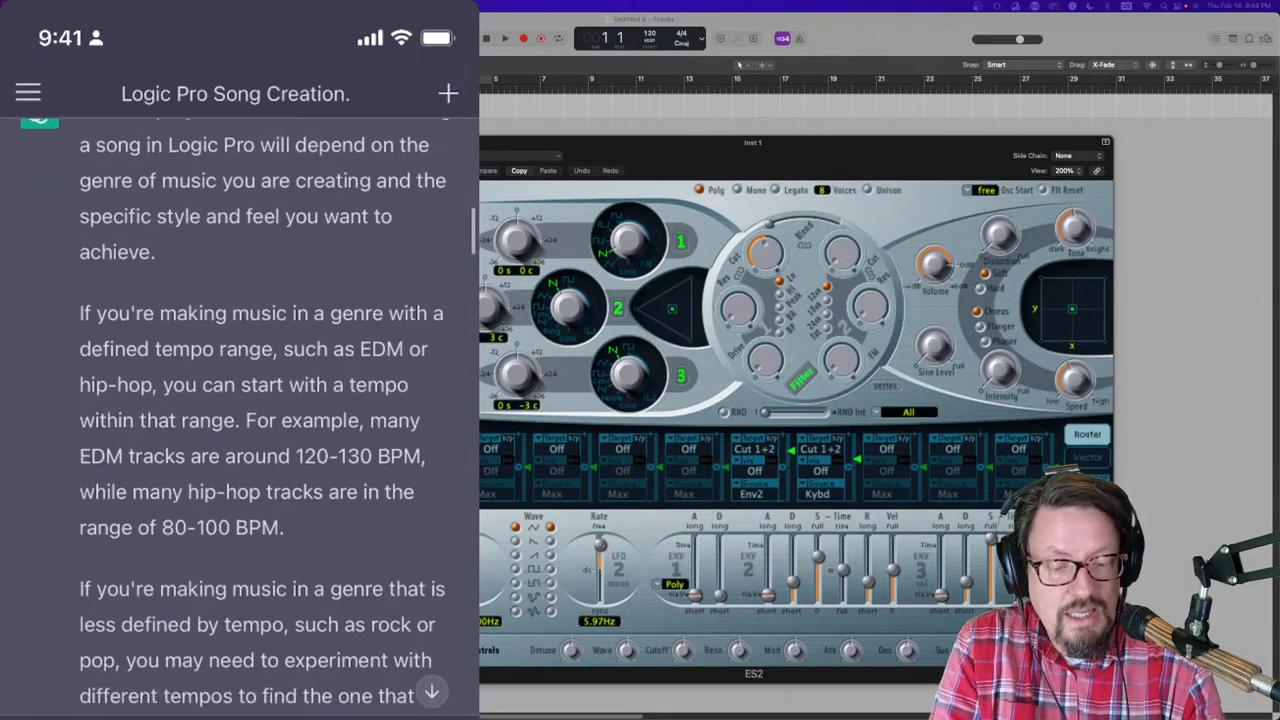
{"action": "scroll", "scroll_direction": "down", "scroll_amount": 3}
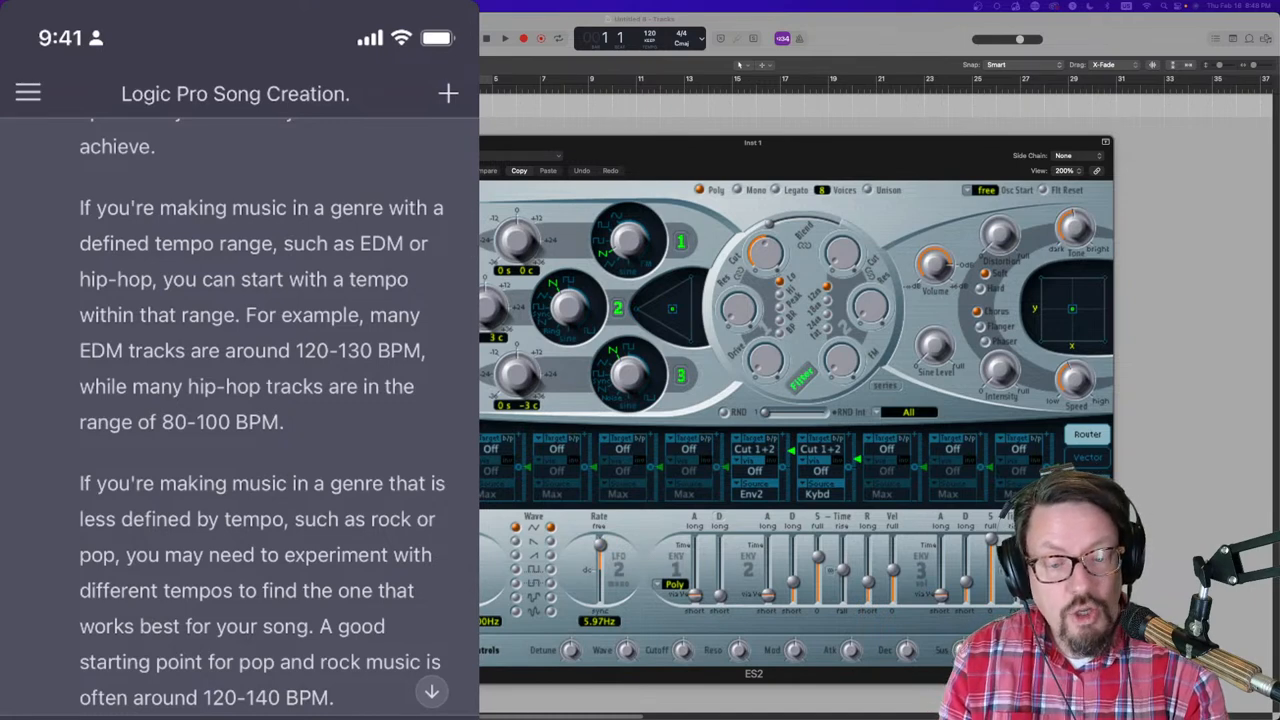
{"action": "scroll", "scroll_direction": "down", "scroll_amount": 3}
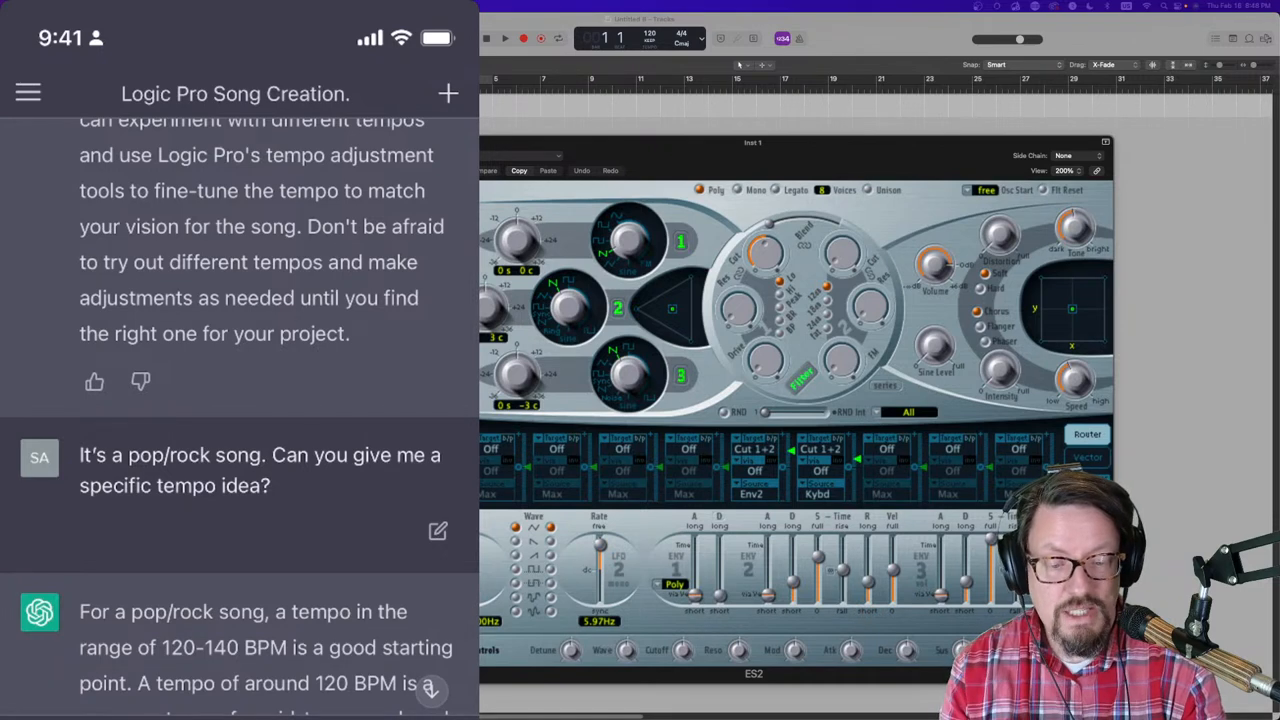
{"action": "scroll", "scroll_direction": "down", "scroll_amount": 3}
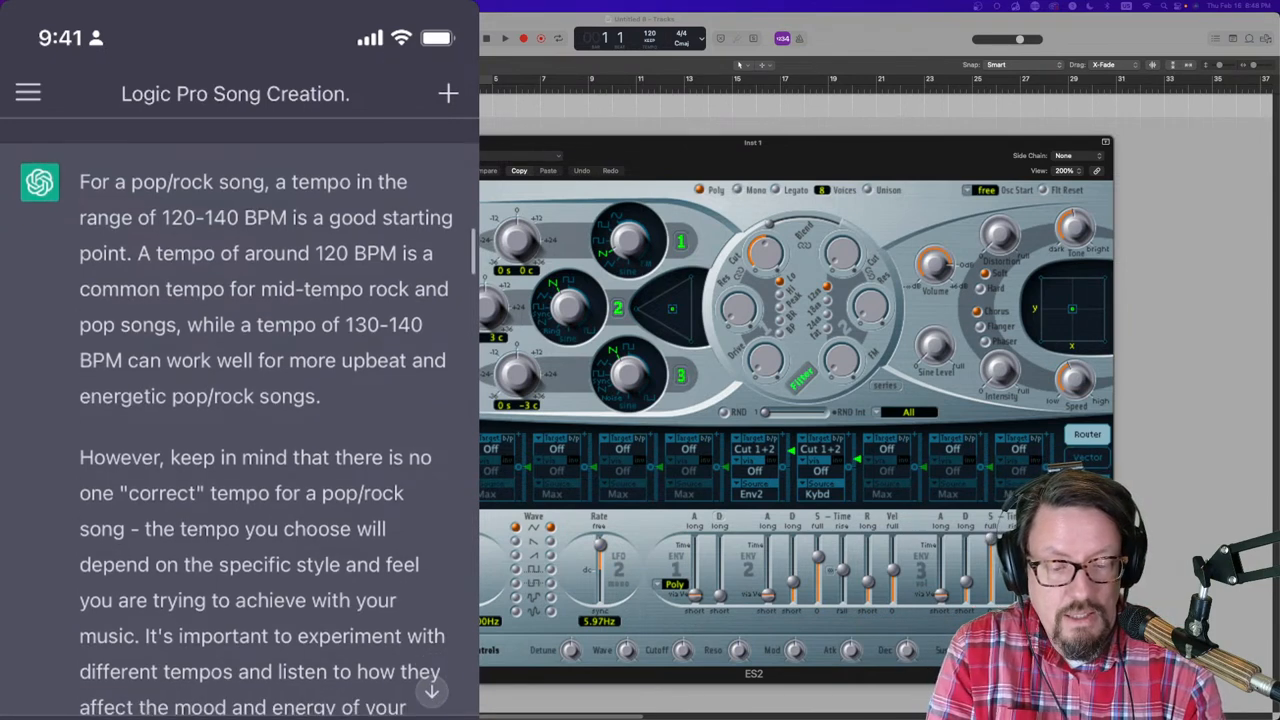
{"action": "scroll", "scroll_direction": "down", "scroll_amount": 3}
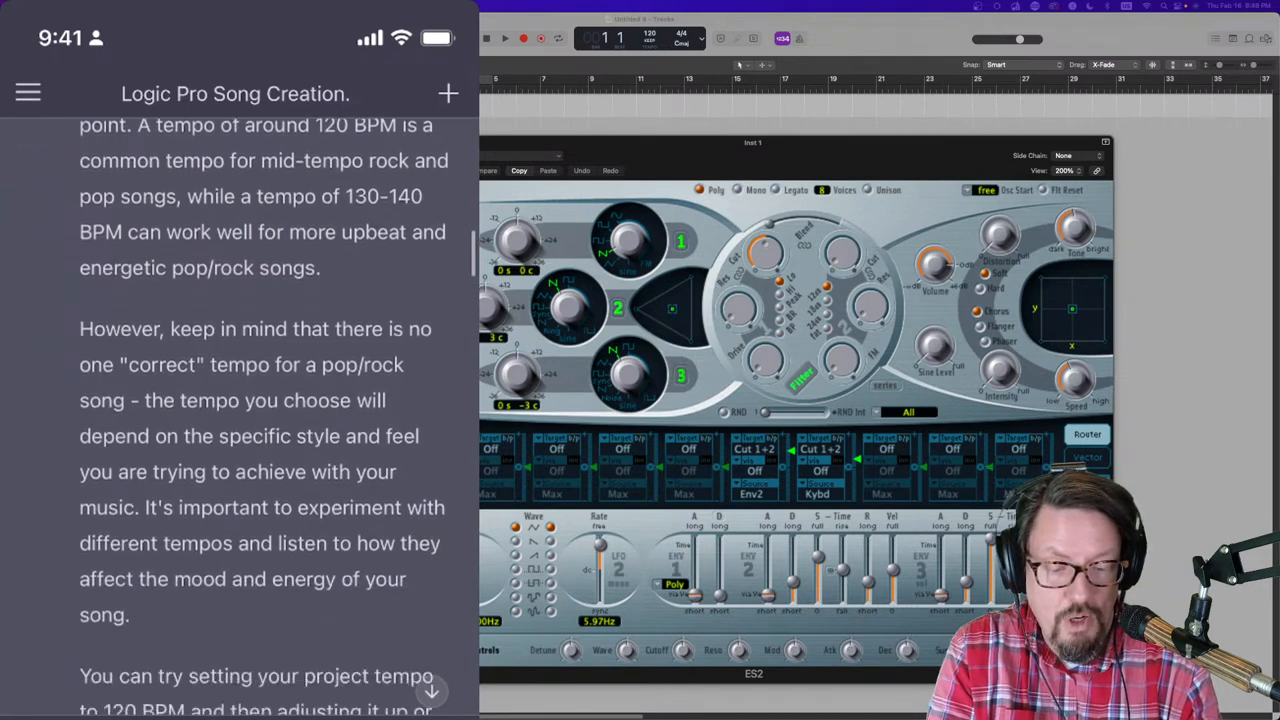
{"action": "scroll", "scroll_direction": "down", "scroll_amount": 3}
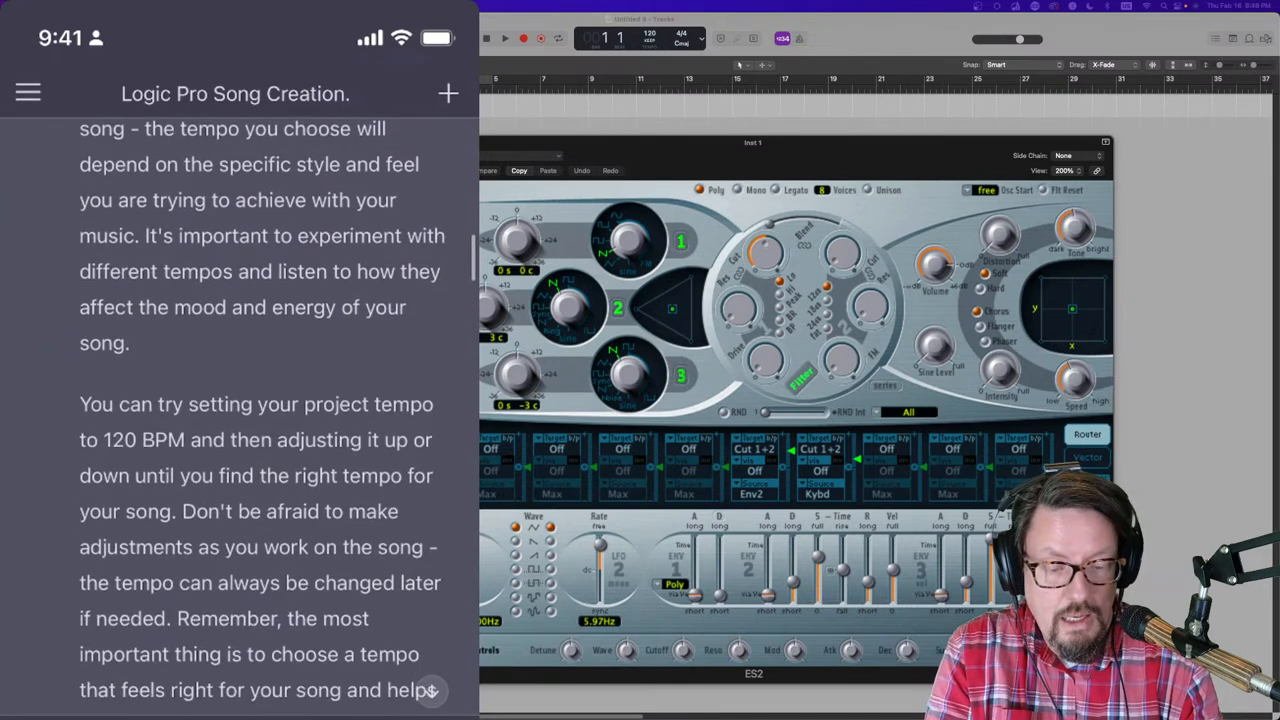
{"action": "scroll", "scroll_direction": "down", "scroll_amount": 3}
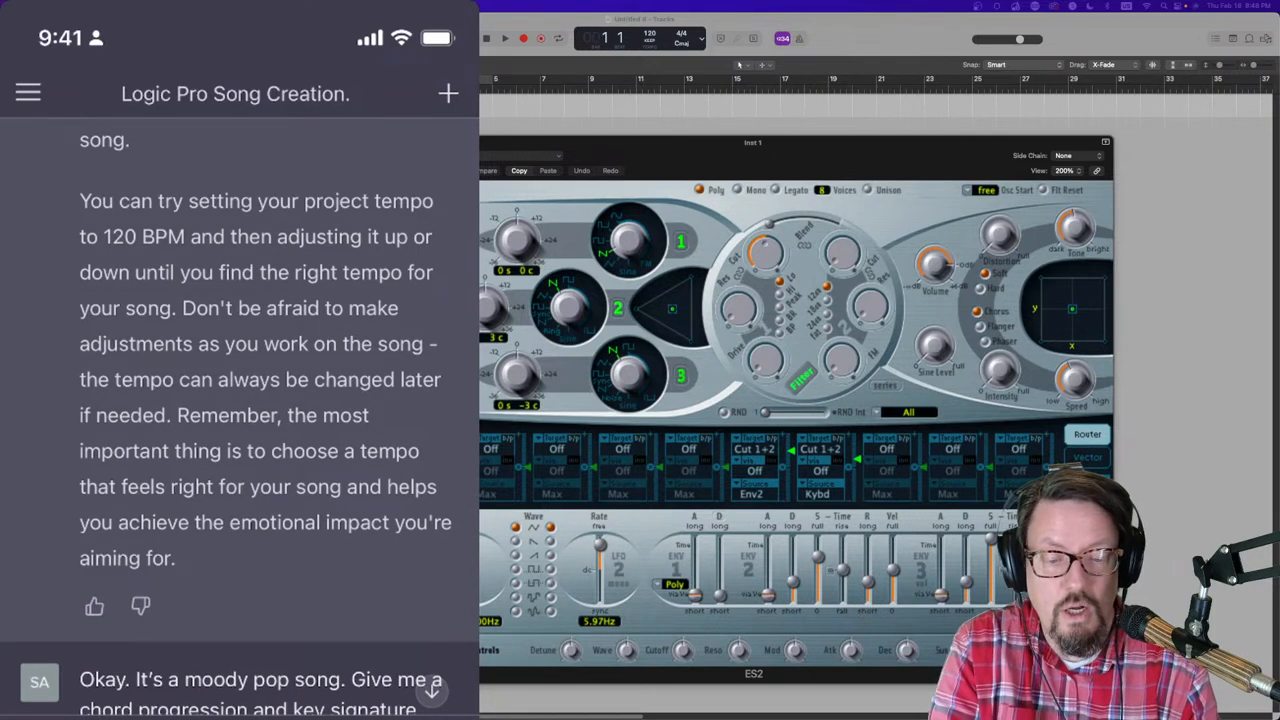
Step: Scroll past the Am–Em–F–Dm progression and drums-first advice to the Logic drummer answer
{"action": "scroll", "scroll_direction": "down", "scroll_amount": 3}
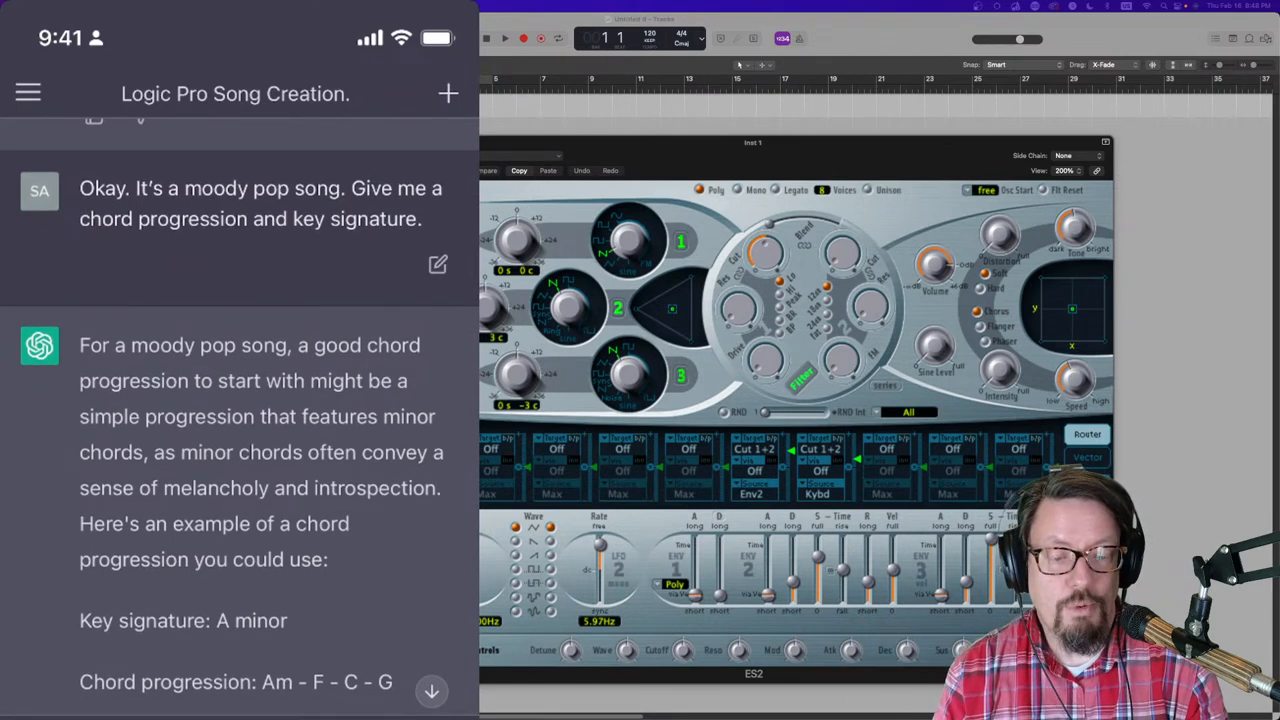
{"action": "scroll", "scroll_direction": "down", "scroll_amount": 3}
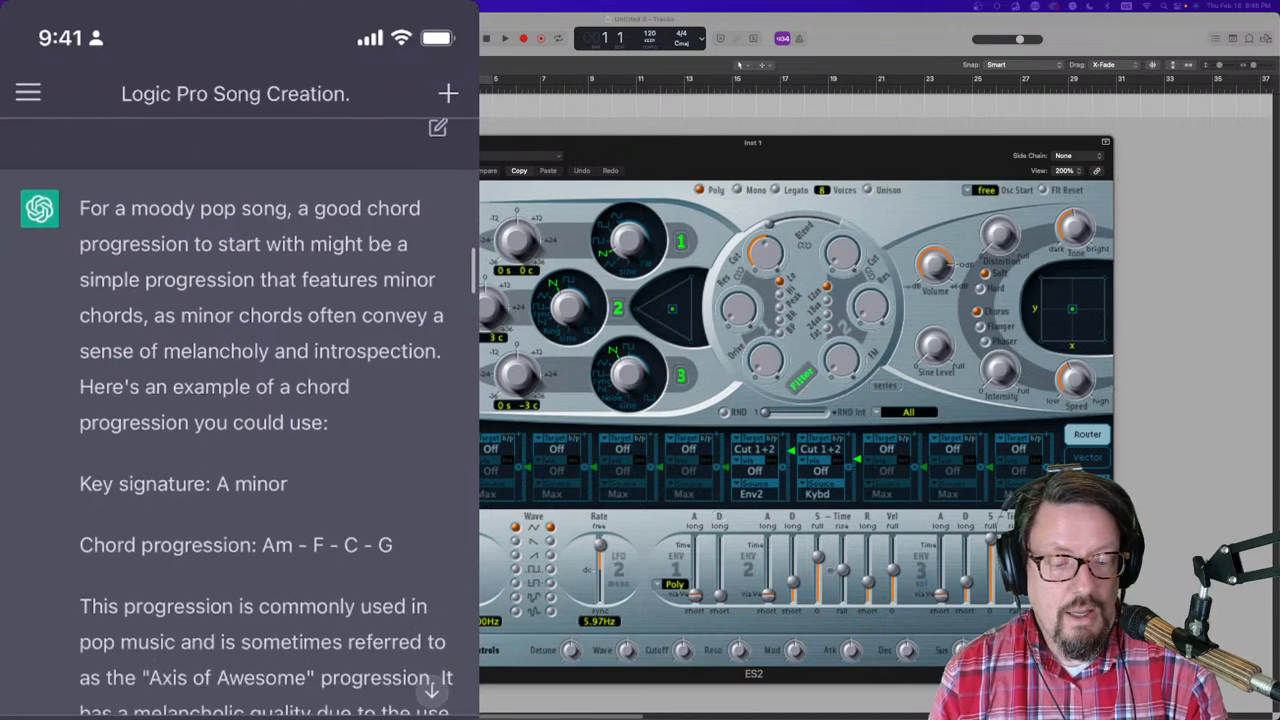
{"action": "scroll", "scroll_direction": "down", "scroll_amount": 3}
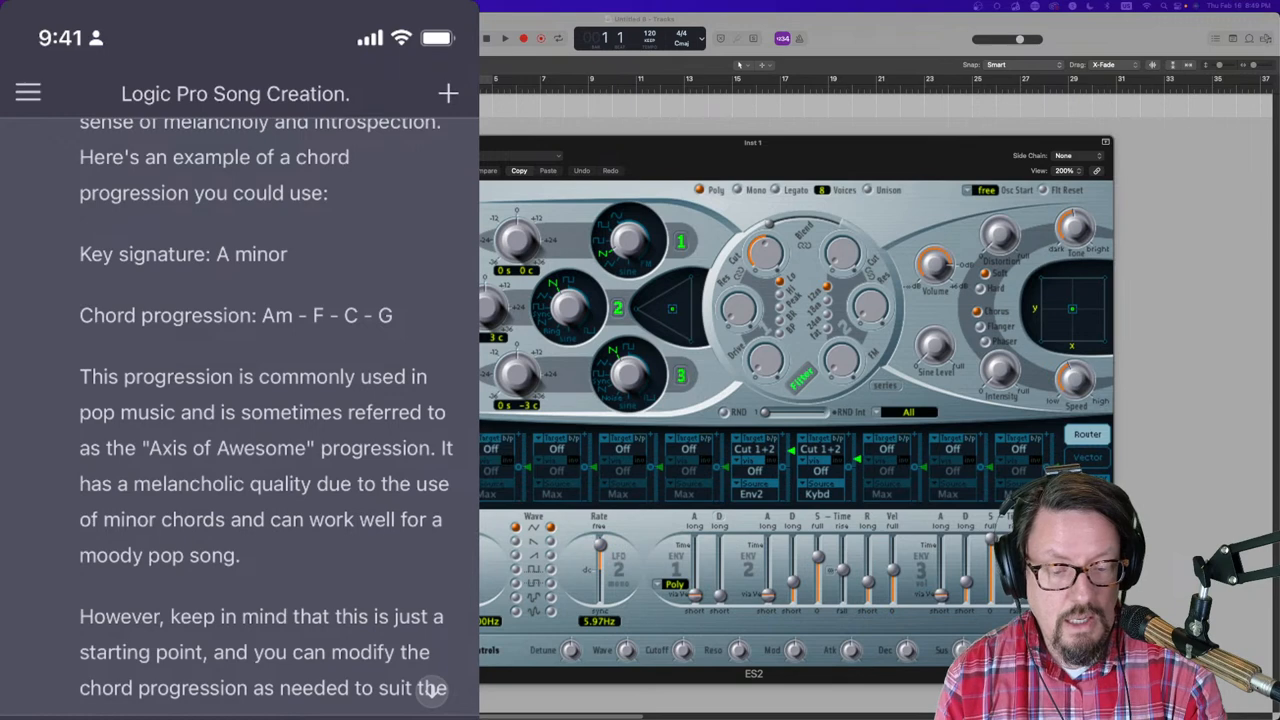
{"action": "scroll", "scroll_direction": "down", "scroll_amount": 3}
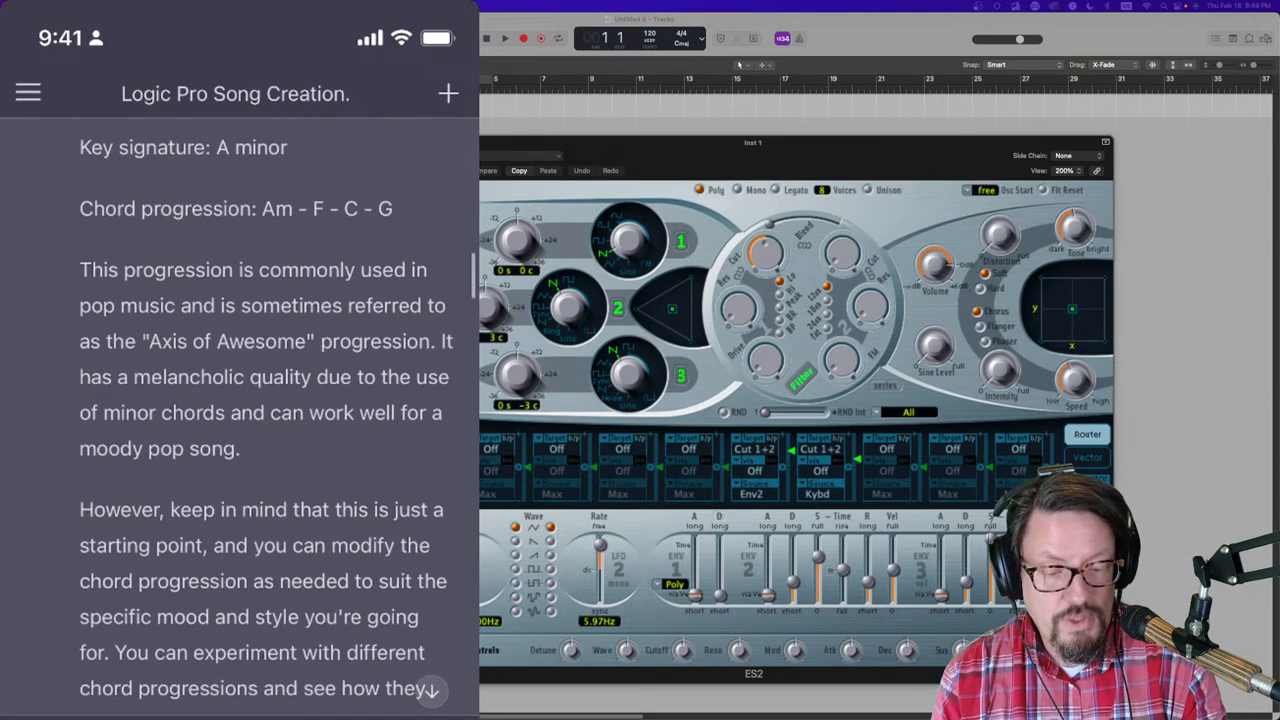
{"action": "scroll", "scroll_direction": "down", "scroll_amount": 3}
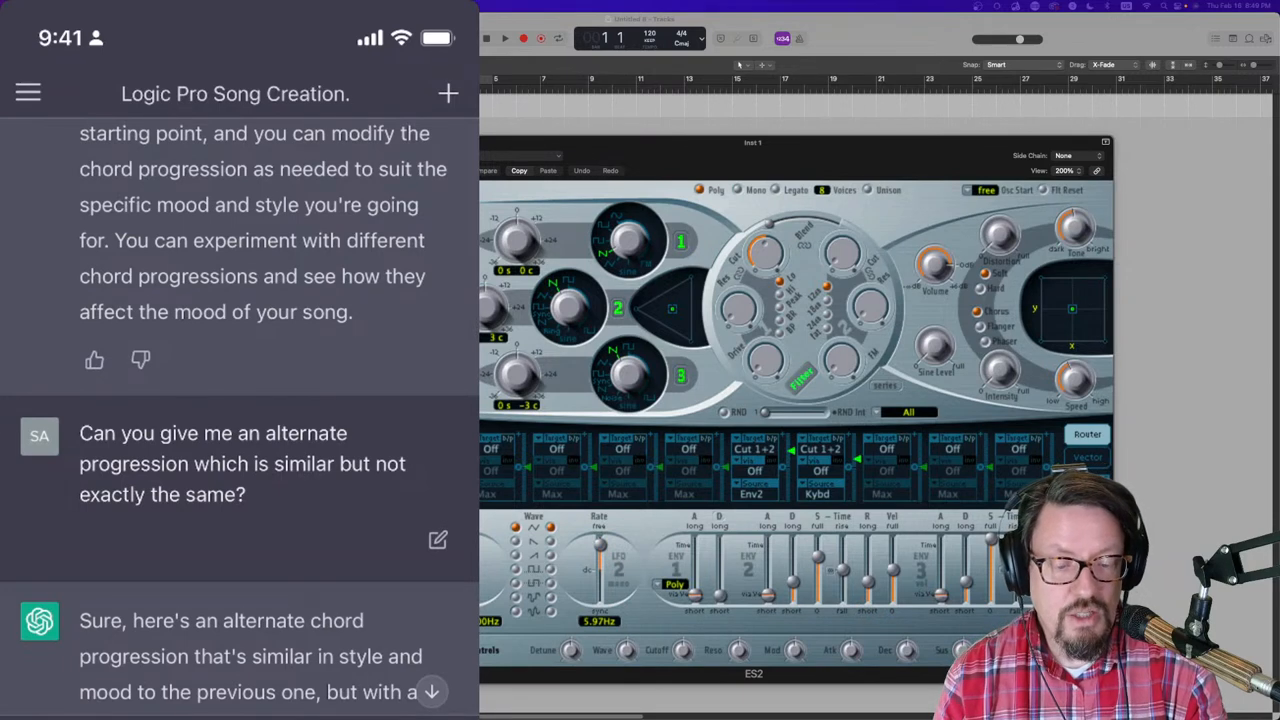
{"action": "scroll", "scroll_direction": "down", "scroll_amount": 3}
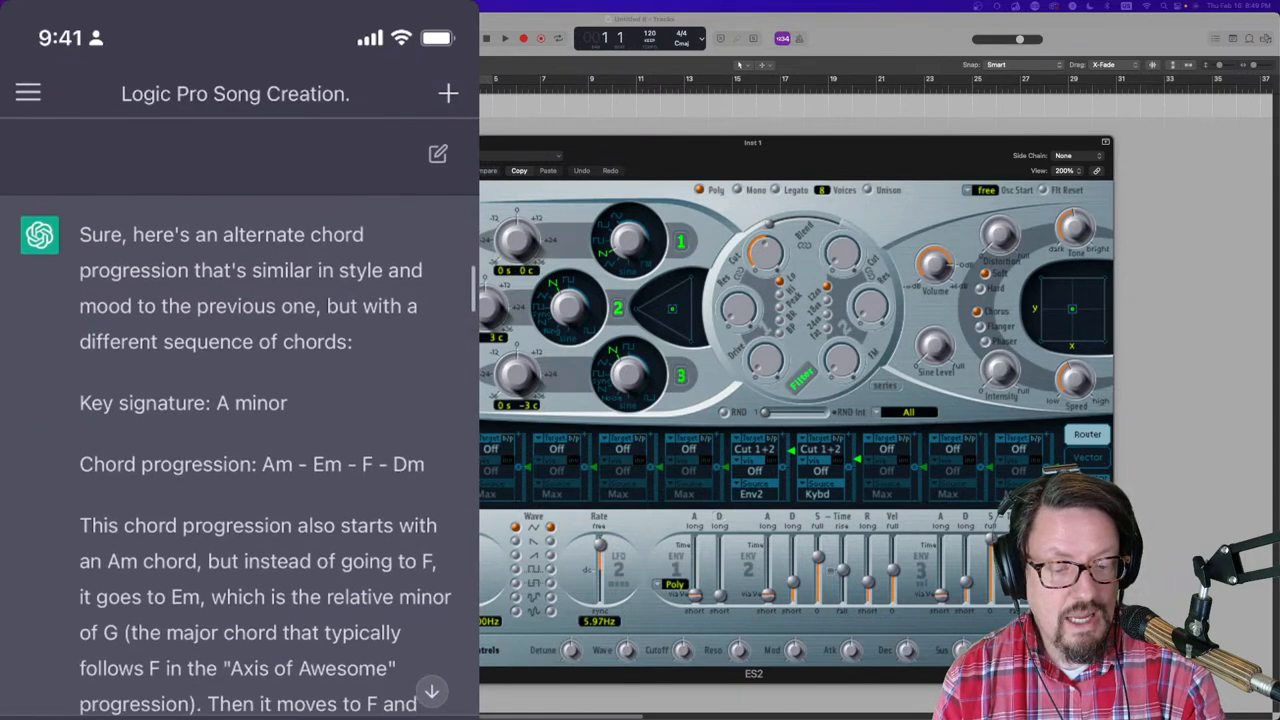
{"action": "scroll", "scroll_direction": "down", "scroll_amount": 3}
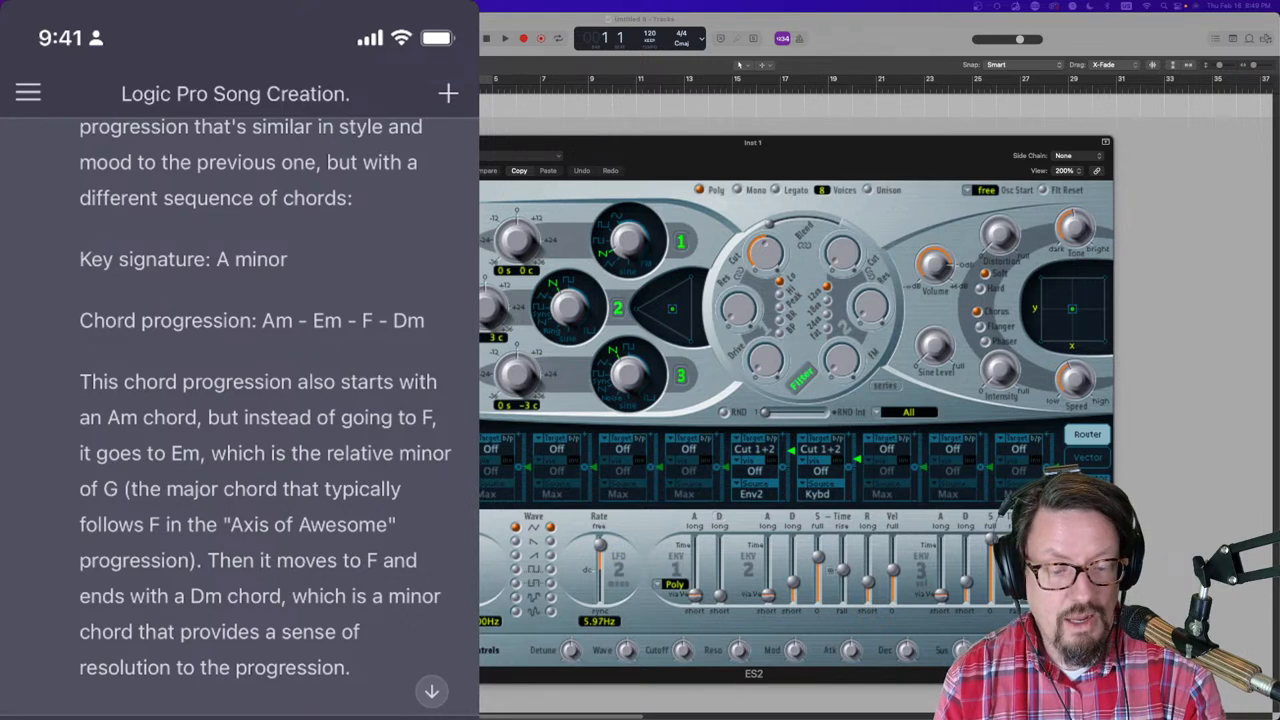
{"action": "scroll", "scroll_direction": "down", "scroll_amount": 3}
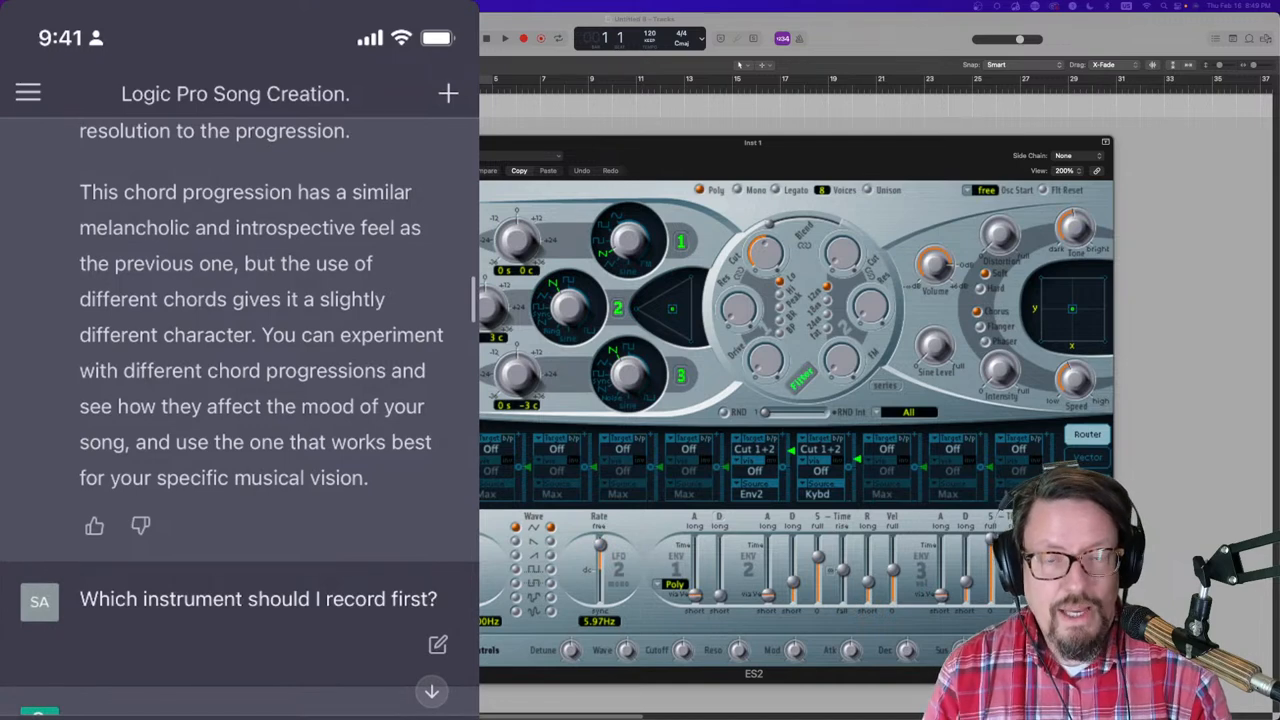
{"action": "scroll", "scroll_direction": "down", "scroll_amount": 3}
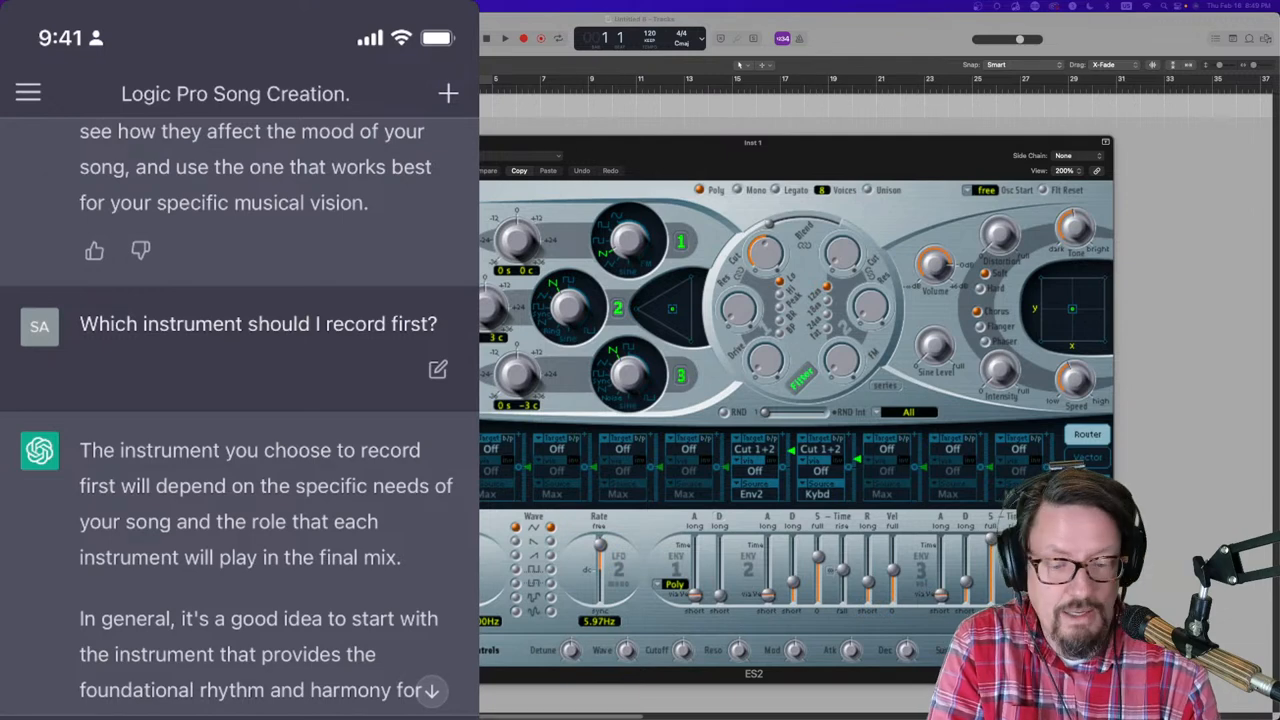
{"action": "scroll", "scroll_direction": "down", "scroll_amount": 3}
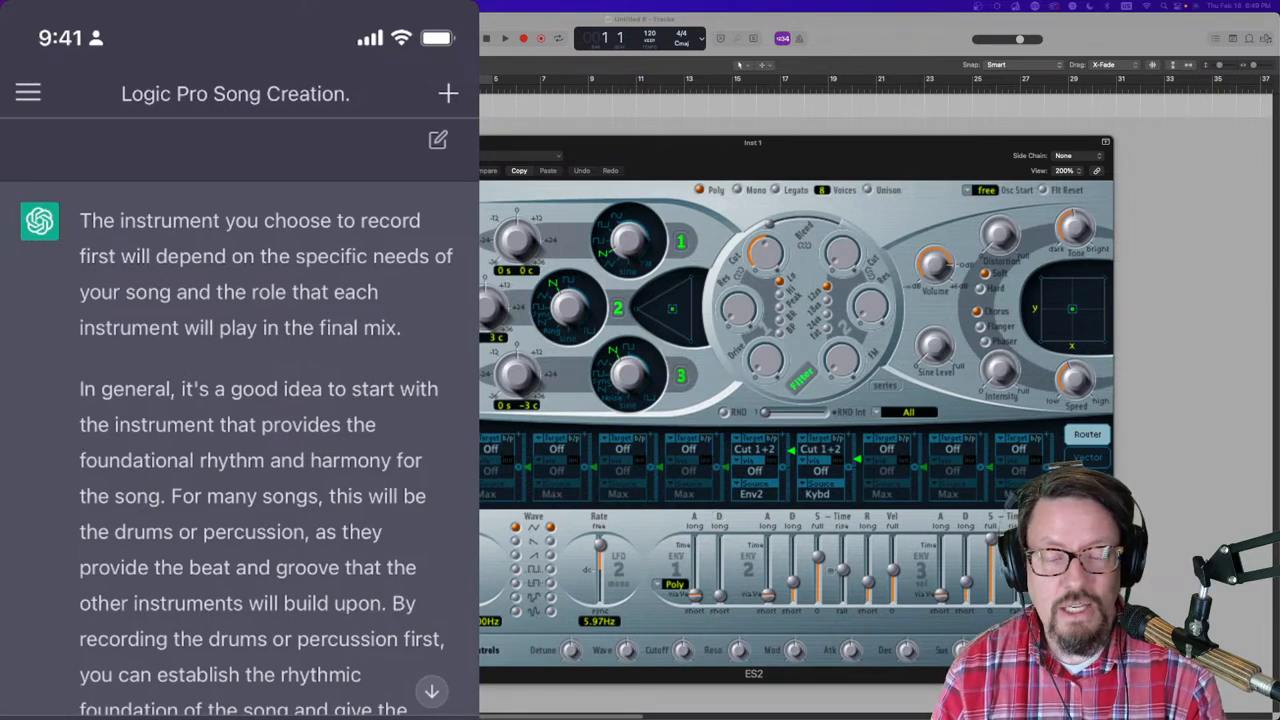
{"action": "scroll", "scroll_direction": "down", "scroll_amount": 3}
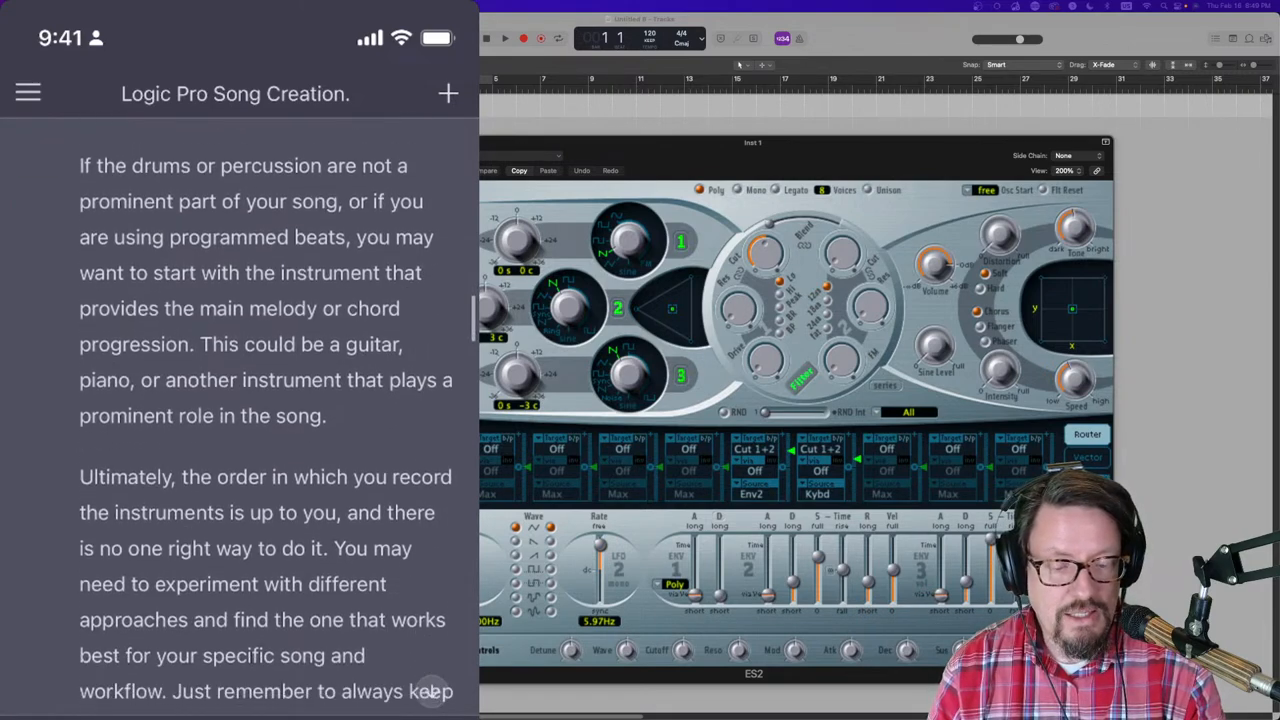
{"action": "scroll", "scroll_direction": "down", "scroll_amount": 3}
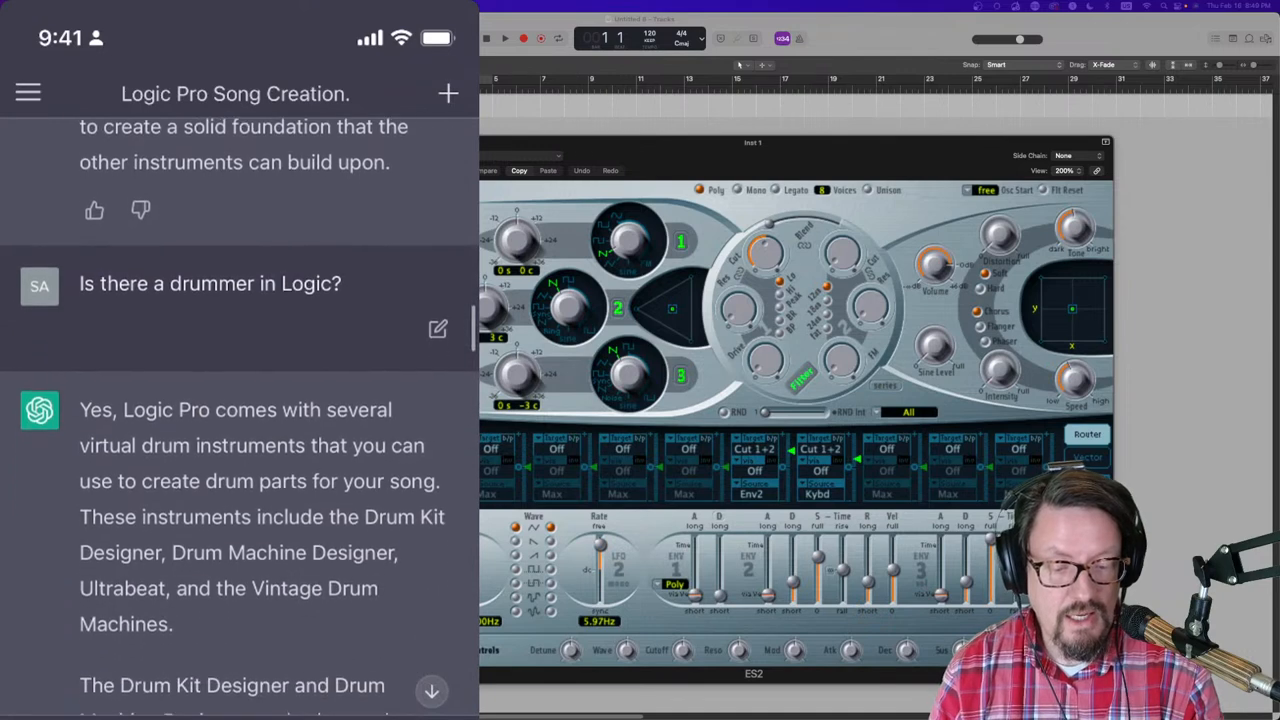
Step: Scroll through the drum track setup steps to the EQ, compression and reverb effects advice
{"action": "scroll", "scroll_direction": "down", "scroll_amount": 3}
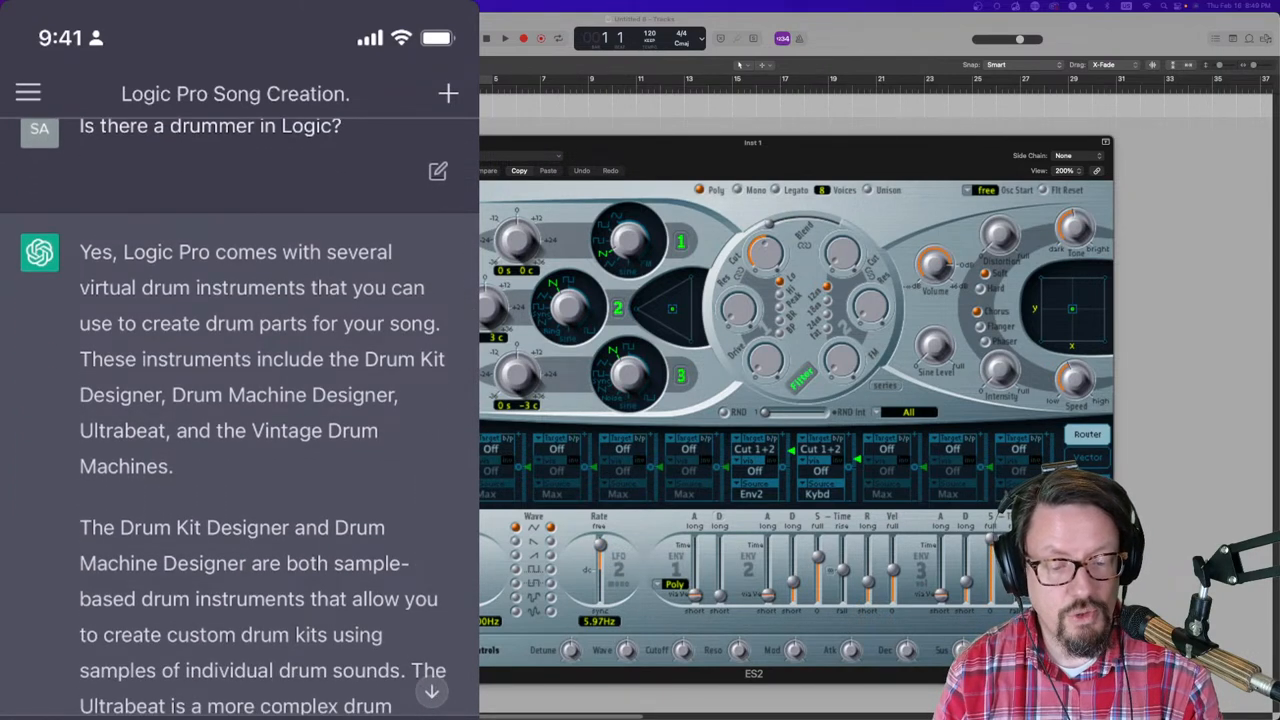
{"action": "scroll", "scroll_direction": "down", "scroll_amount": 3}
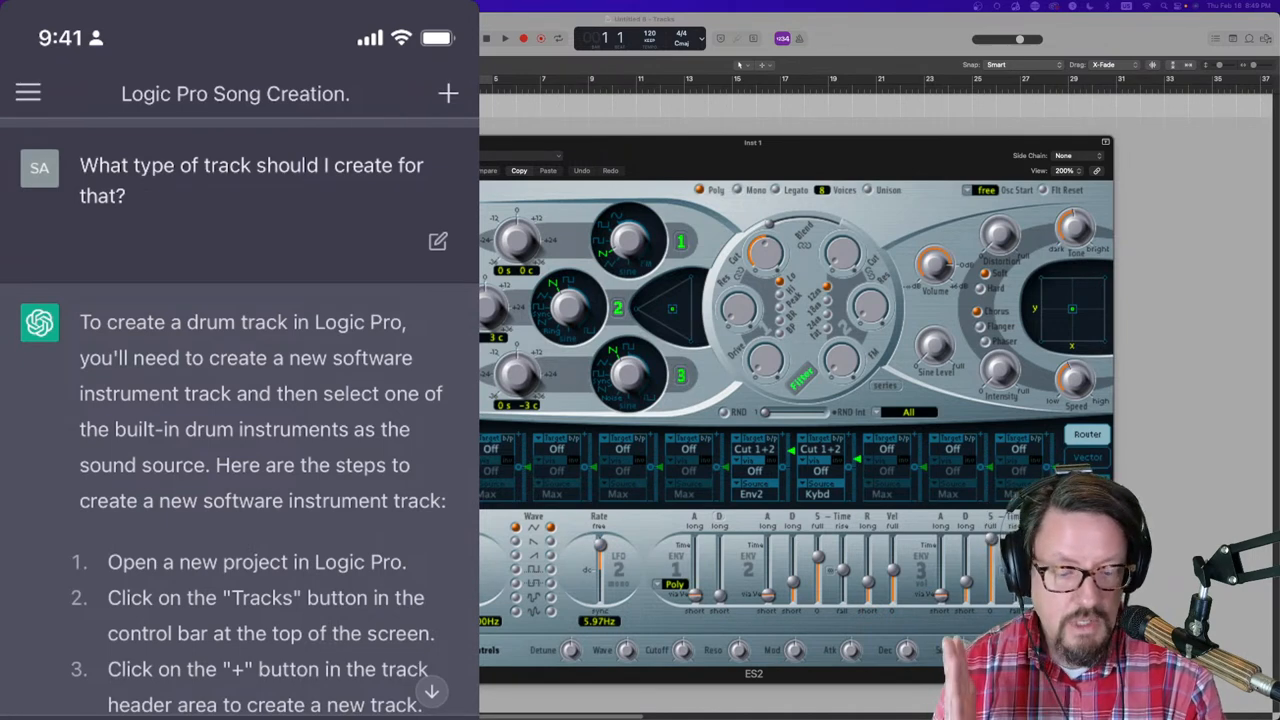
{"action": "scroll", "scroll_direction": "down", "scroll_amount": 3}
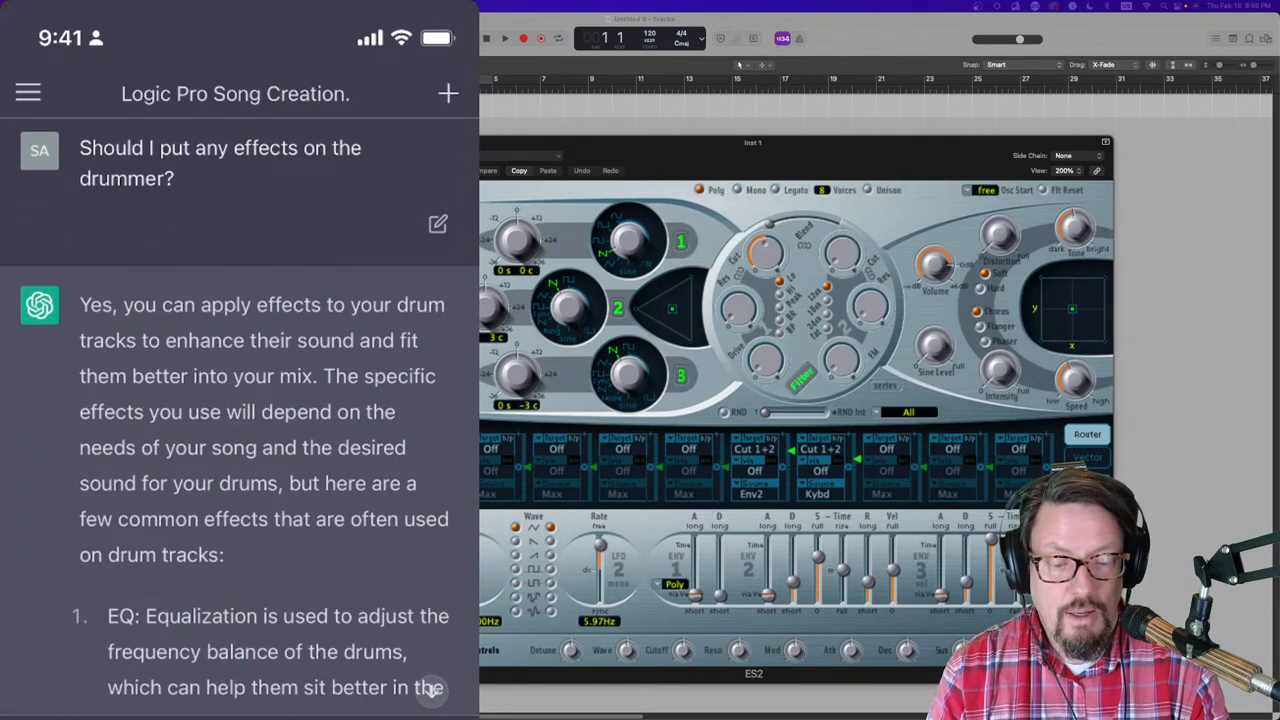
{"action": "scroll", "scroll_direction": "down", "scroll_amount": 3}
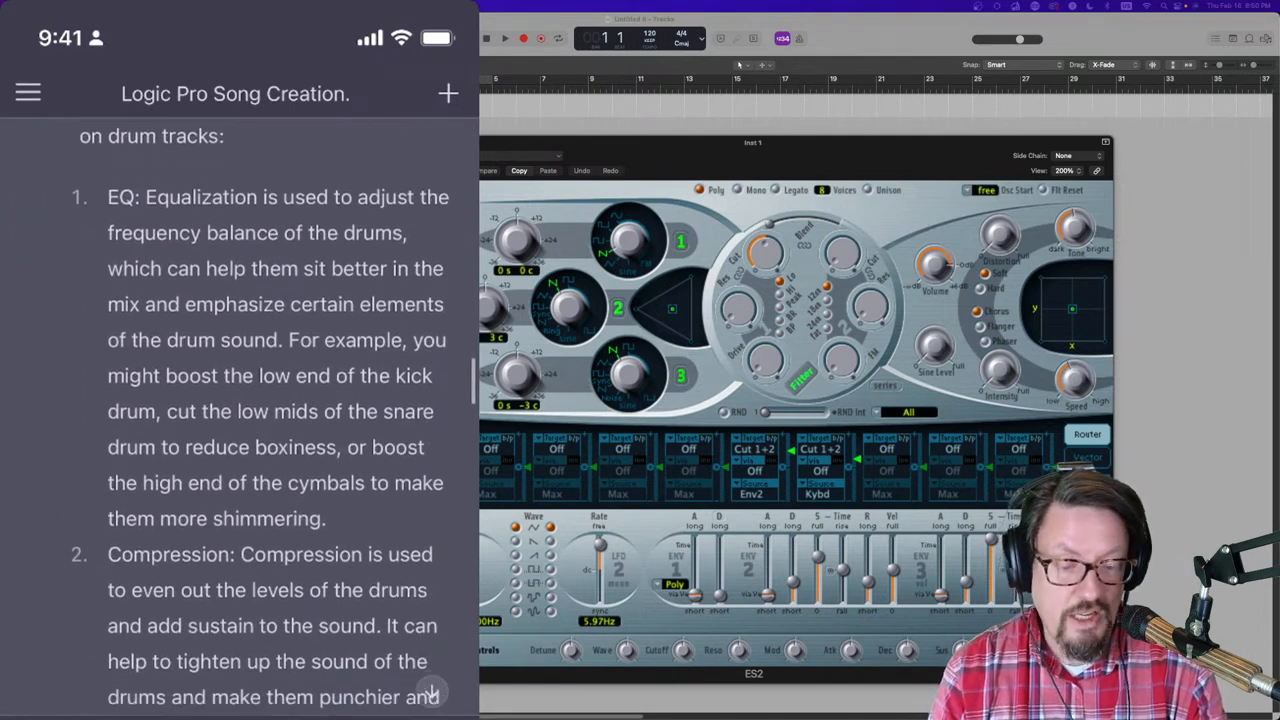
{"action": "scroll", "scroll_direction": "down", "scroll_amount": 3}
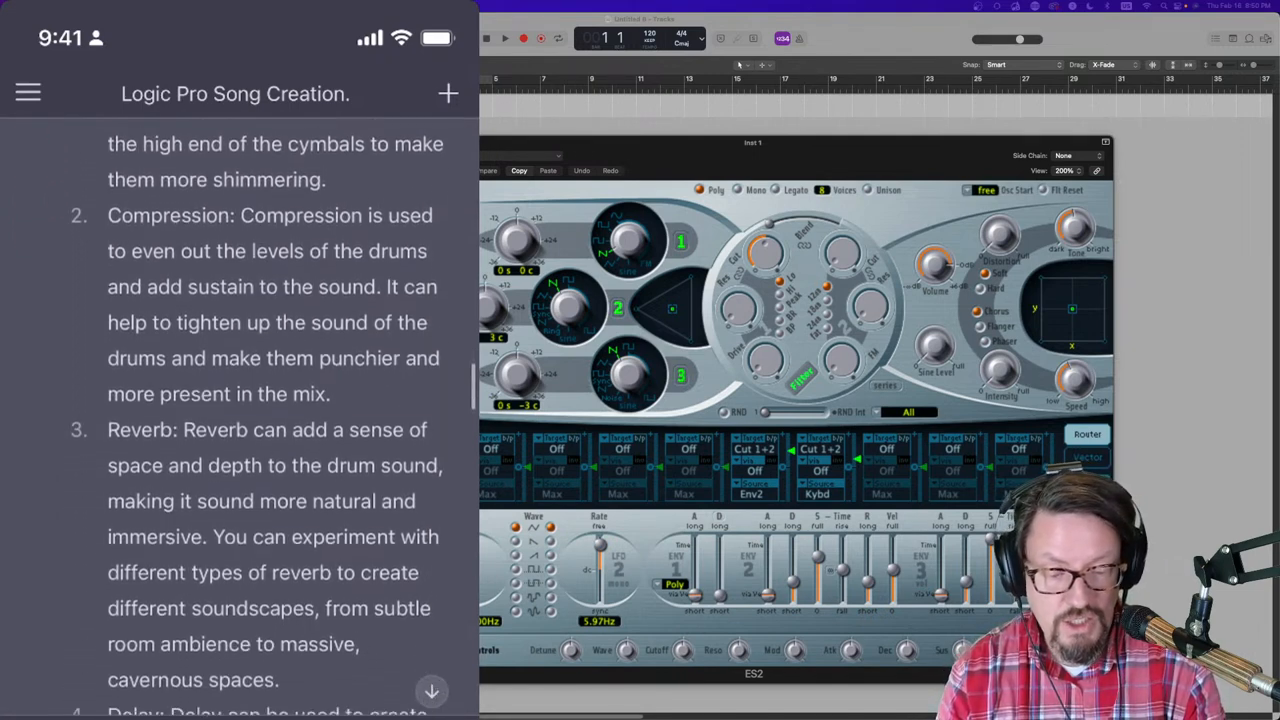
{"action": "scroll", "scroll_direction": "down", "scroll_amount": 3}
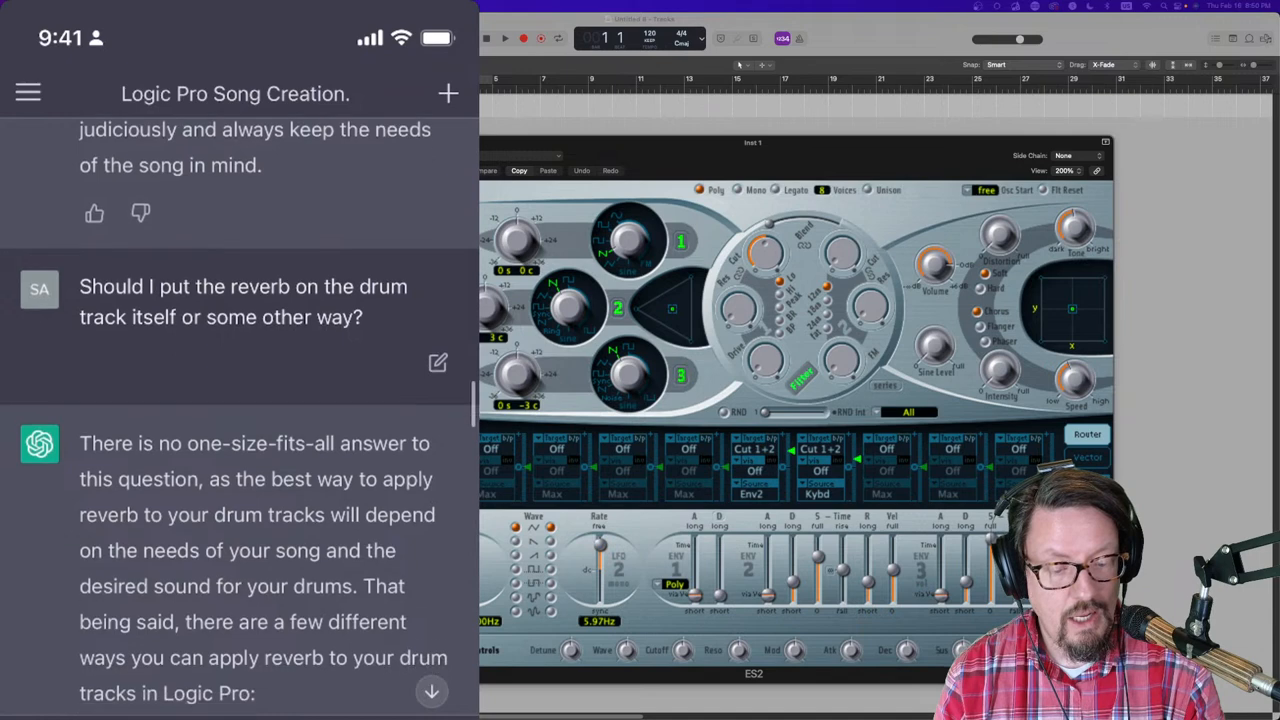
Step: Scroll through the reverb routing and drum pattern advice to the add-bass-after-drums answer
{"action": "scroll", "scroll_direction": "down", "scroll_amount": 3}
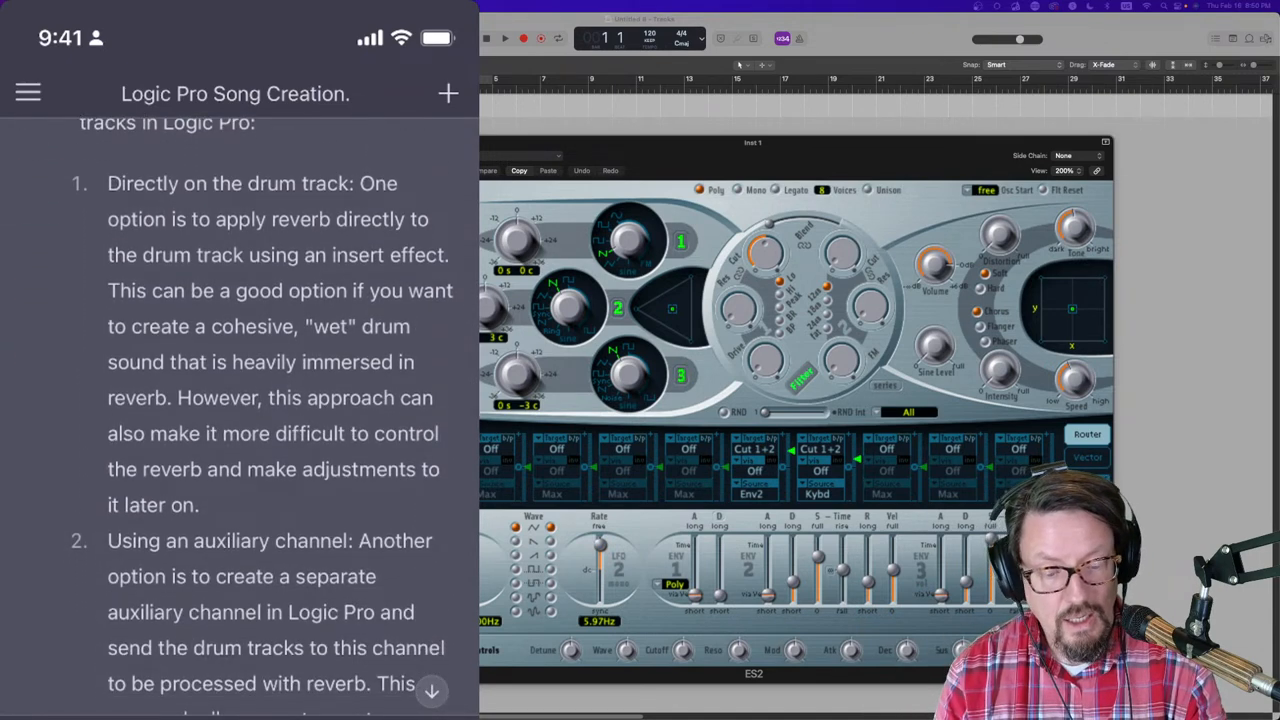
{"action": "scroll", "scroll_direction": "down", "scroll_amount": 3}
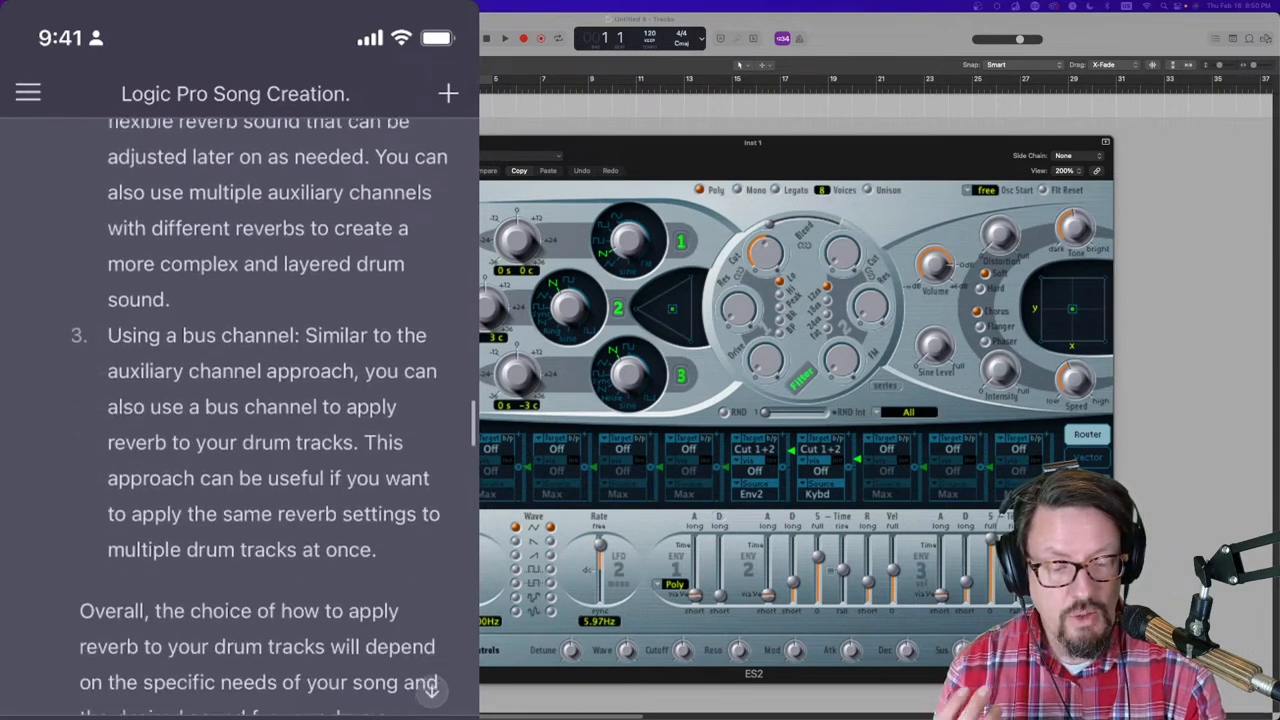
{"action": "scroll", "scroll_direction": "down", "scroll_amount": 3}
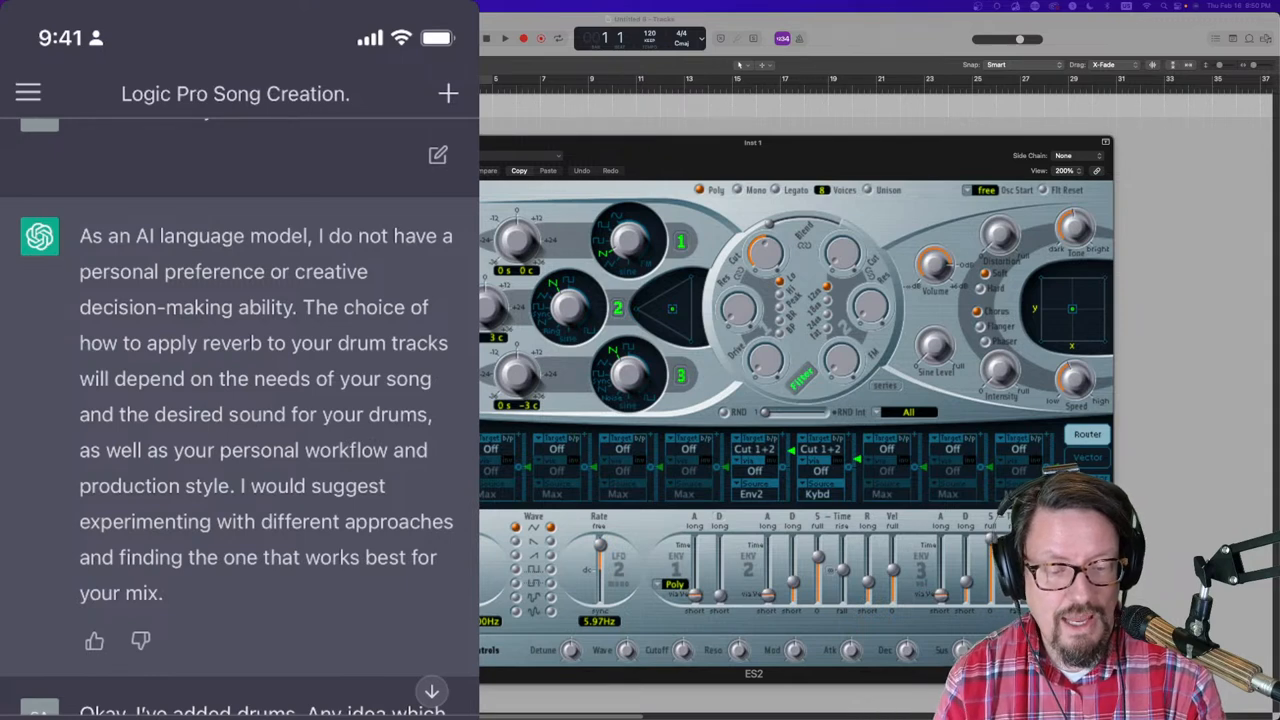
{"action": "scroll", "scroll_direction": "down", "scroll_amount": 3}
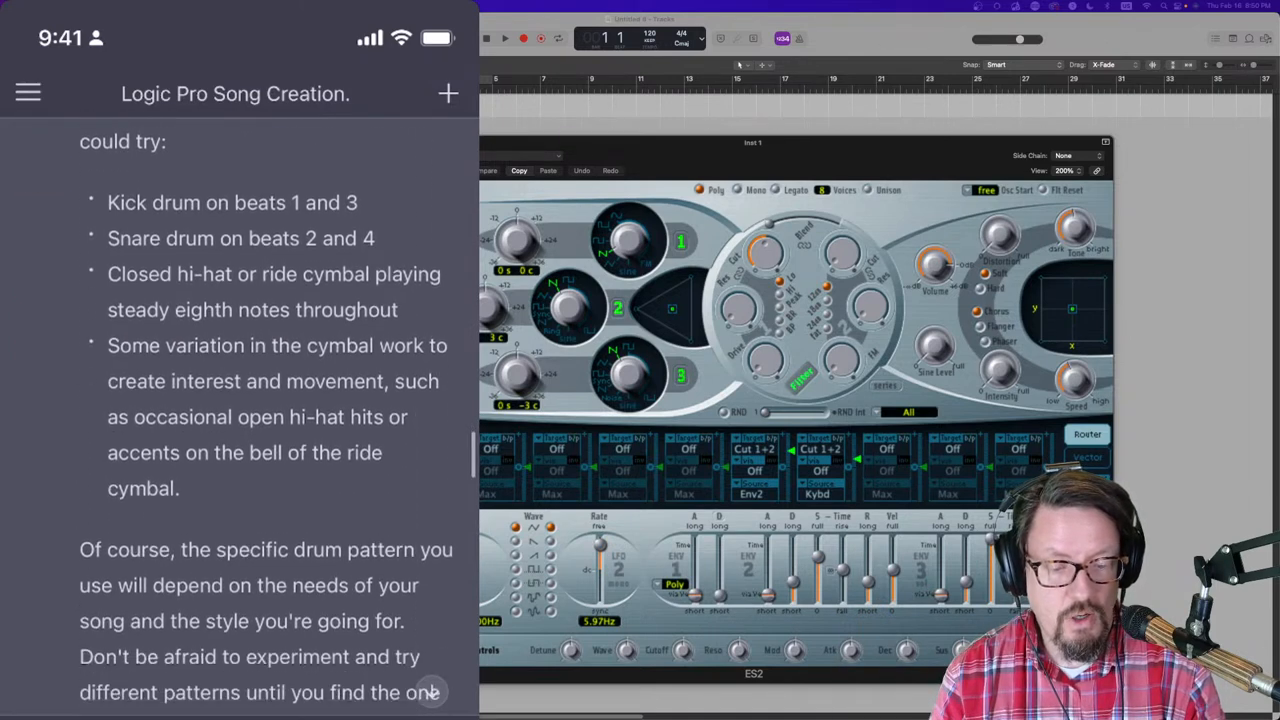
{"action": "scroll", "scroll_direction": "down", "scroll_amount": 3}
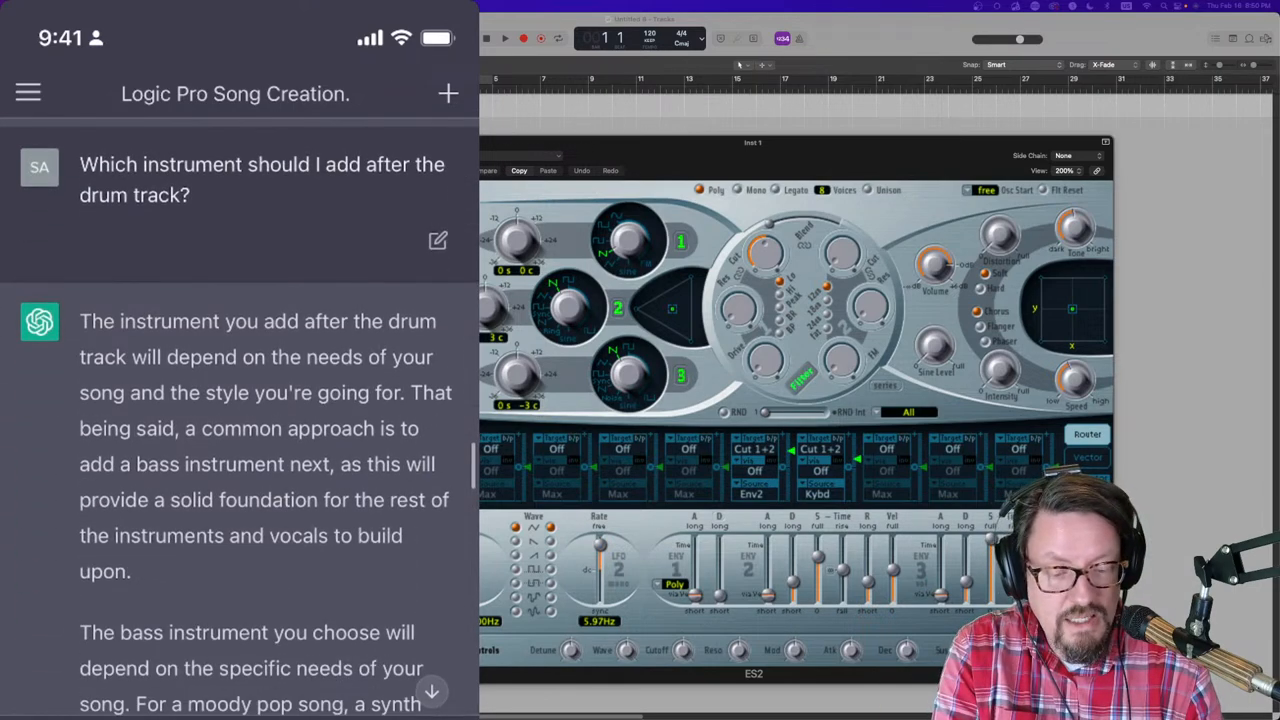
{"action": "scroll", "scroll_direction": "down", "scroll_amount": 3}
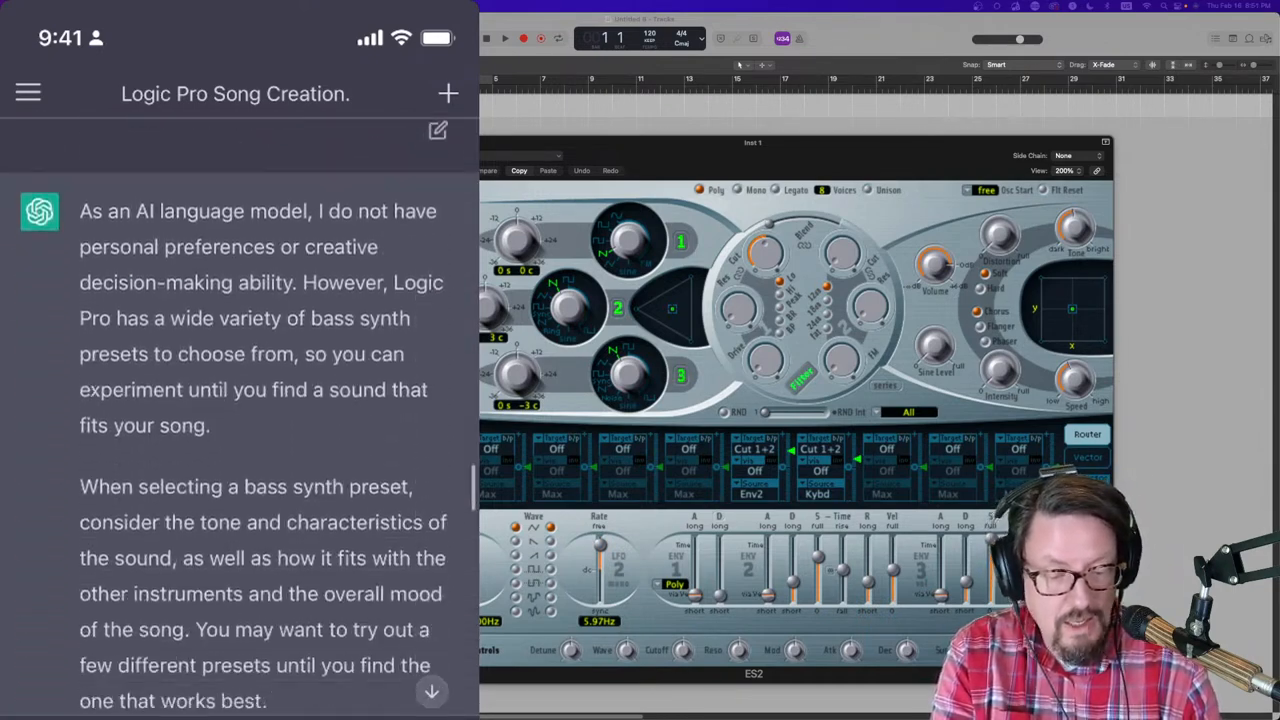
{"action": "scroll", "scroll_direction": "down", "scroll_amount": 3}
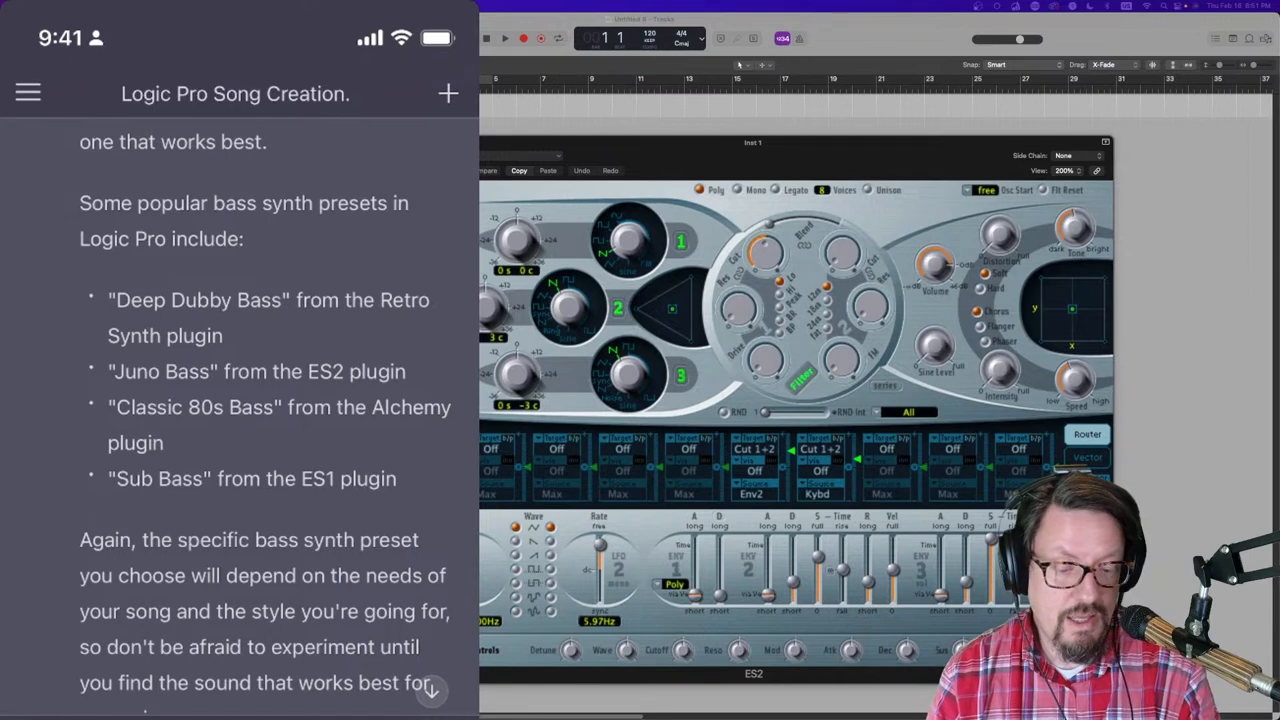
{"action": "scroll", "scroll_direction": "down", "scroll_amount": 3}
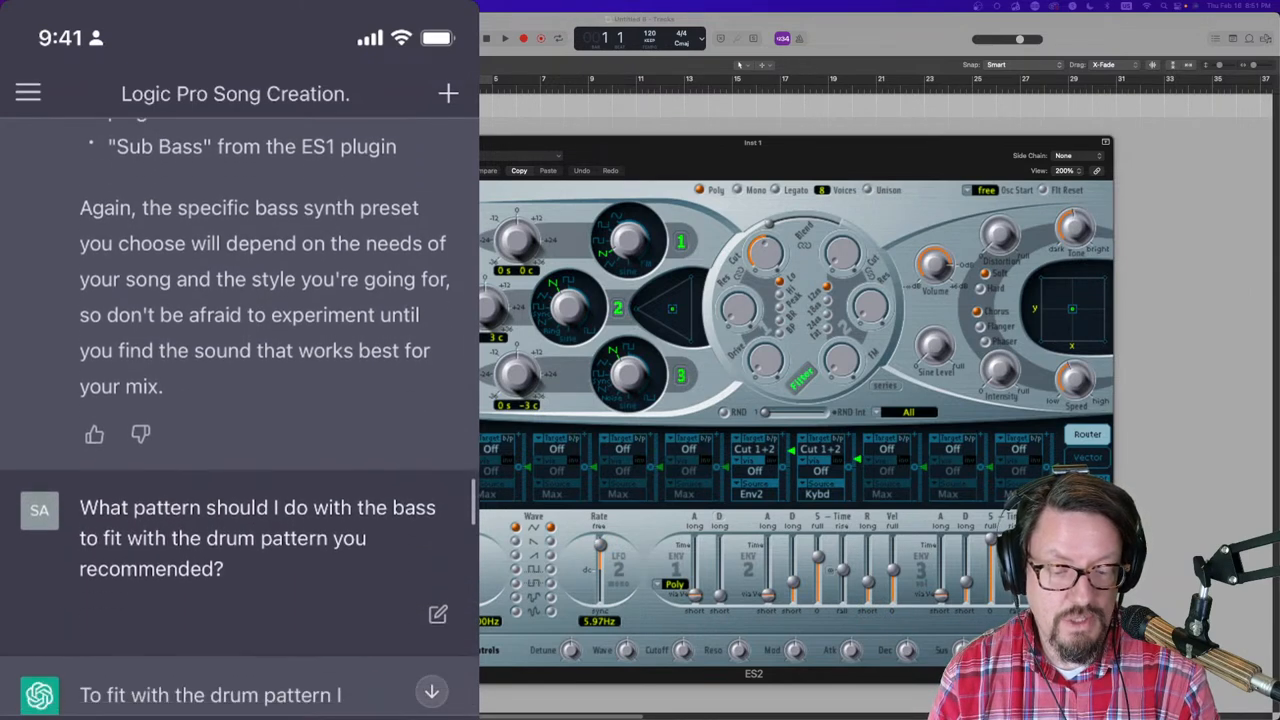
{"action": "scroll", "scroll_direction": "down", "scroll_amount": 3}
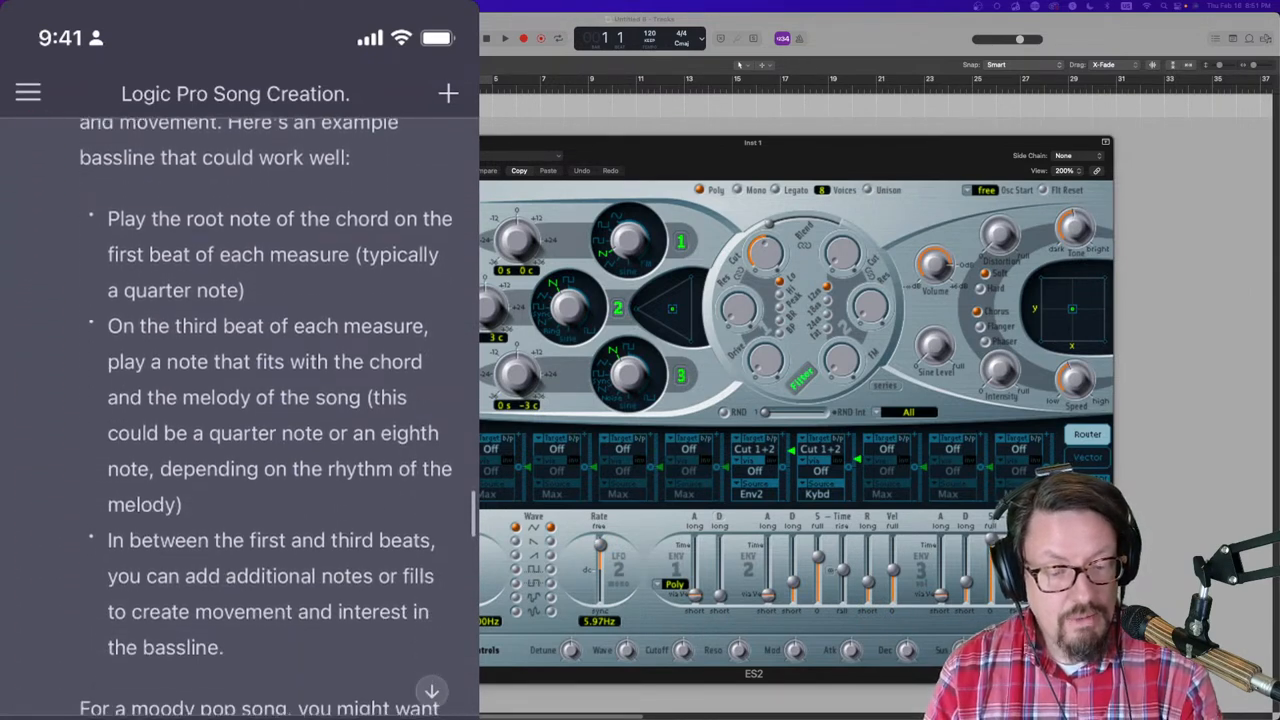
{"action": "scroll", "scroll_direction": "down", "scroll_amount": 3}
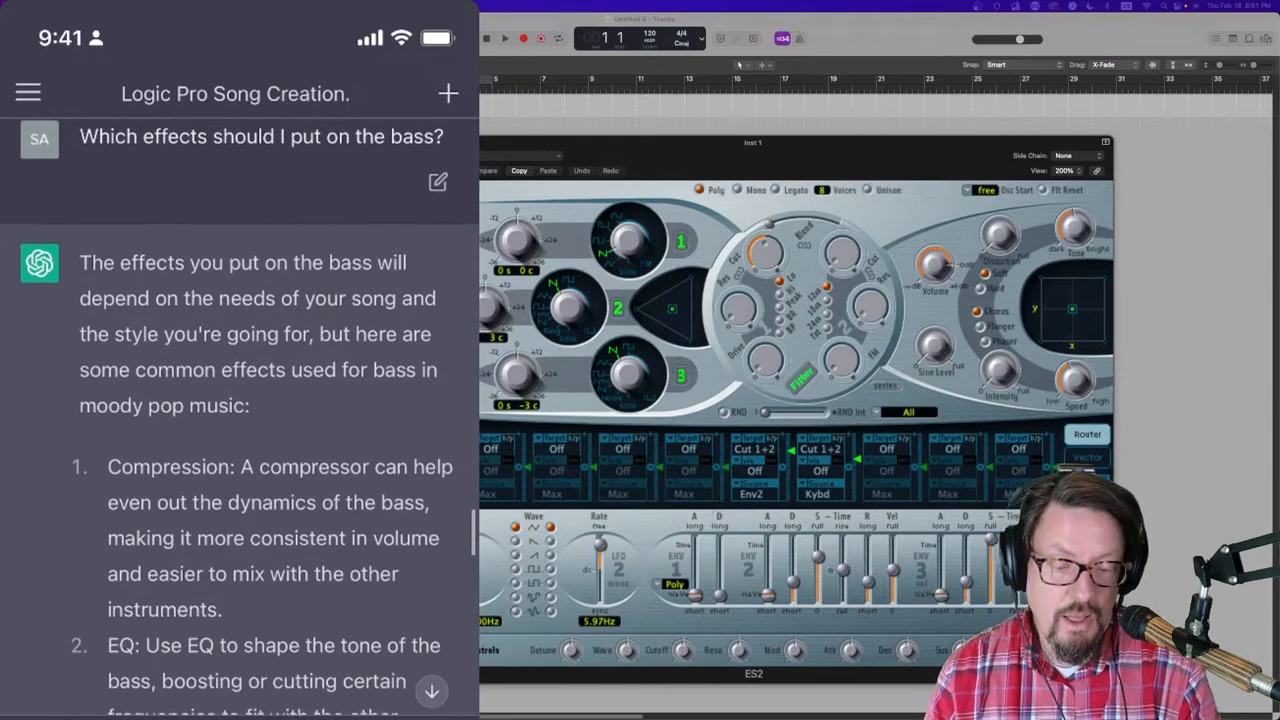
{"action": "scroll", "scroll_direction": "down", "scroll_amount": 3}
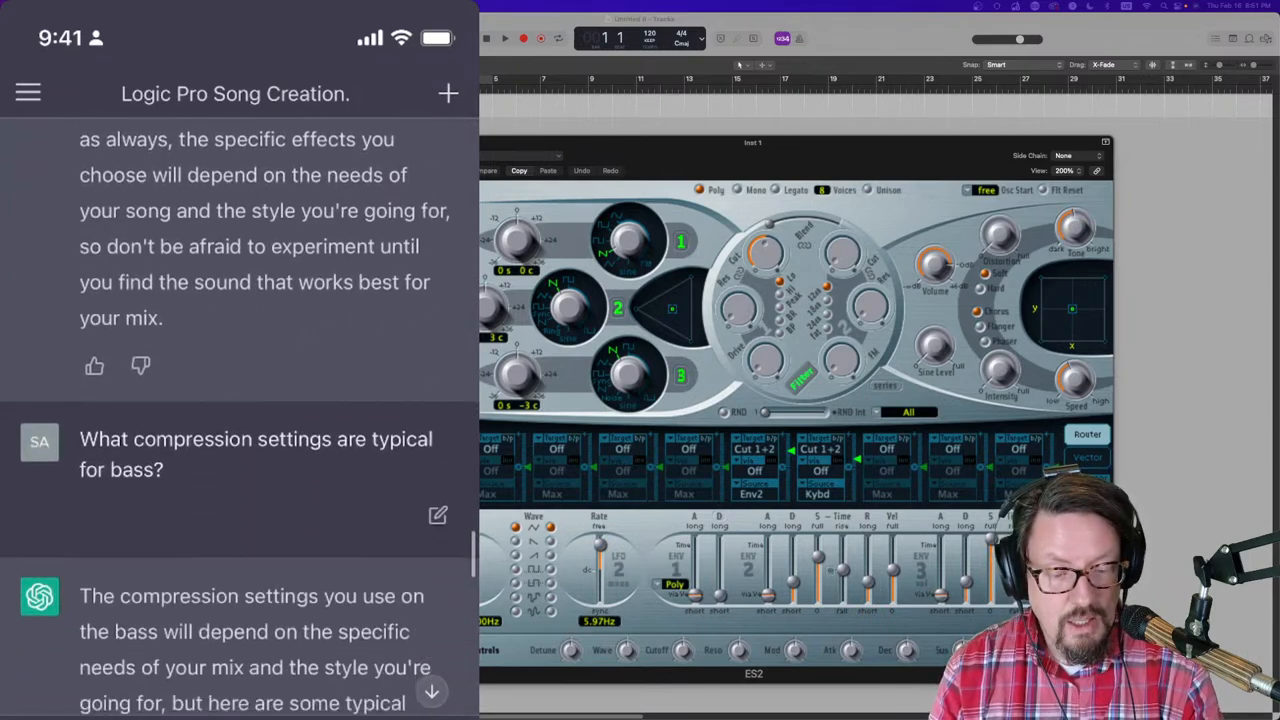
{"action": "scroll", "scroll_direction": "down", "scroll_amount": 3}
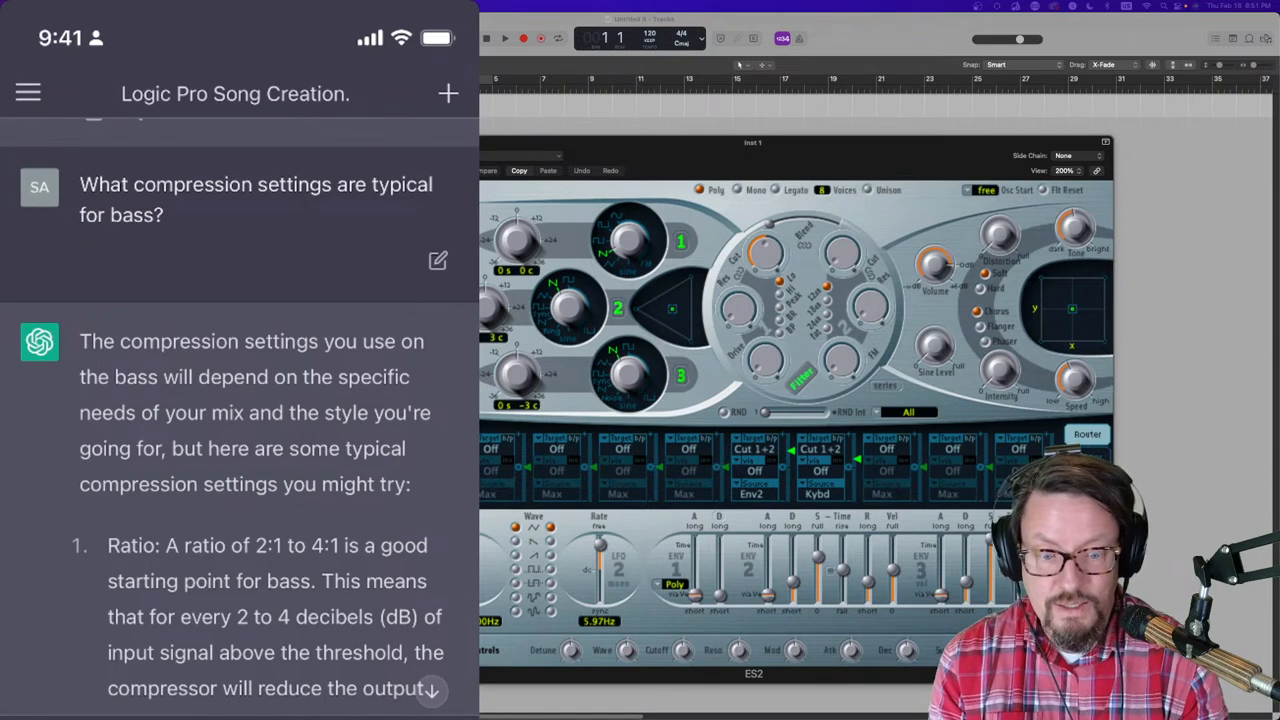
{"action": "scroll", "scroll_direction": "down", "scroll_amount": 3}
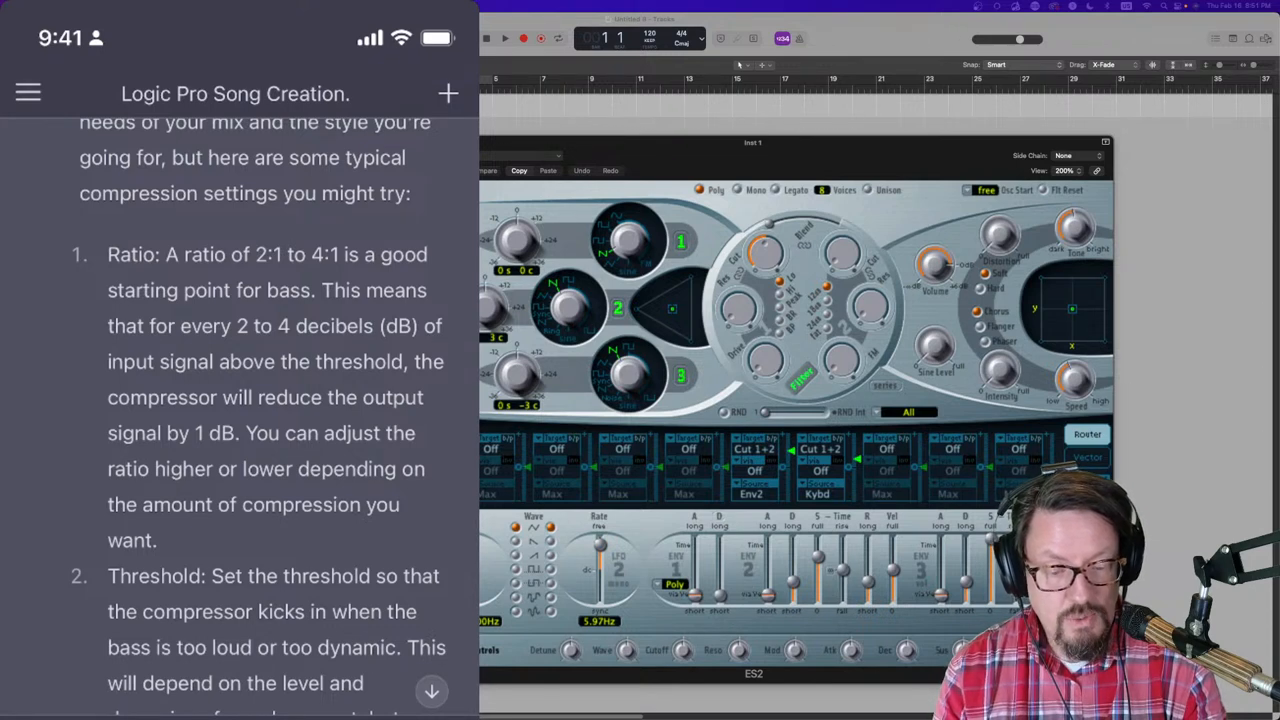
{"action": "scroll", "scroll_direction": "down", "scroll_amount": 3}
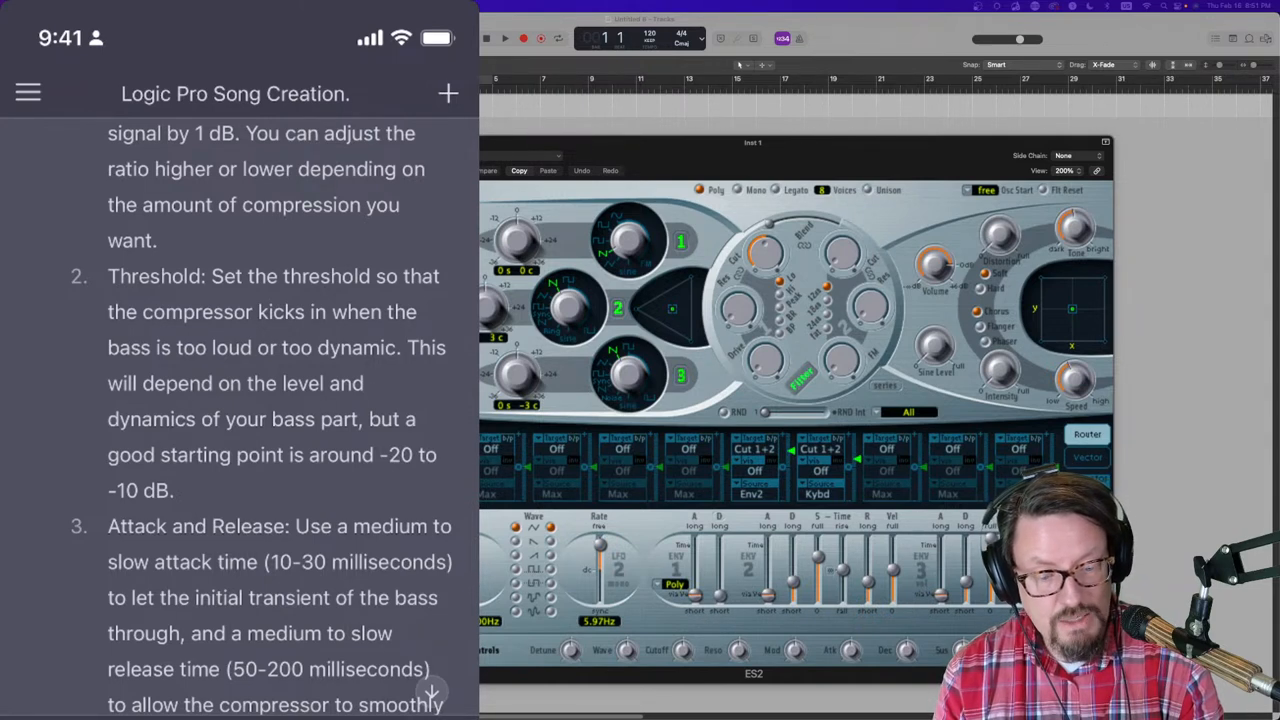
{"action": "scroll", "scroll_direction": "down", "scroll_amount": 3}
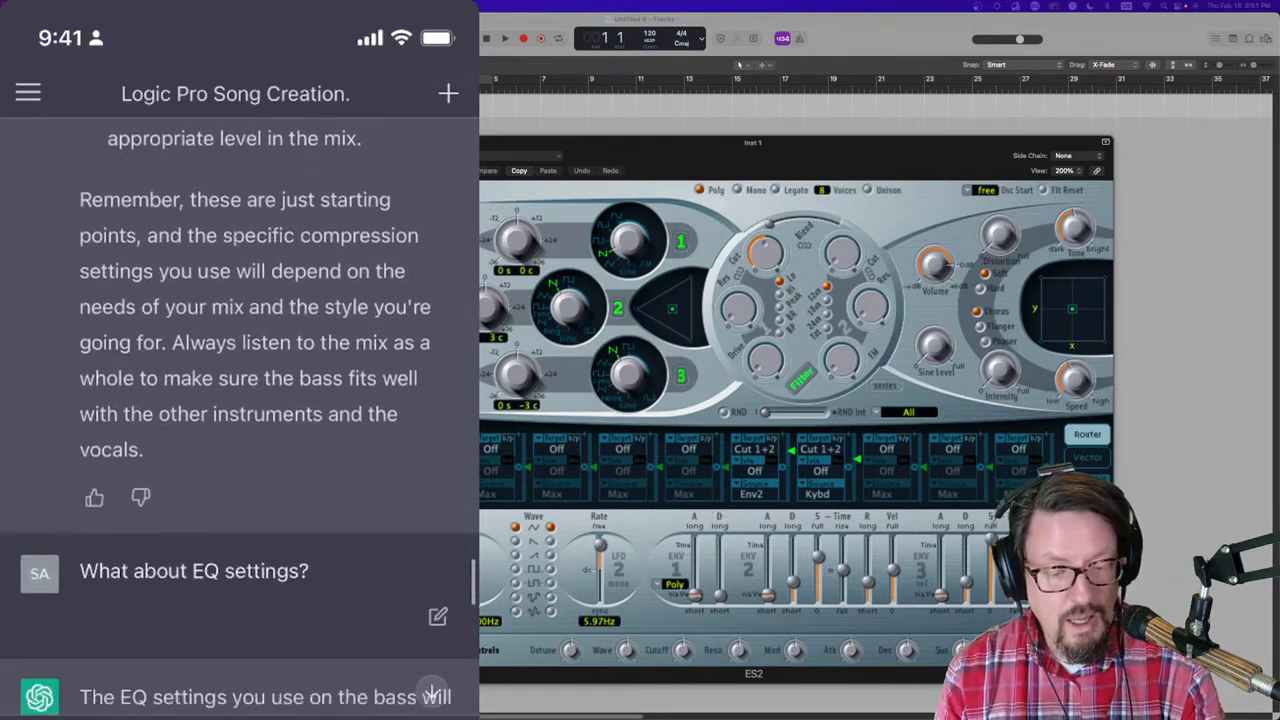
{"action": "scroll", "scroll_direction": "down", "scroll_amount": 3}
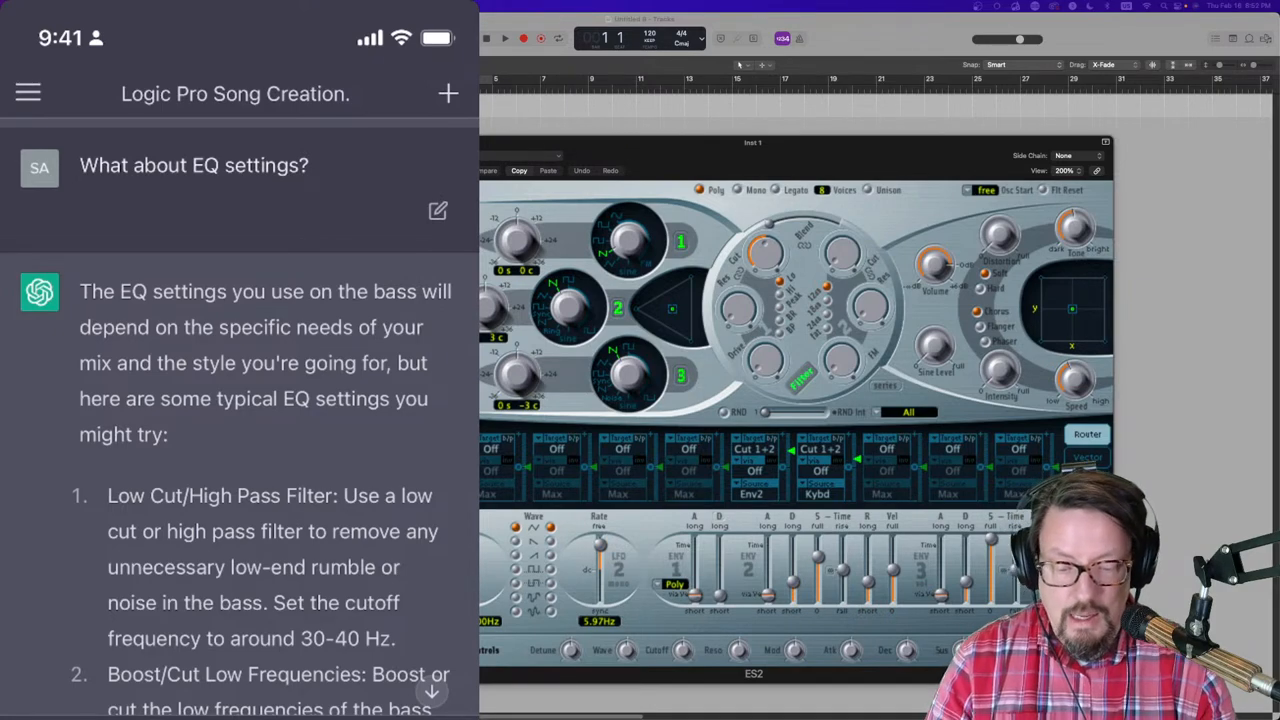
{"action": "scroll", "scroll_direction": "down", "scroll_amount": 3}
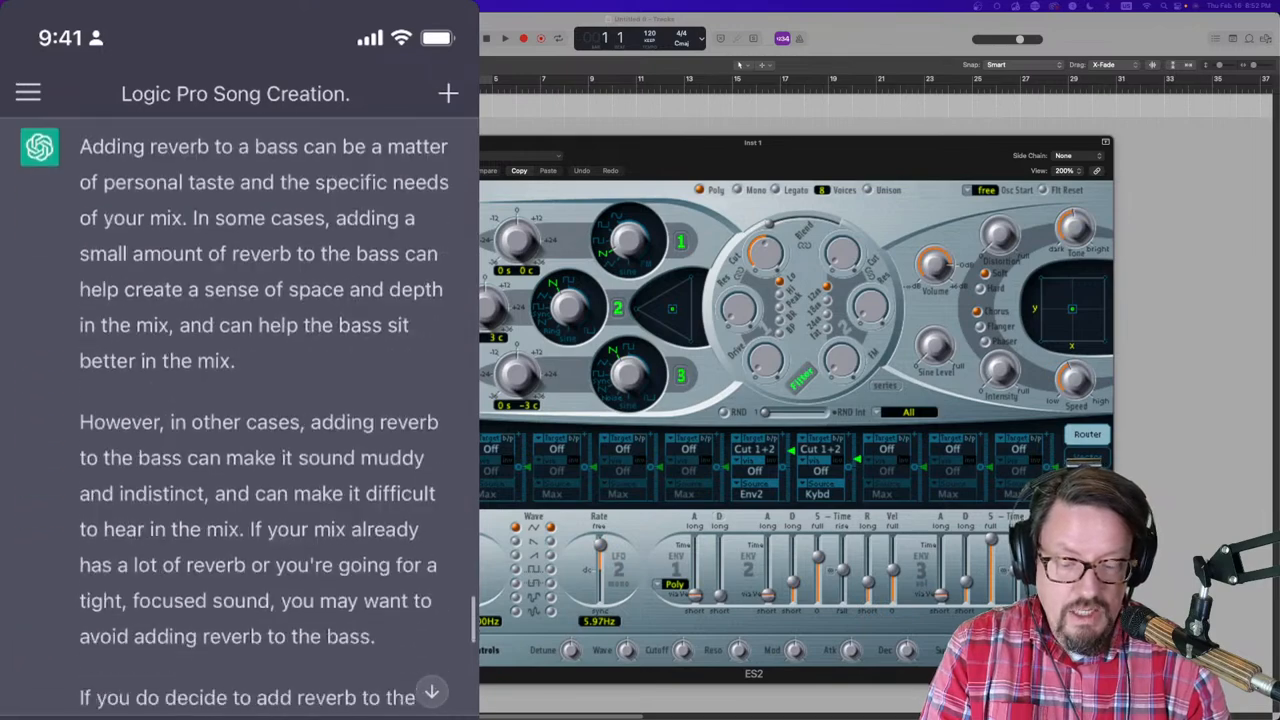
{"action": "scroll", "scroll_direction": "down", "scroll_amount": 3}
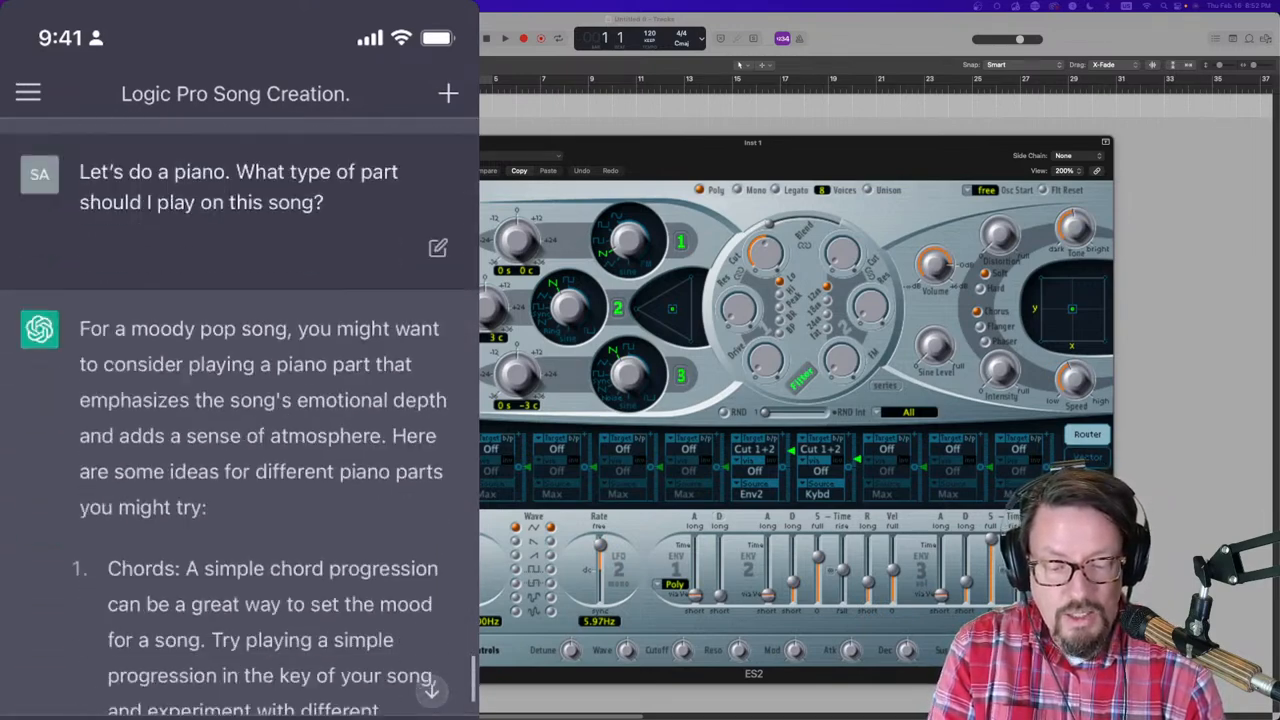
{"action": "scroll", "scroll_direction": "down", "scroll_amount": 3}
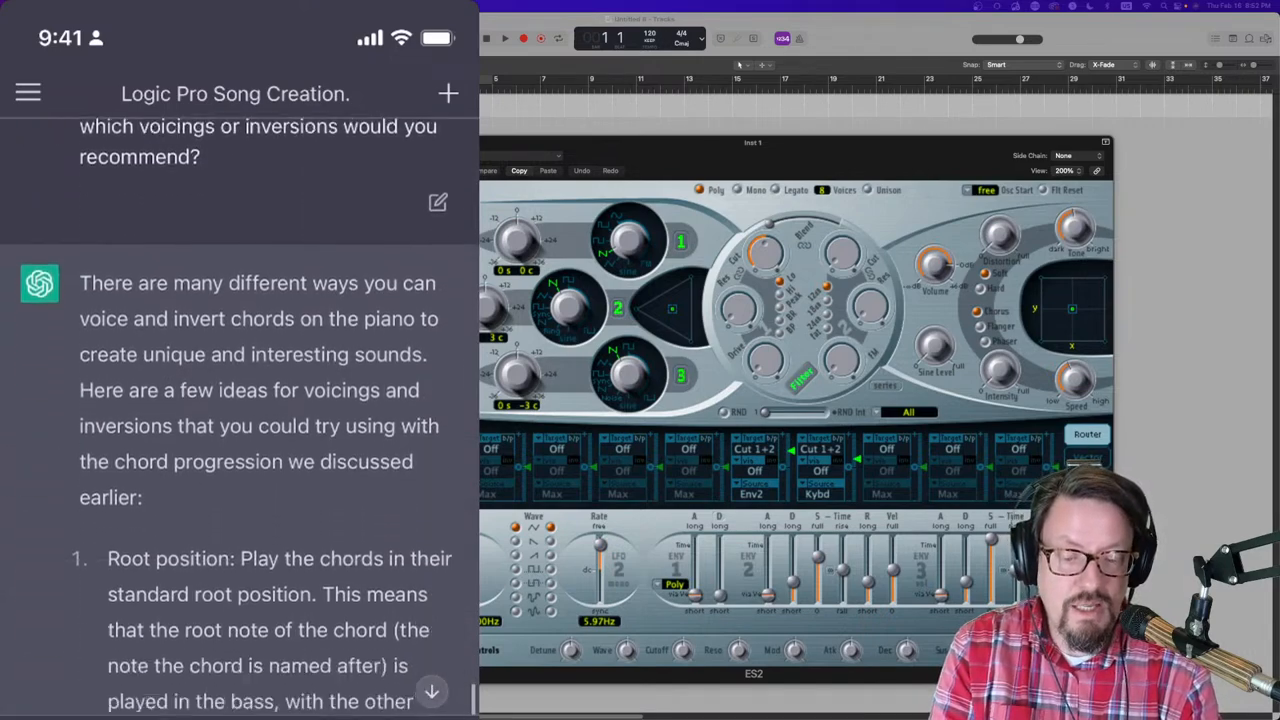
{"action": "scroll", "scroll_direction": "down", "scroll_amount": 3}
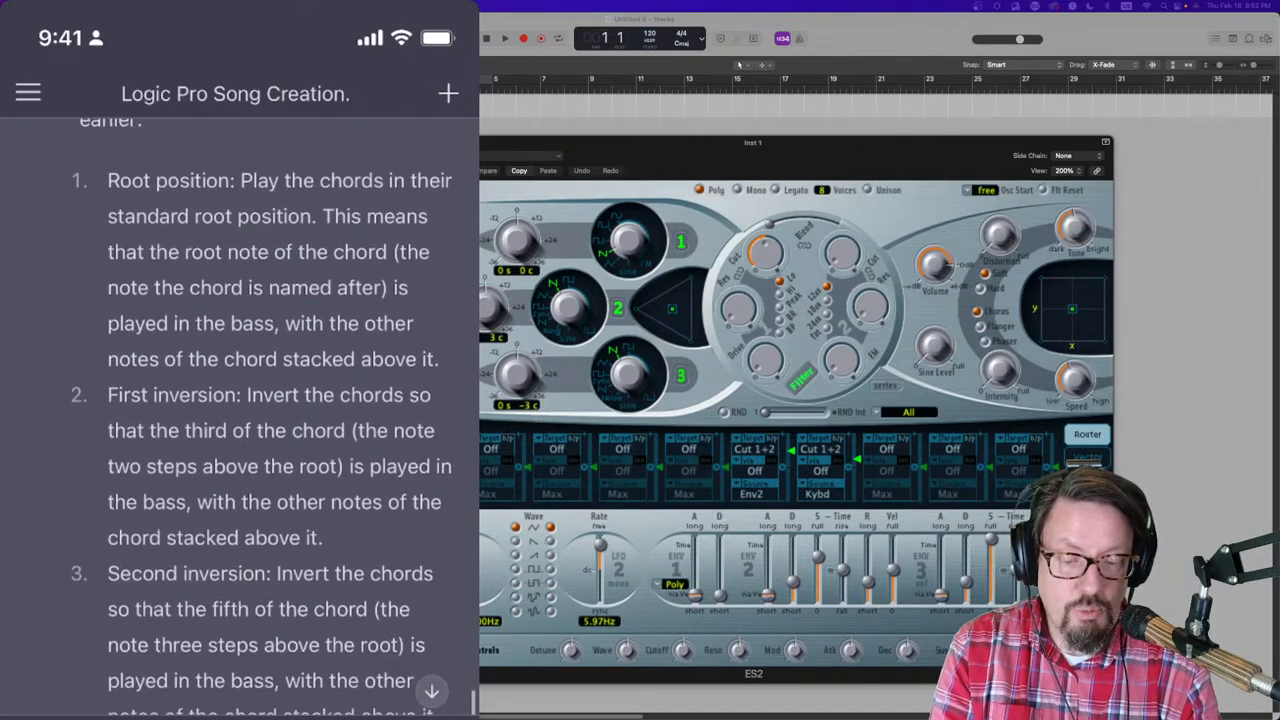
{"action": "scroll", "scroll_direction": "down", "scroll_amount": 3}
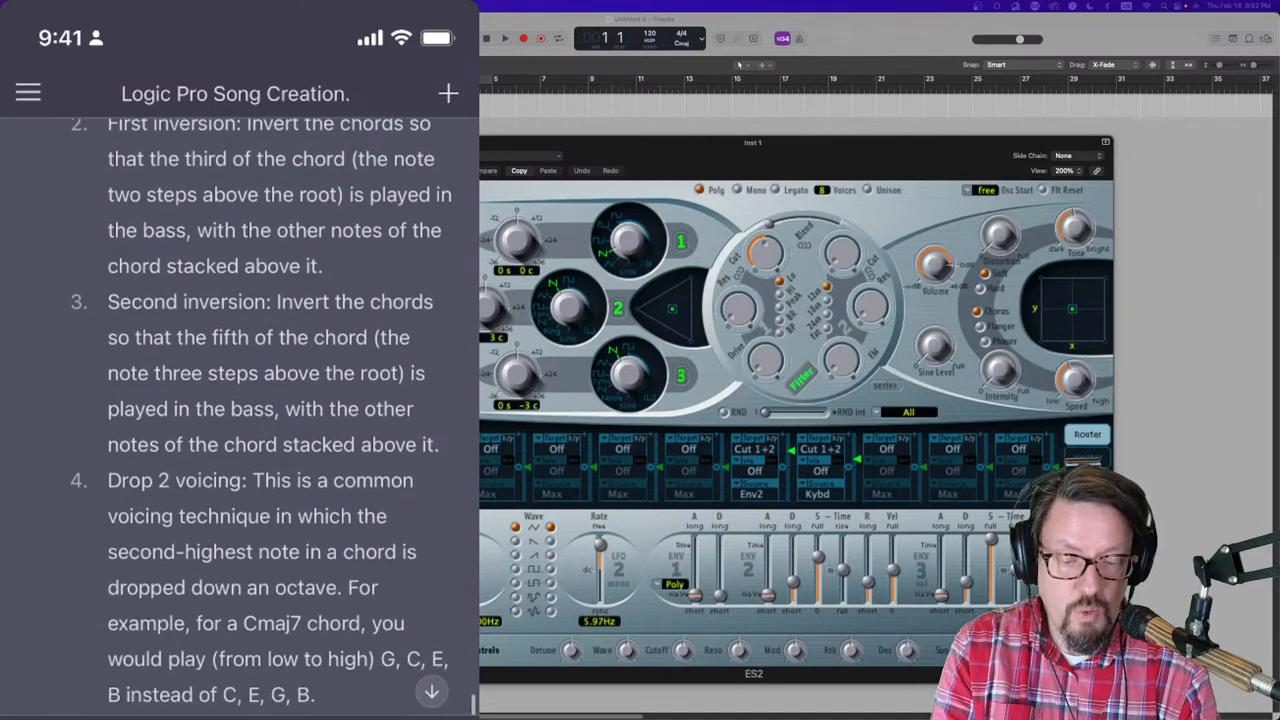
{"action": "scroll", "scroll_direction": "down", "scroll_amount": 3}
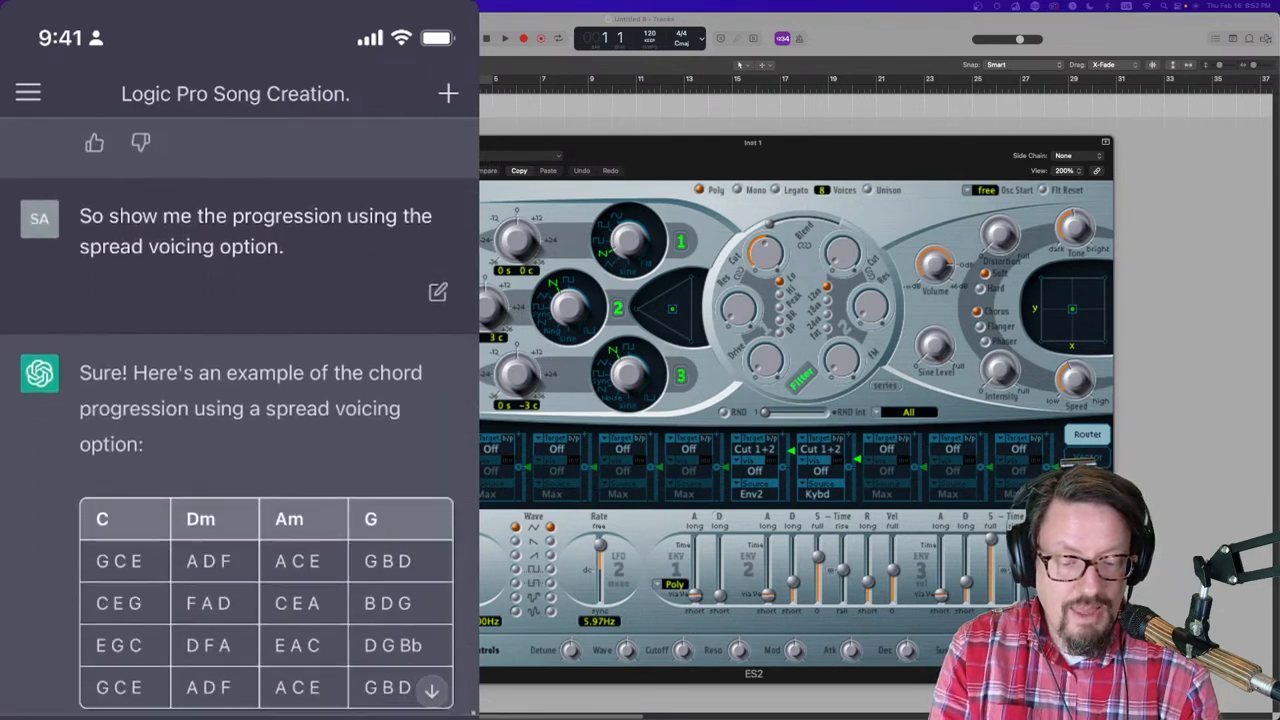
{"action": "scroll", "scroll_direction": "down", "scroll_amount": 3}
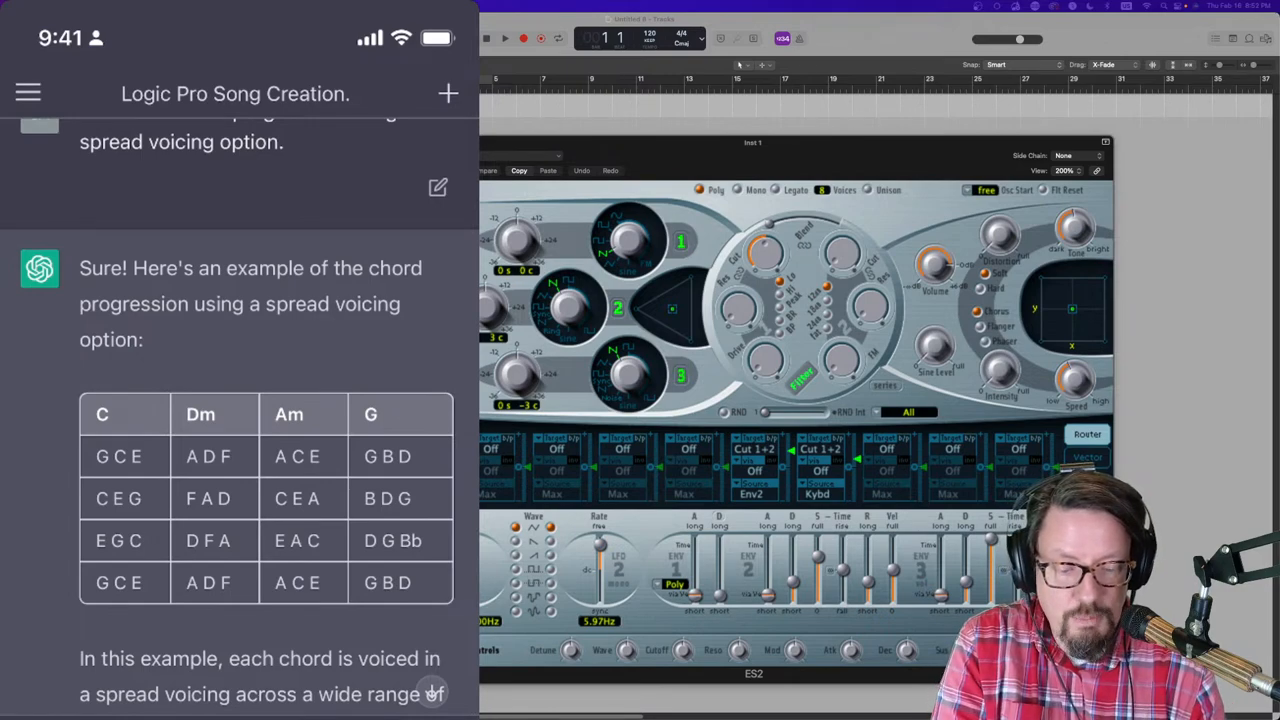
{"action": "scroll", "scroll_direction": "down", "scroll_amount": 3}
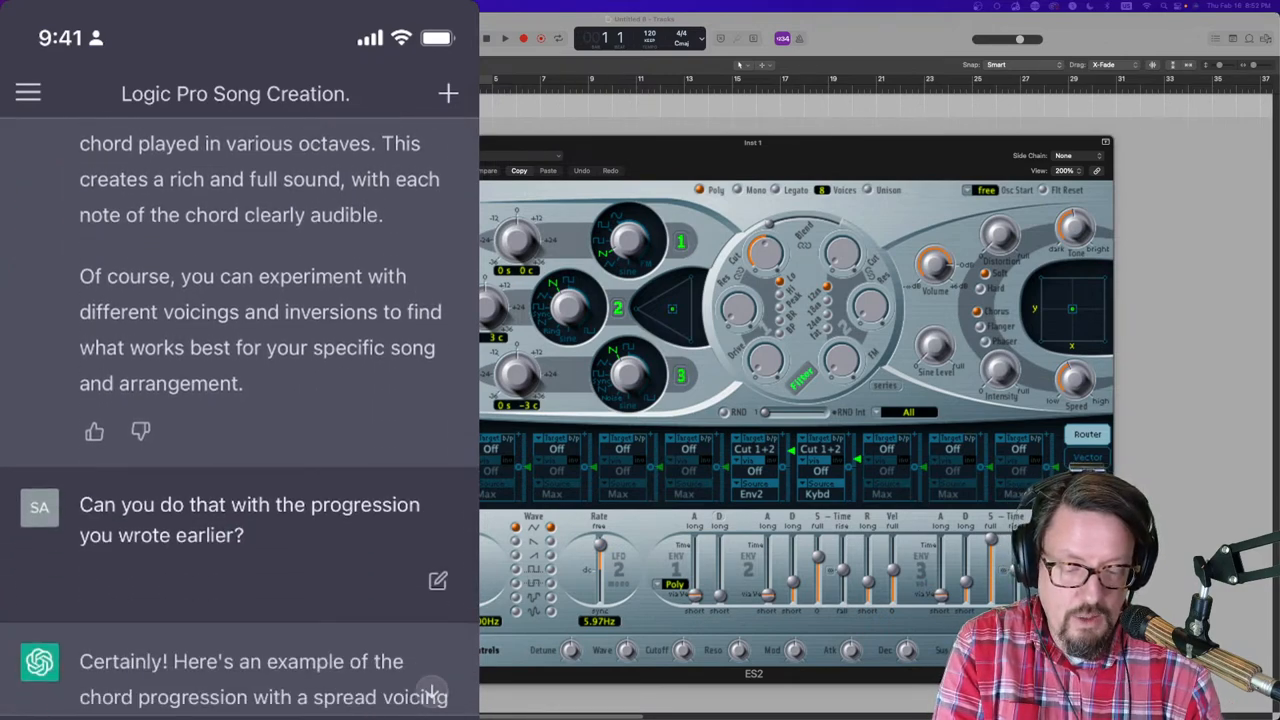
{"action": "scroll", "scroll_direction": "down", "scroll_amount": 3}
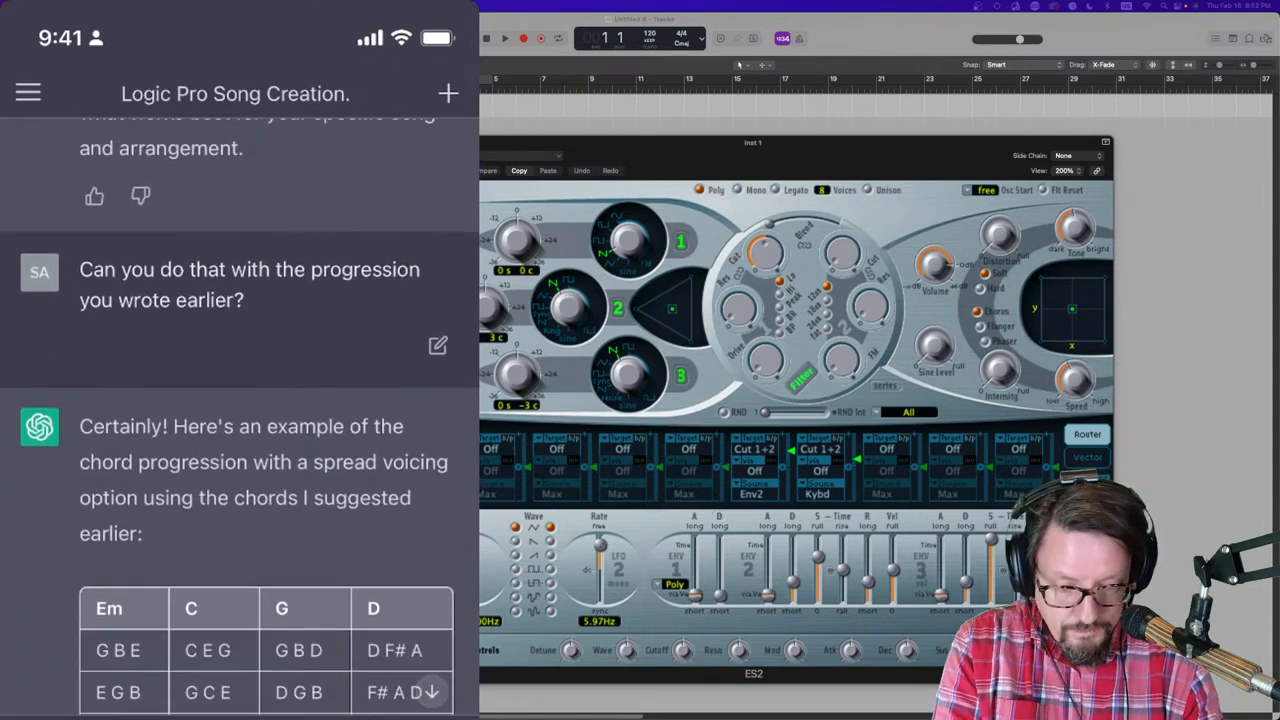
{"action": "scroll", "scroll_direction": "down", "scroll_amount": 3}
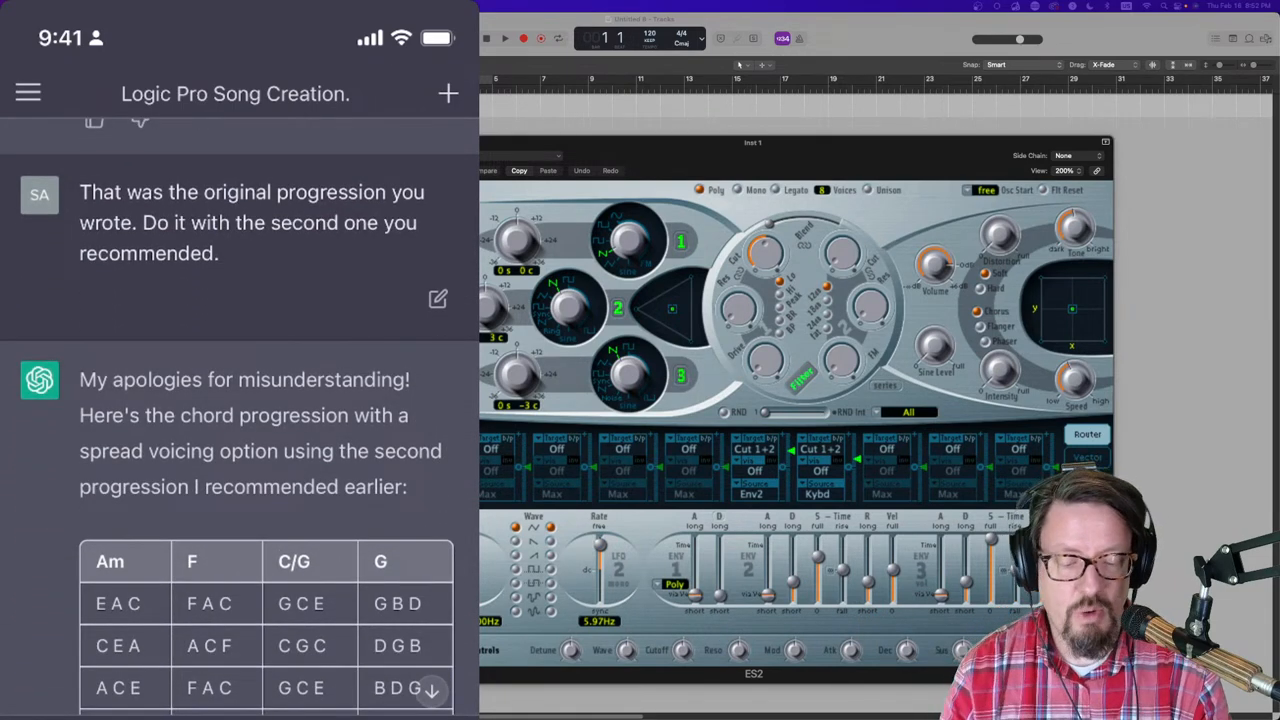
{"action": "scroll", "scroll_direction": "down", "scroll_amount": 3}
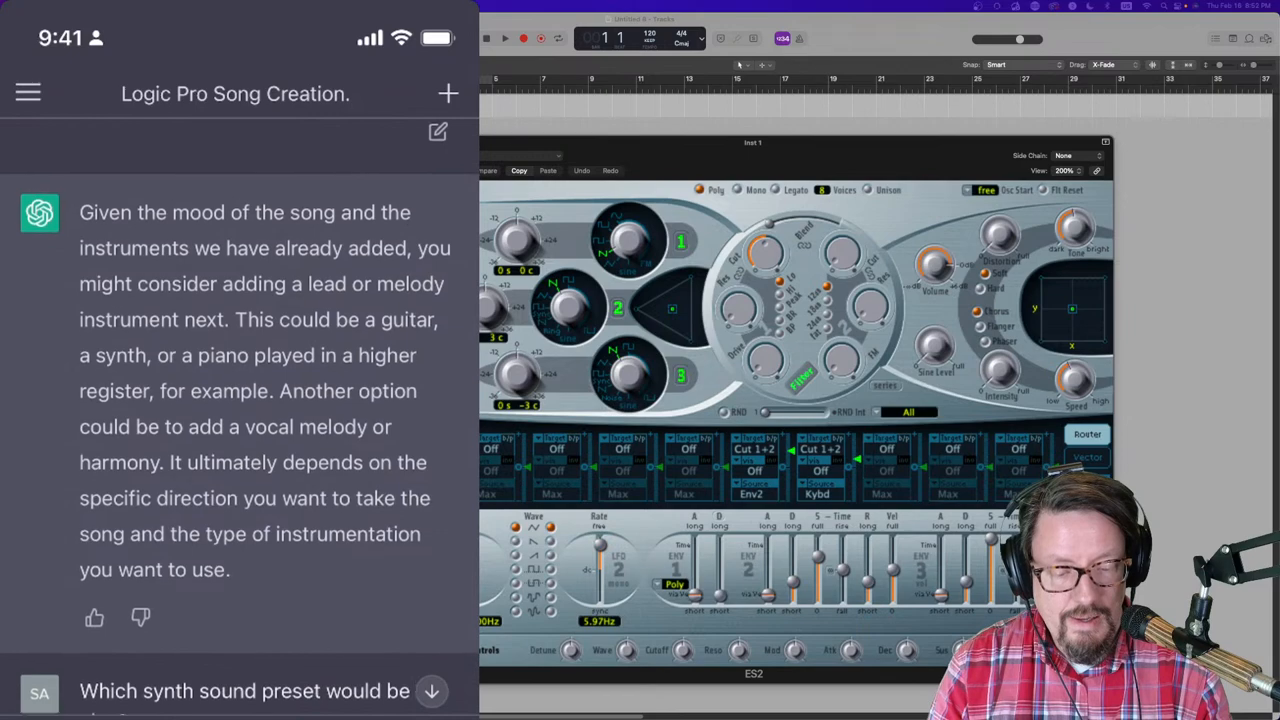
{"action": "scroll", "scroll_direction": "down", "scroll_amount": 3}
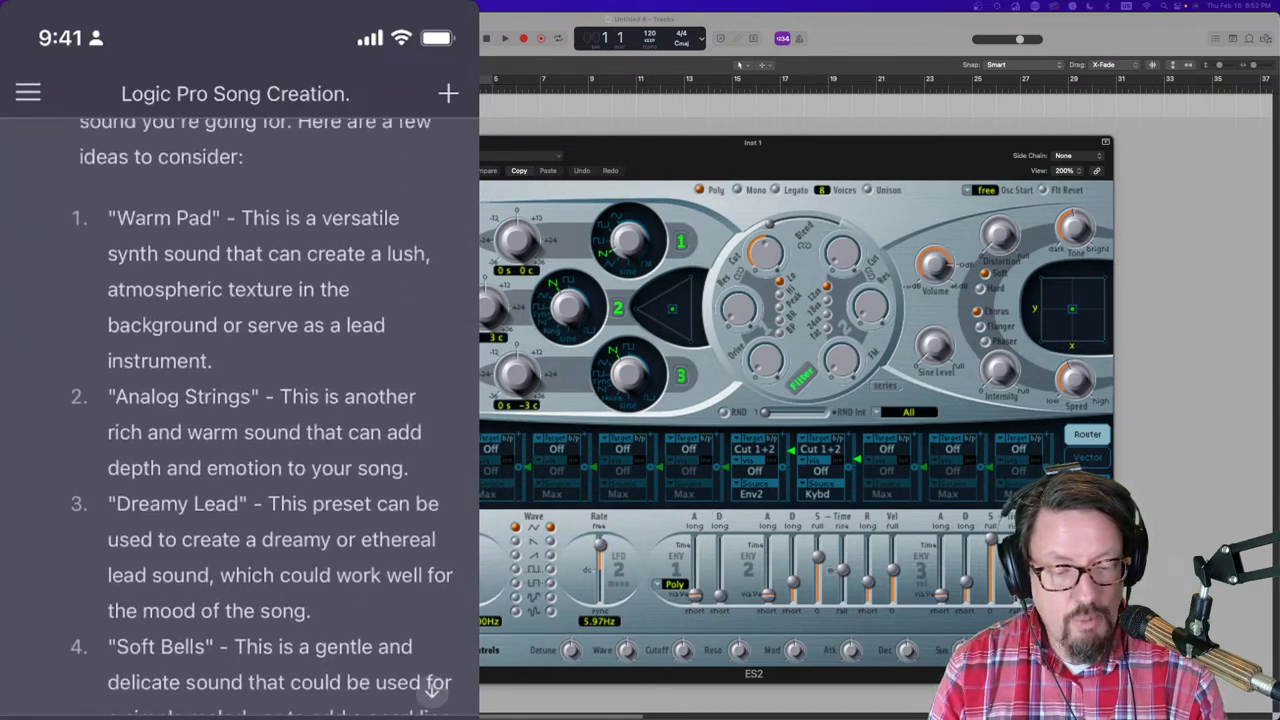
{"action": "scroll", "scroll_direction": "down", "scroll_amount": 3}
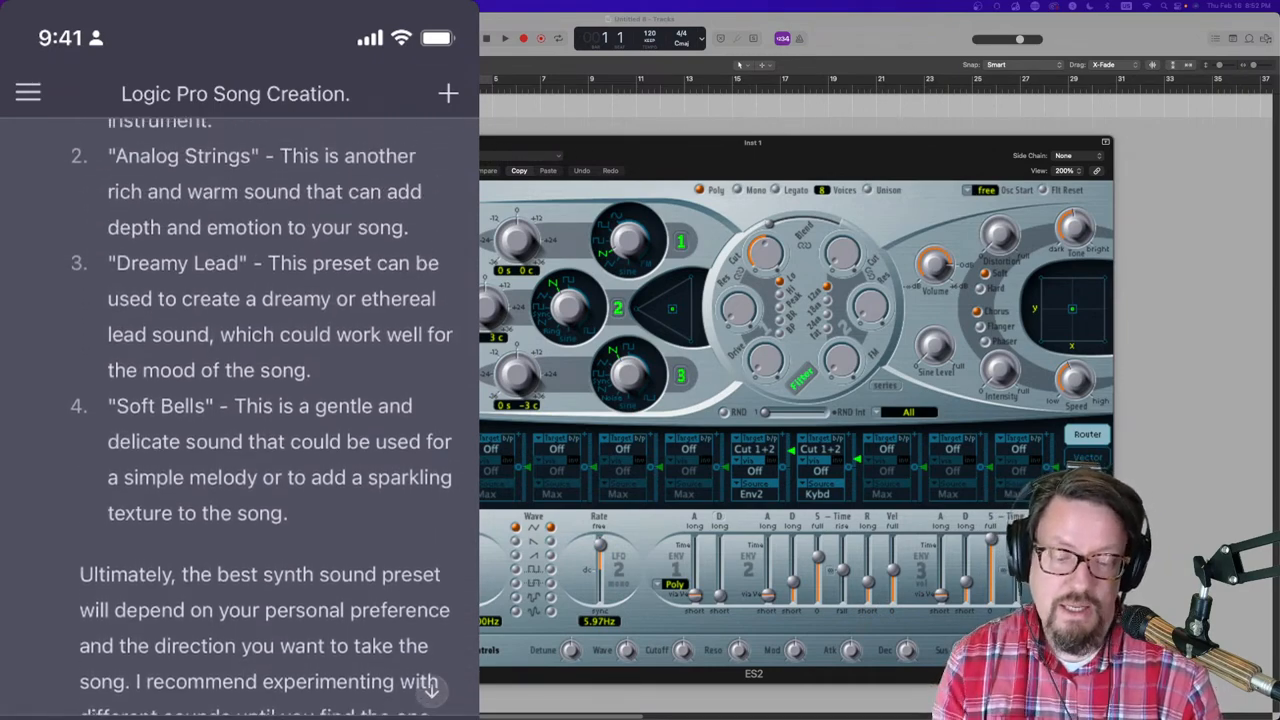
{"action": "scroll", "scroll_direction": "down", "scroll_amount": 3}
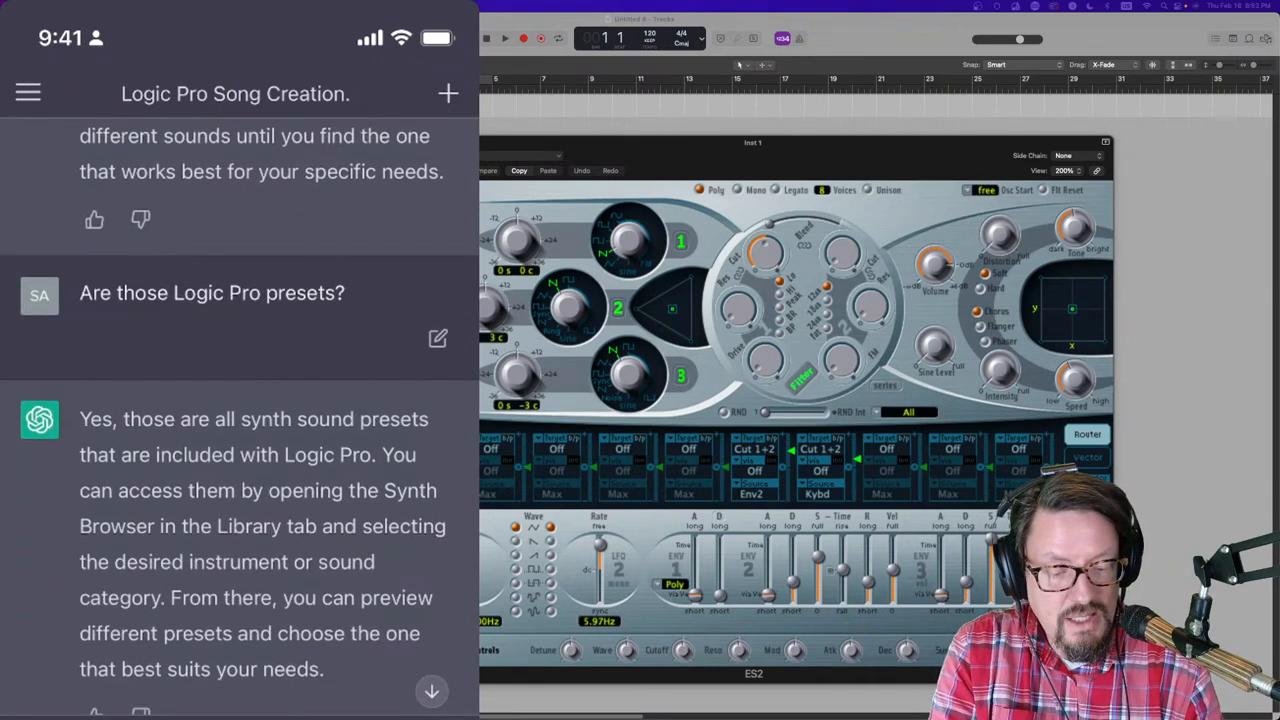
{"action": "scroll", "scroll_direction": "down", "scroll_amount": 3}
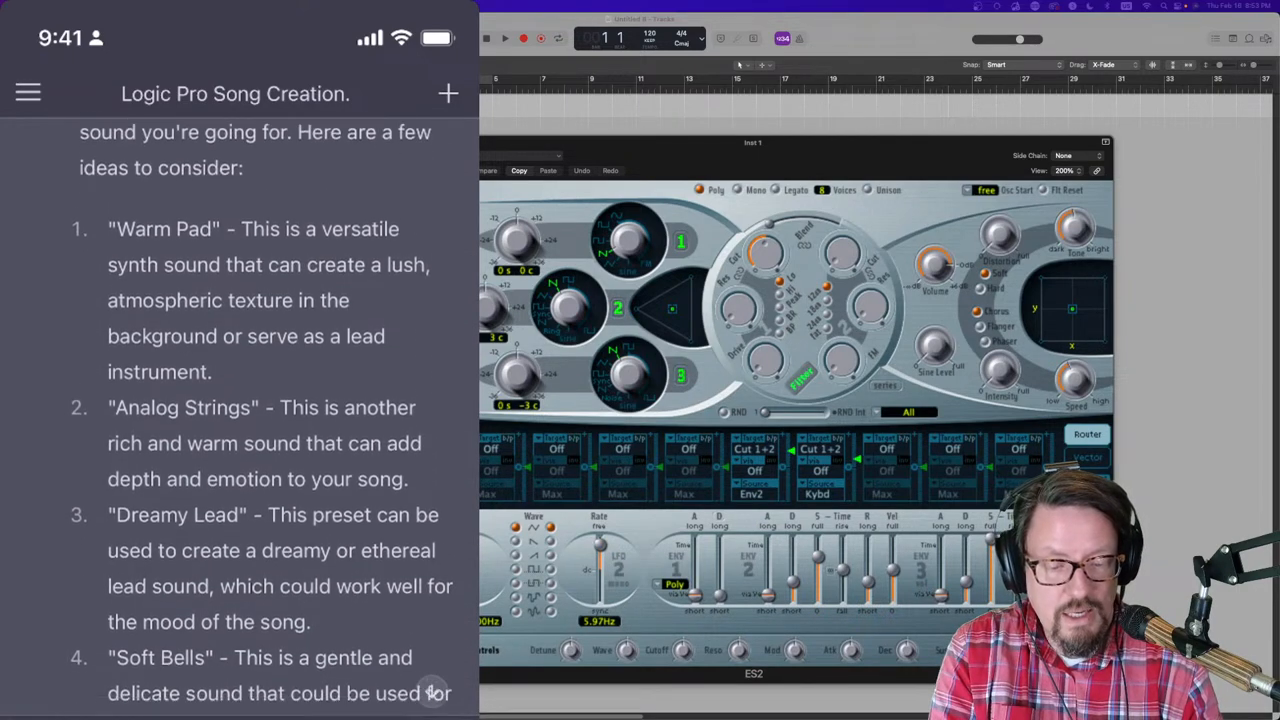
{"action": "scroll", "scroll_direction": "down", "scroll_amount": 3}
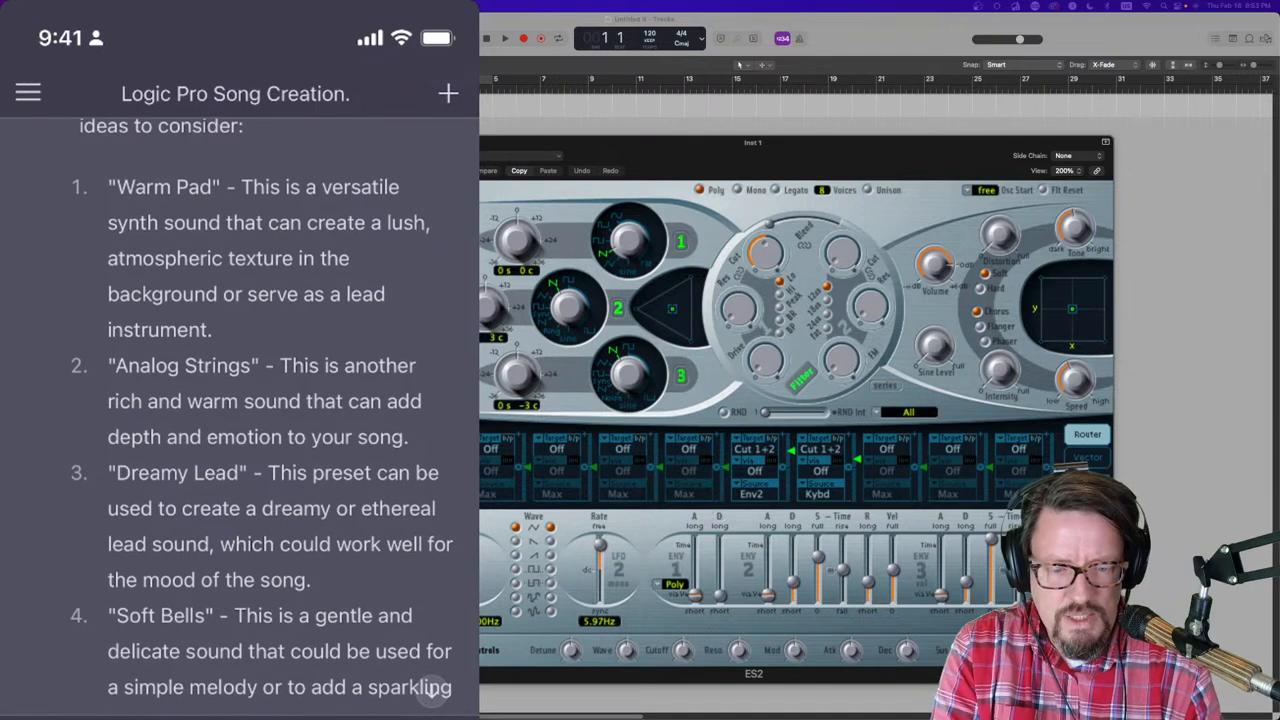
{"action": "scroll", "scroll_direction": "down", "scroll_amount": 3}
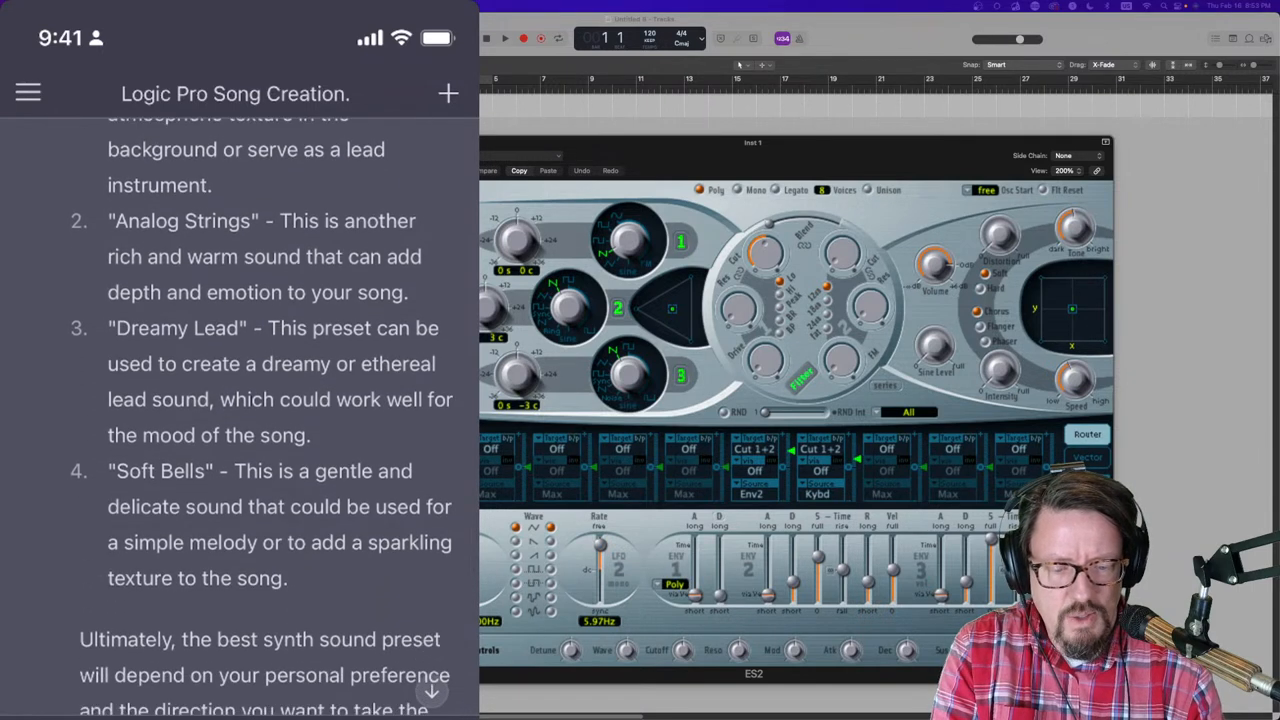
{"action": "scroll", "scroll_direction": "down", "scroll_amount": 3}
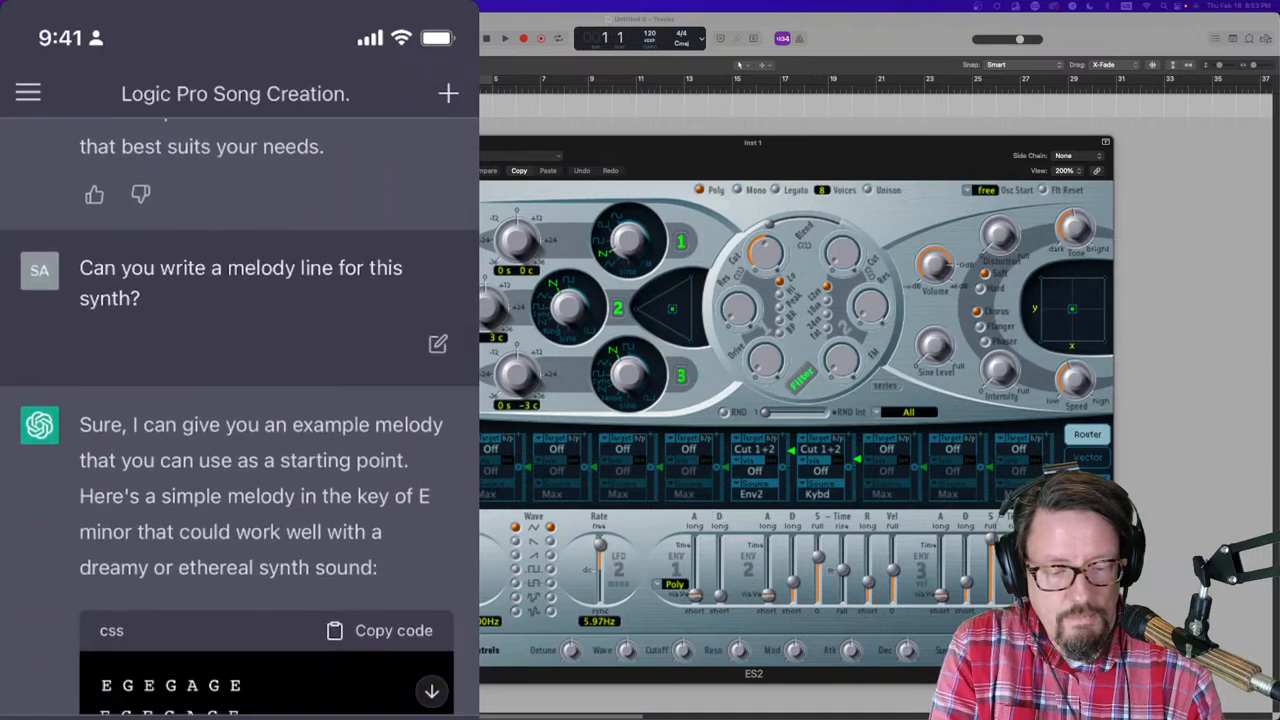
{"action": "scroll", "scroll_direction": "down", "scroll_amount": 3}
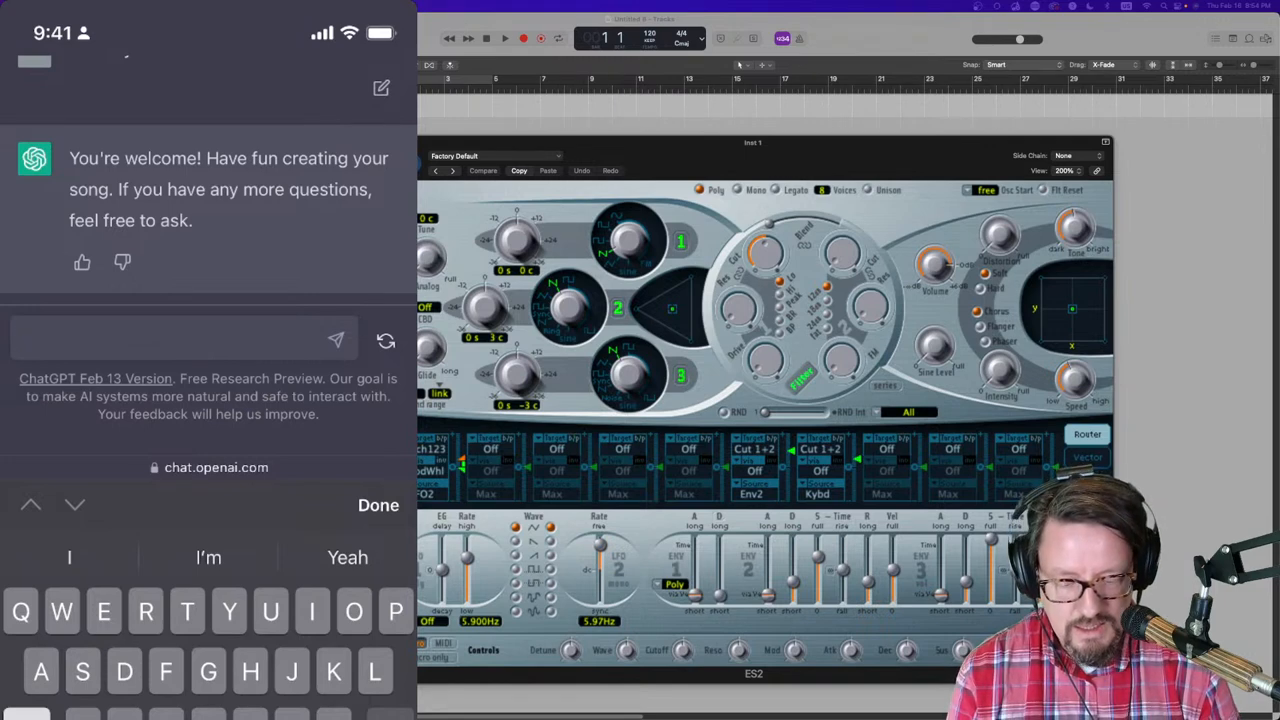
Step: Draft 'I can't get the synth part to fit in the mix very well...' with the 'suggest' autocorrect
{"action": "type", "text": "I can't"}
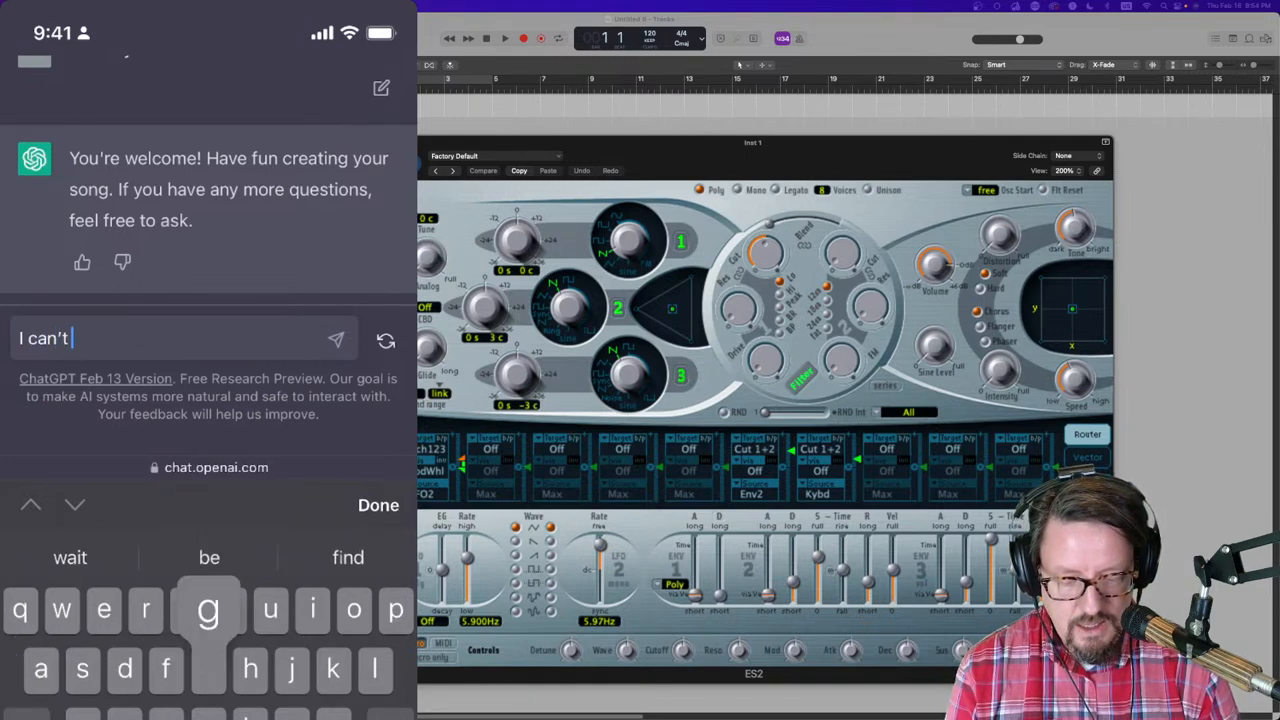
{"action": "type", "text": "get the"}
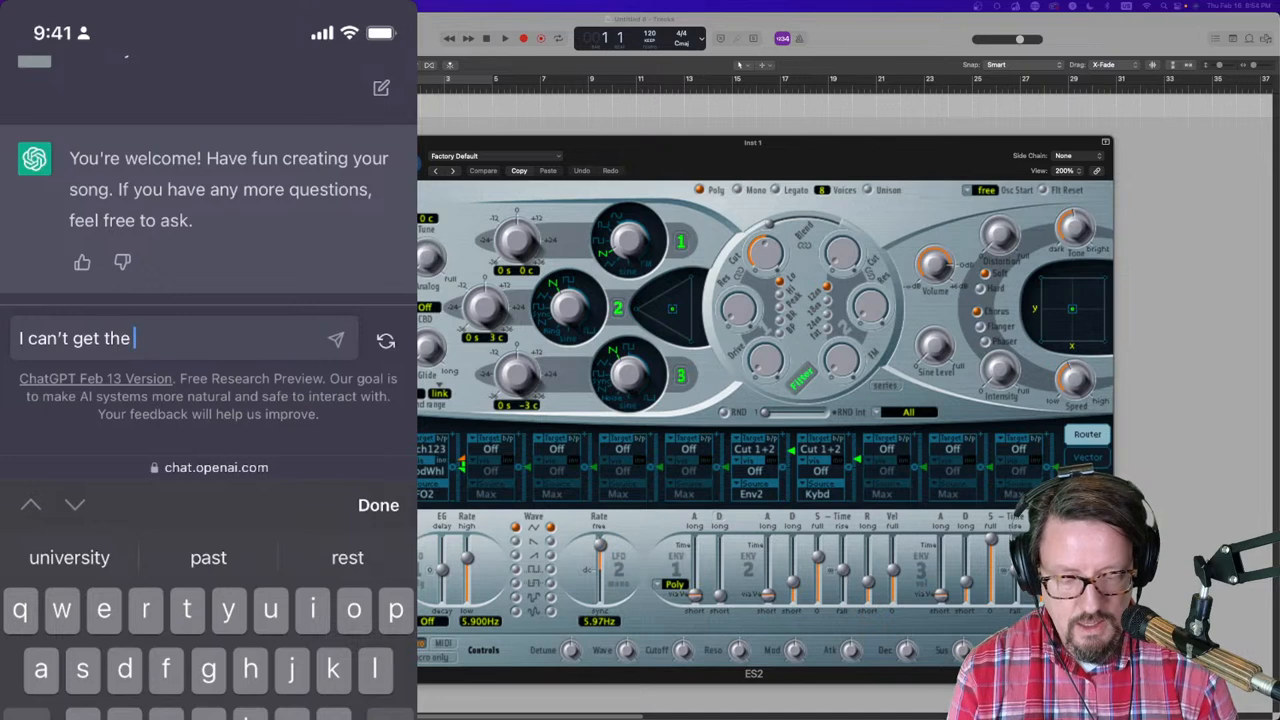
{"action": "type", "text": "synth part to"}
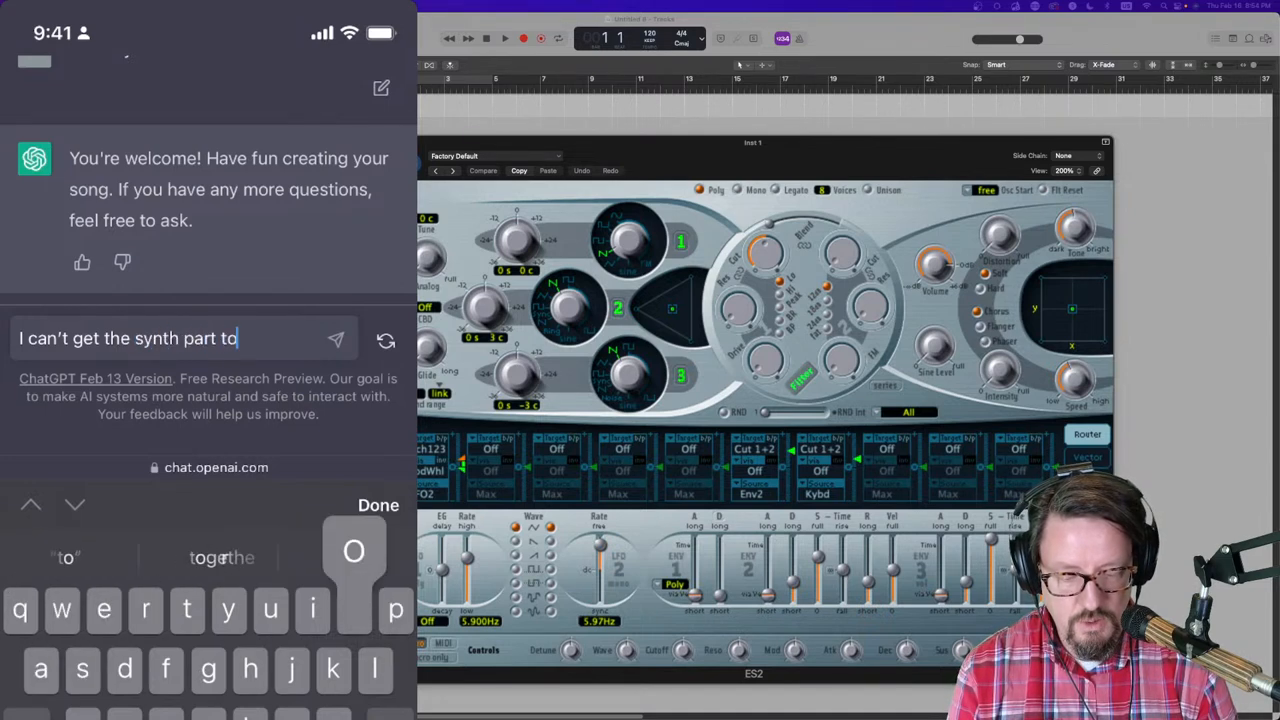
{"action": "type", "text": "fit inthe"}
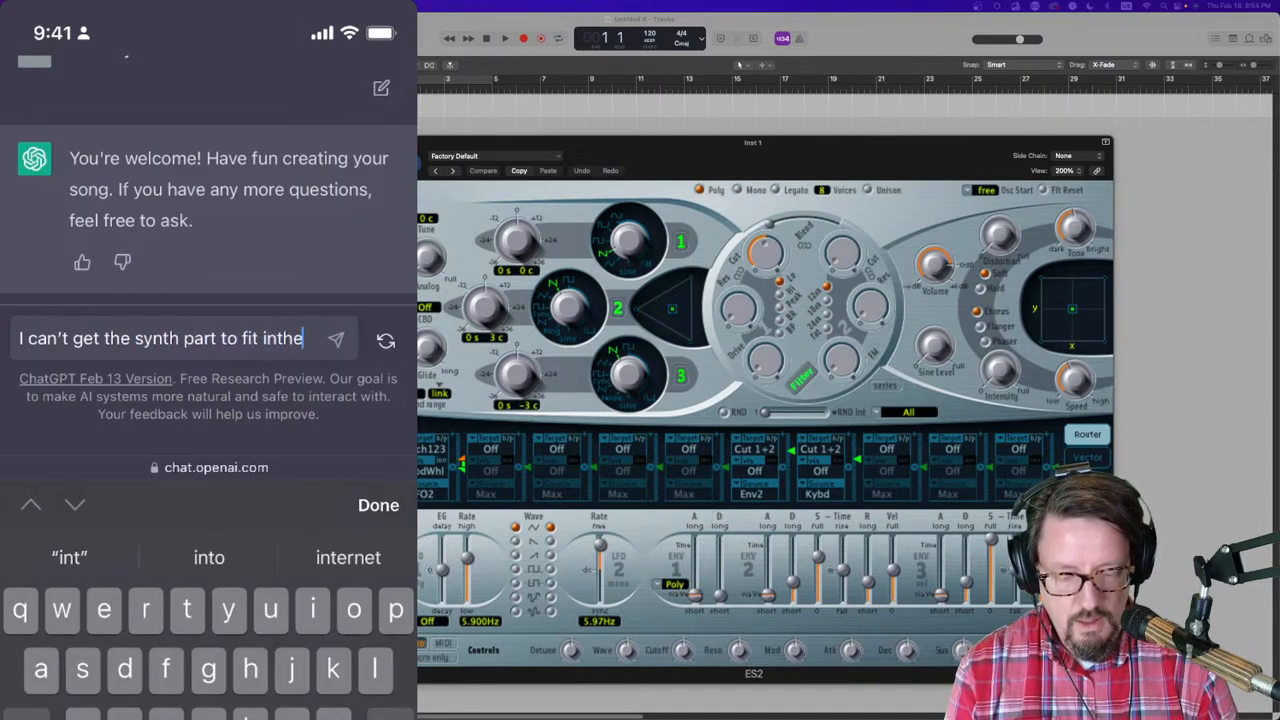
{"action": "type", "text": "mix very"}
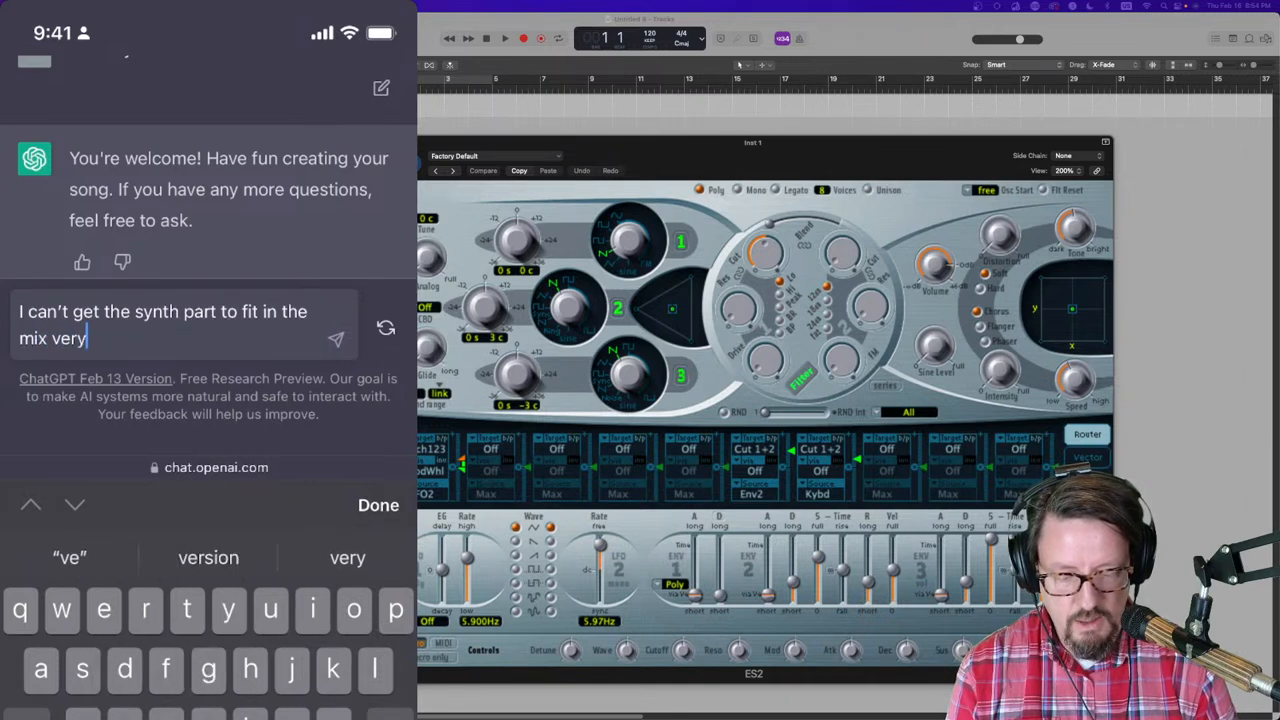
{"action": "type", "text": "well."}
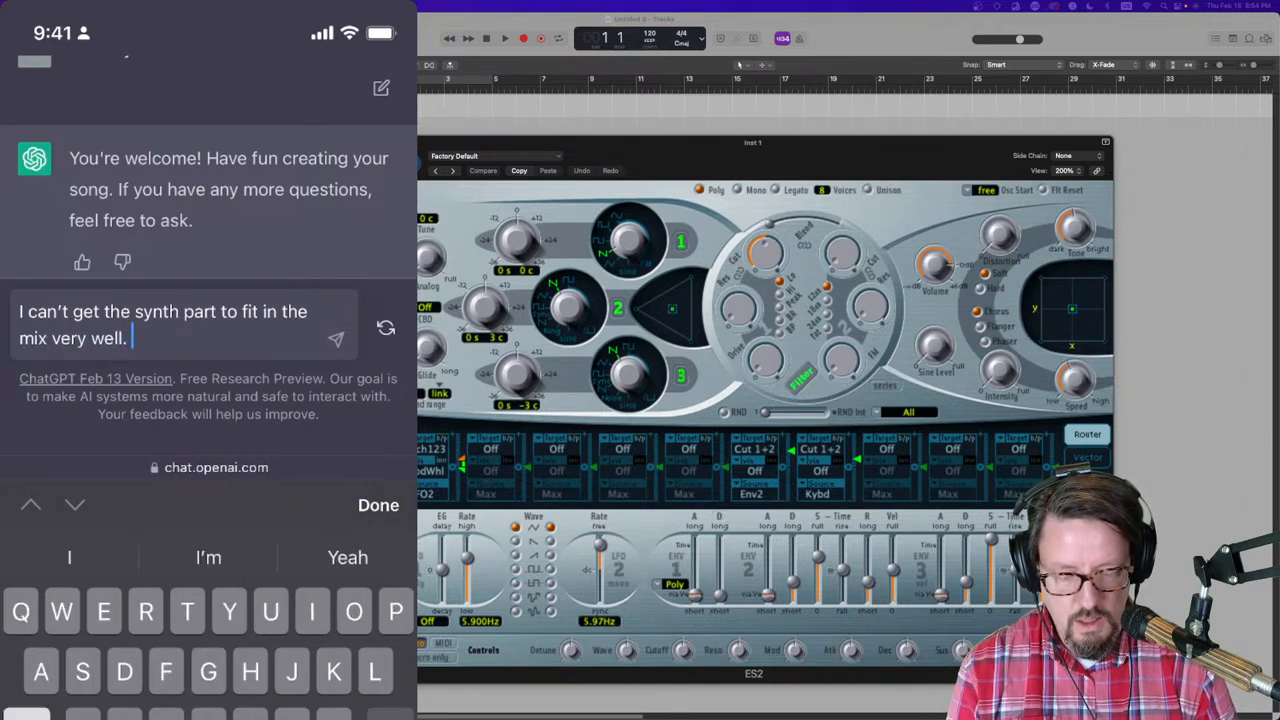
{"action": "type", "text": "It's very muddy. What do you suggeys"}
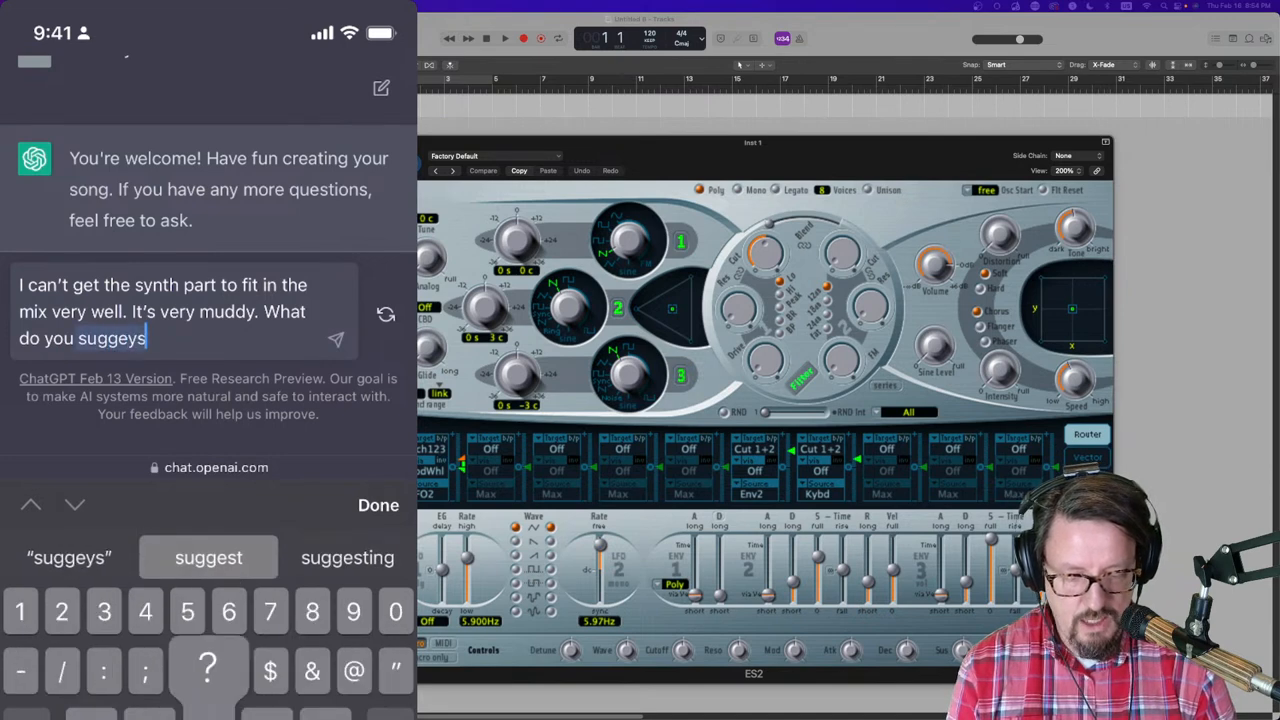
{"action": "left_click", "coordinate": [208, 556]}
{"action": "type", "text": "t?"}
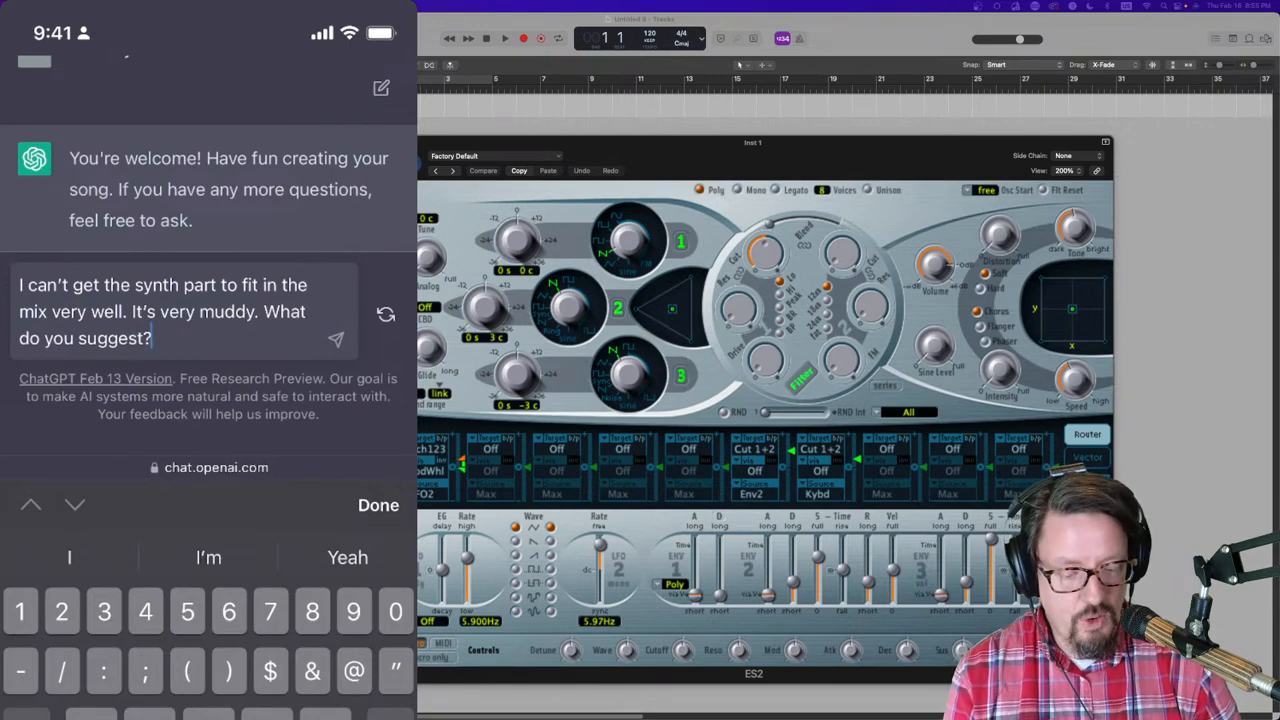
Step: Send the muddy synth question, read the mixing tips, and begin a follow-up with 'How so'
{"action": "left_click", "coordinate": [336, 340]}
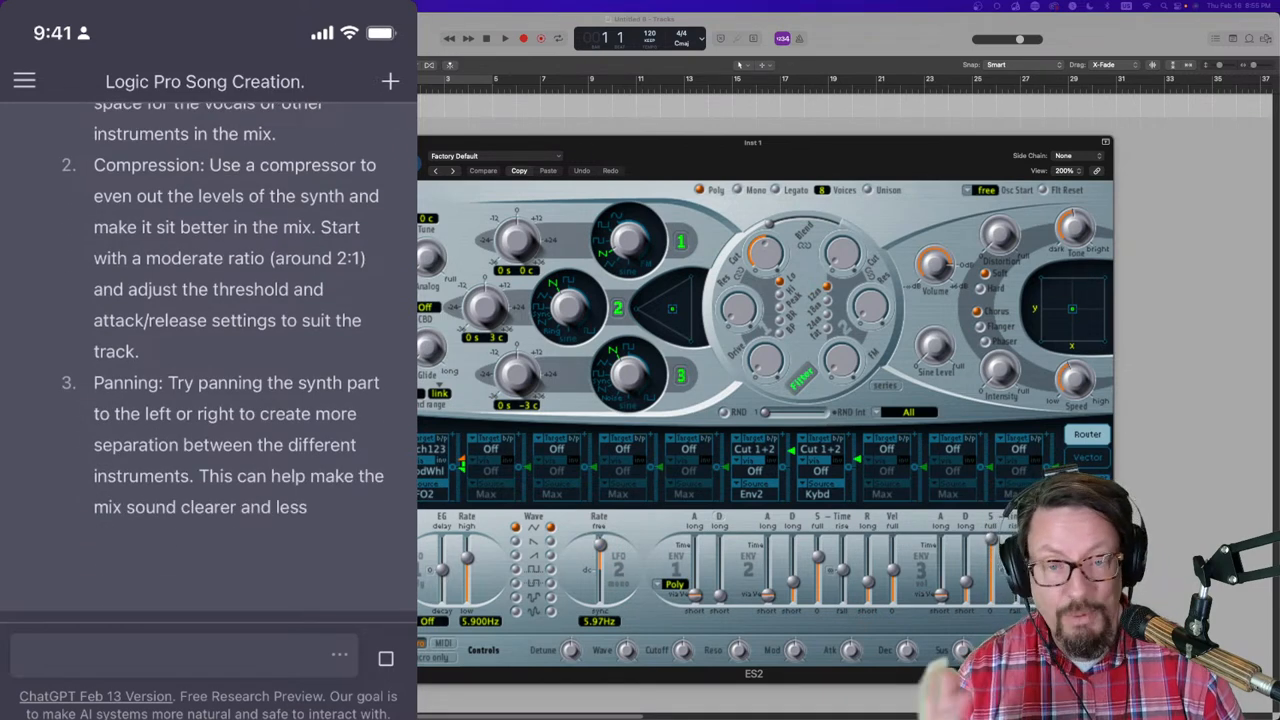
{"action": "scroll", "scroll_direction": "down", "scroll_amount": 3}
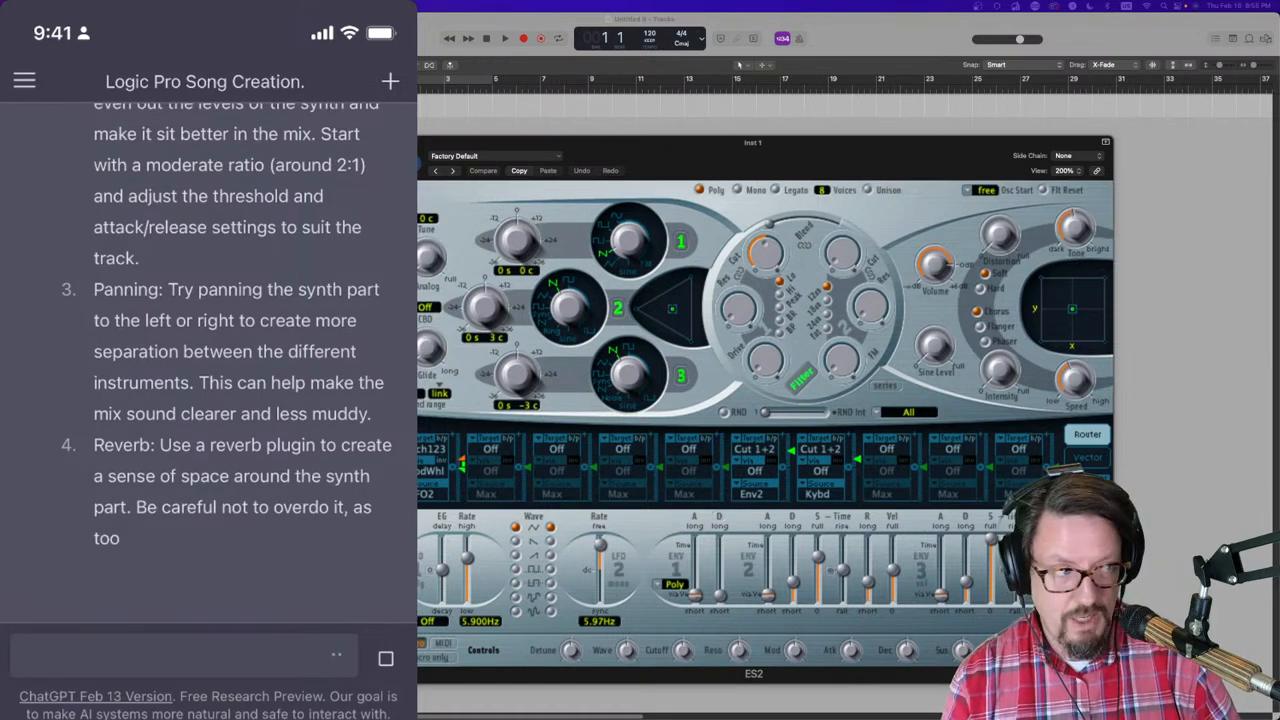
{"action": "scroll", "scroll_direction": "down", "scroll_amount": 3}
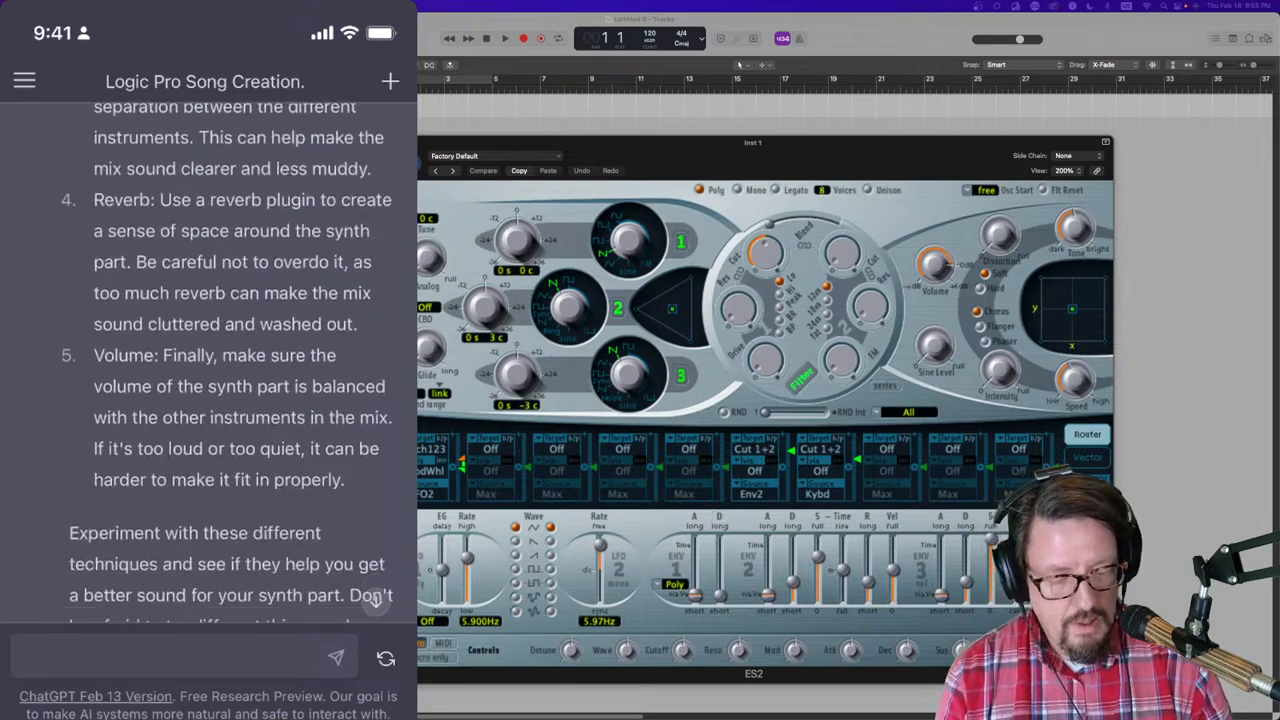
{"action": "type", "text": "How so"}
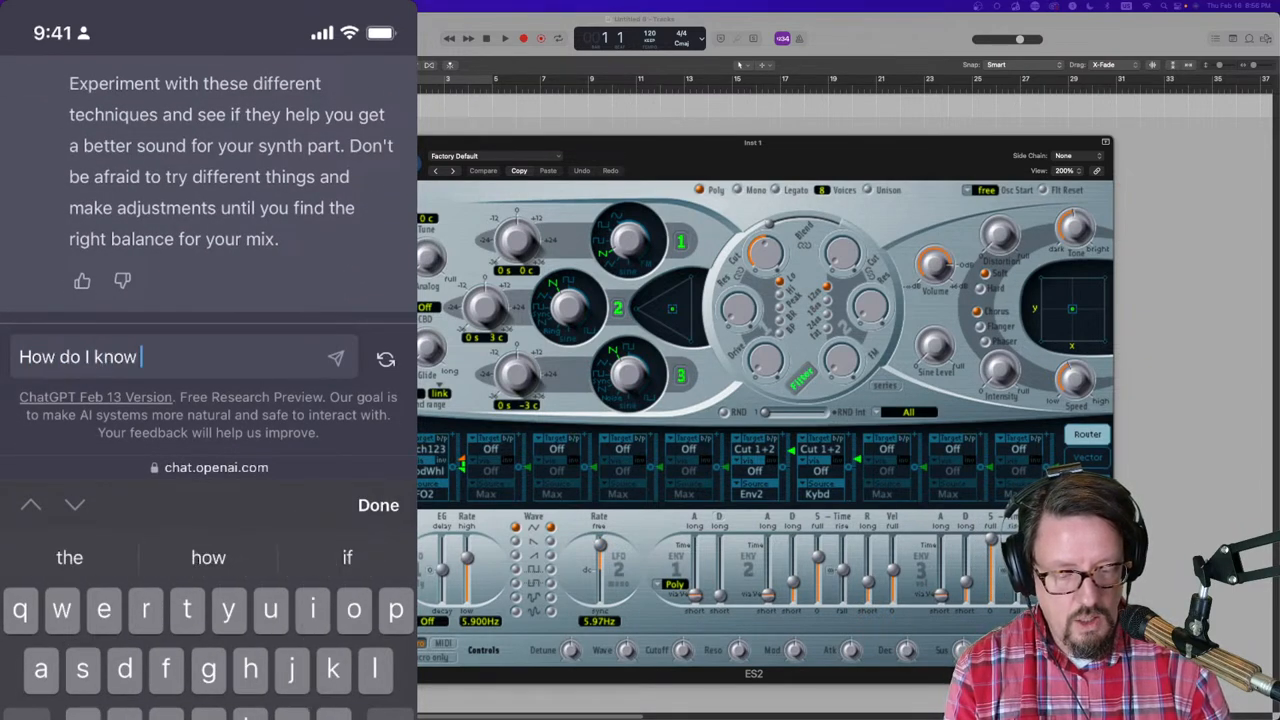
Step: Continue the follow-up asking which low frequencies are the problem
{"action": "type", "text": "which low frequencies are the problem?"}
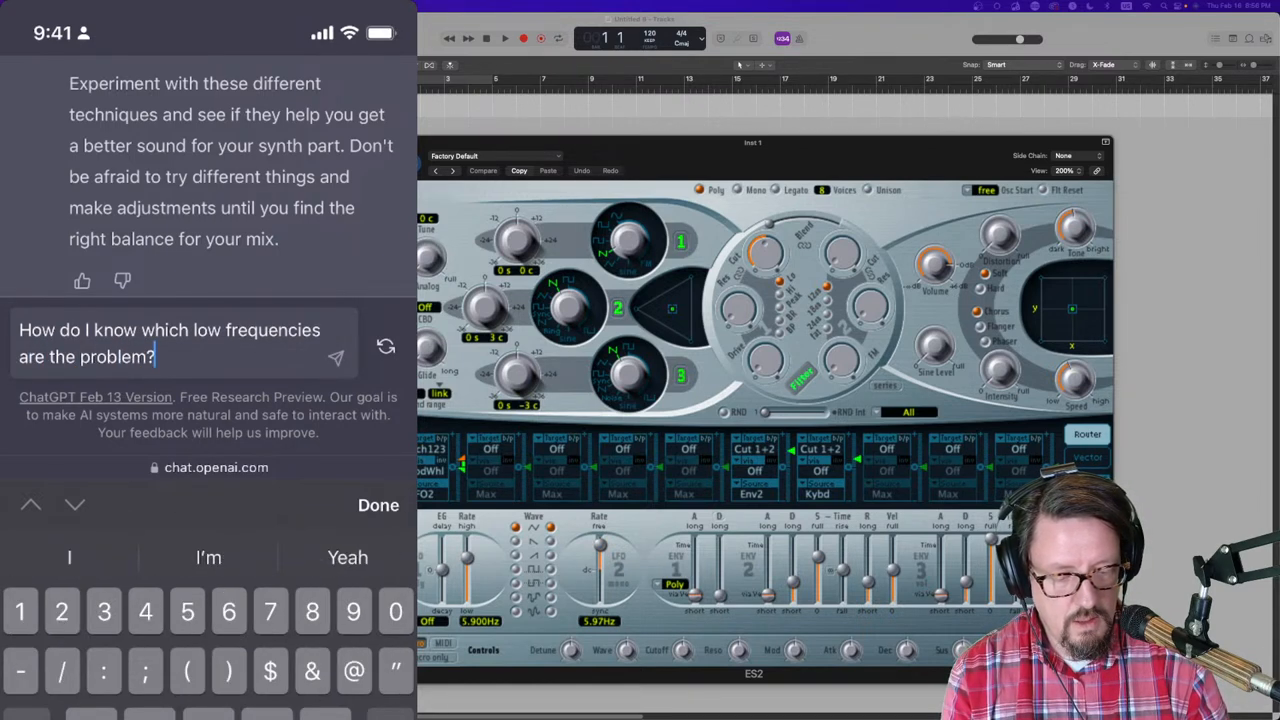
Step: Send the low-frequency question and read the spectrum analyzer and EQ answer
{"action": "left_click", "coordinate": [336, 356]}
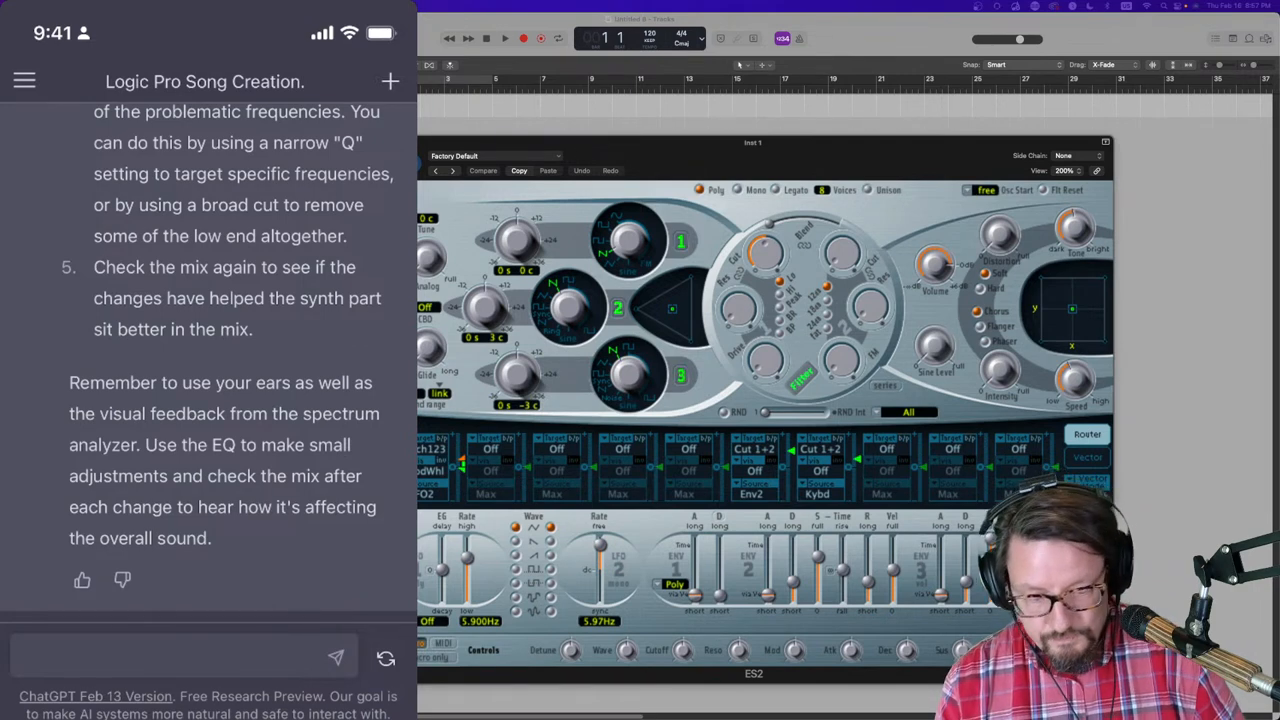
{"action": "scroll", "scroll_direction": "down", "scroll_amount": 3}
{"action": "type", "text": "Does"}
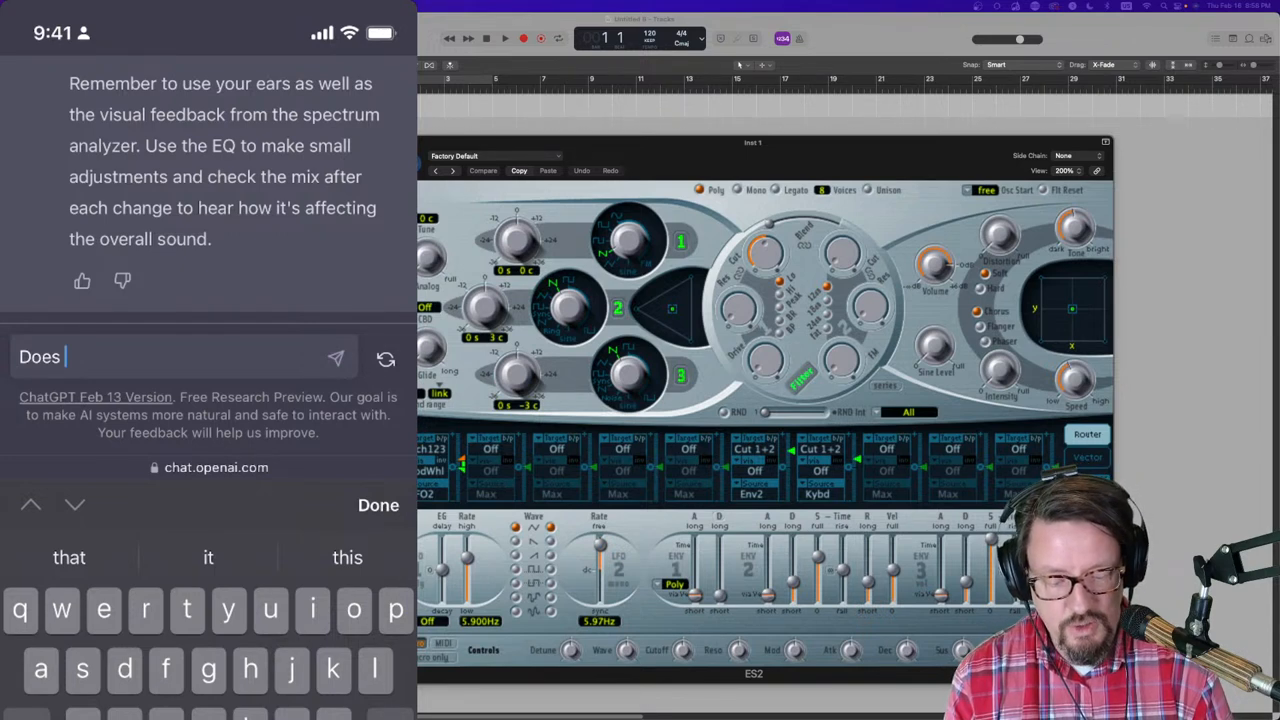
Step: Ask 'Does Logic have a visualizer in its plugins?' and send it
{"action": "type", "text": "logic have a v"}
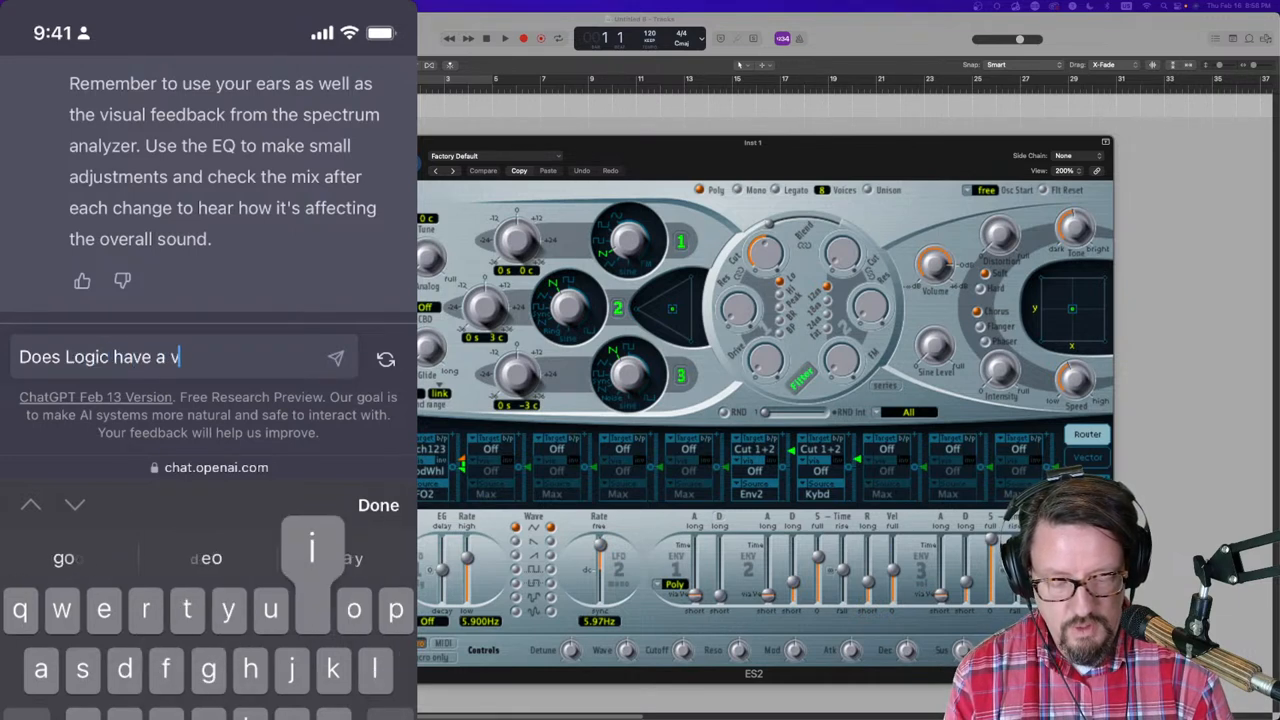
{"action": "type", "text": "isualized"}
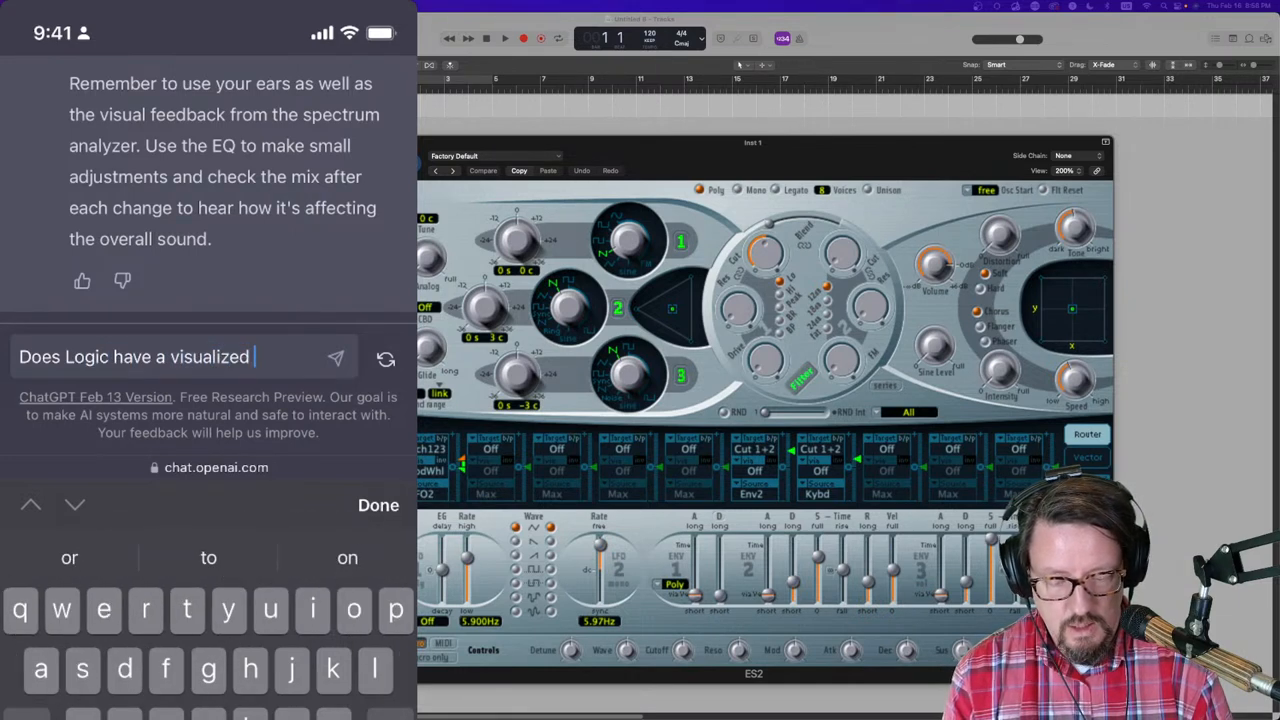
{"action": "type", "text": "r"}
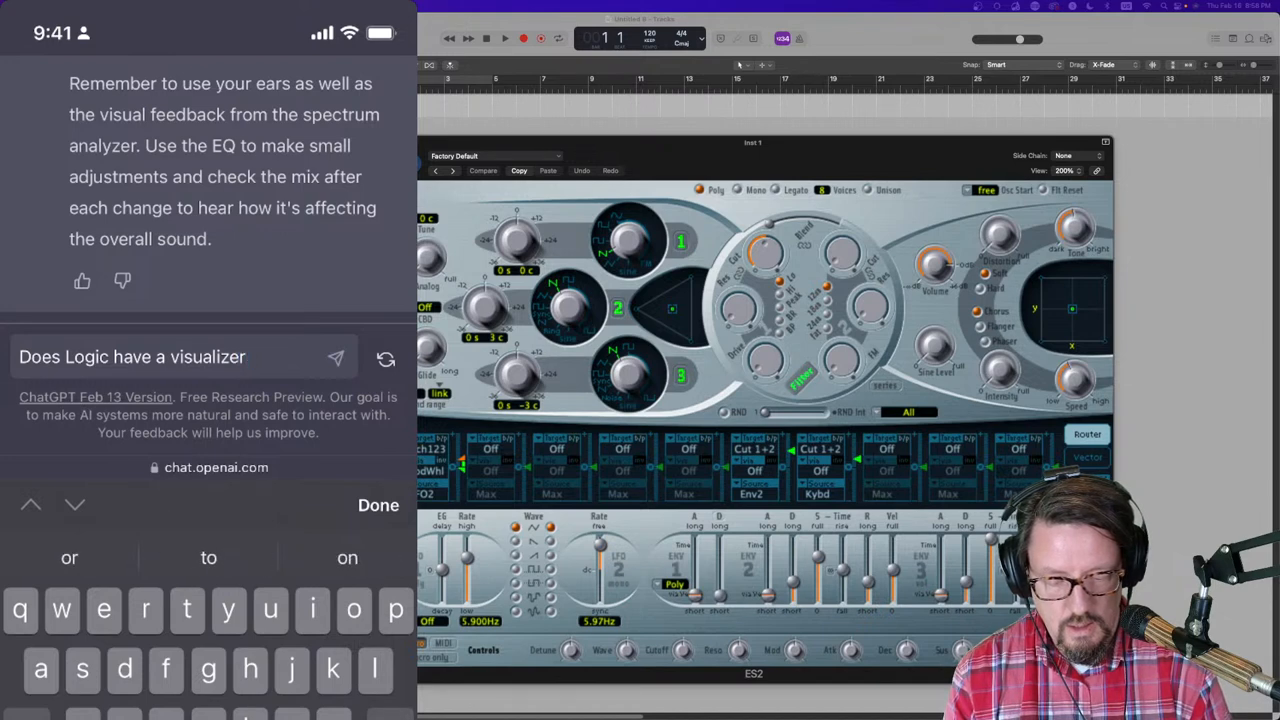
{"action": "type", "text": "in it"}
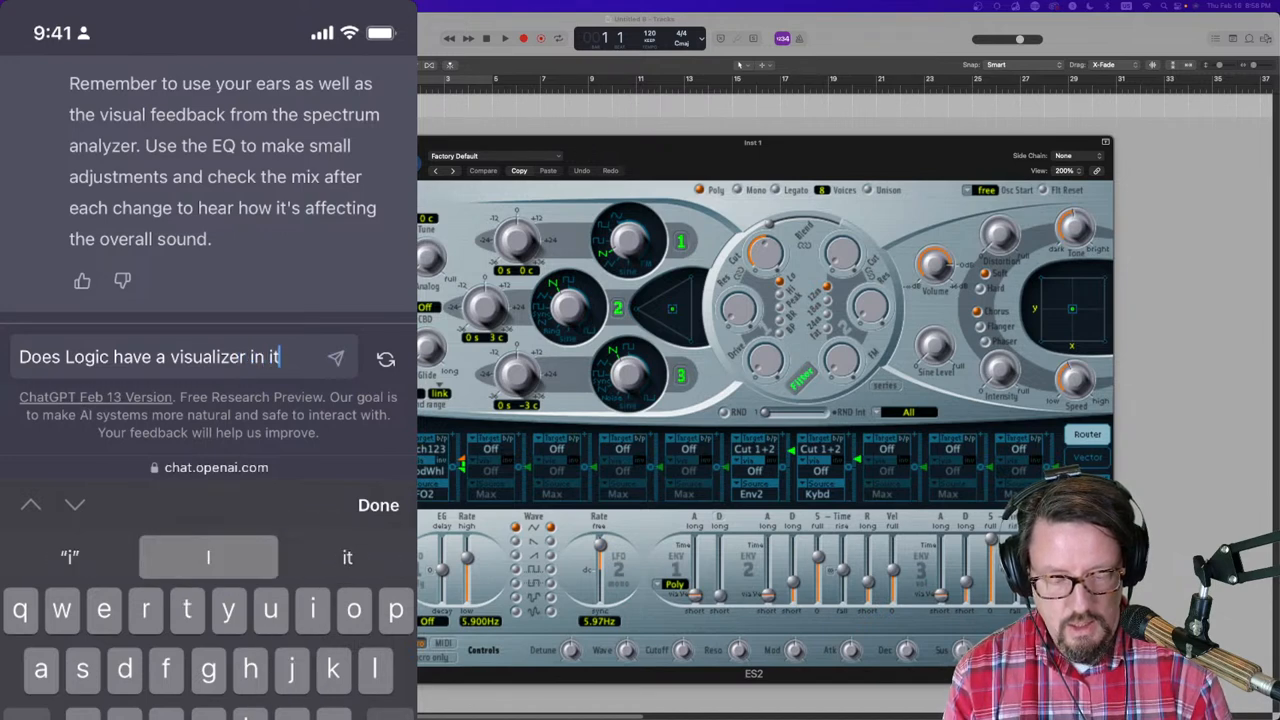
{"action": "type", "text": "s plugins"}
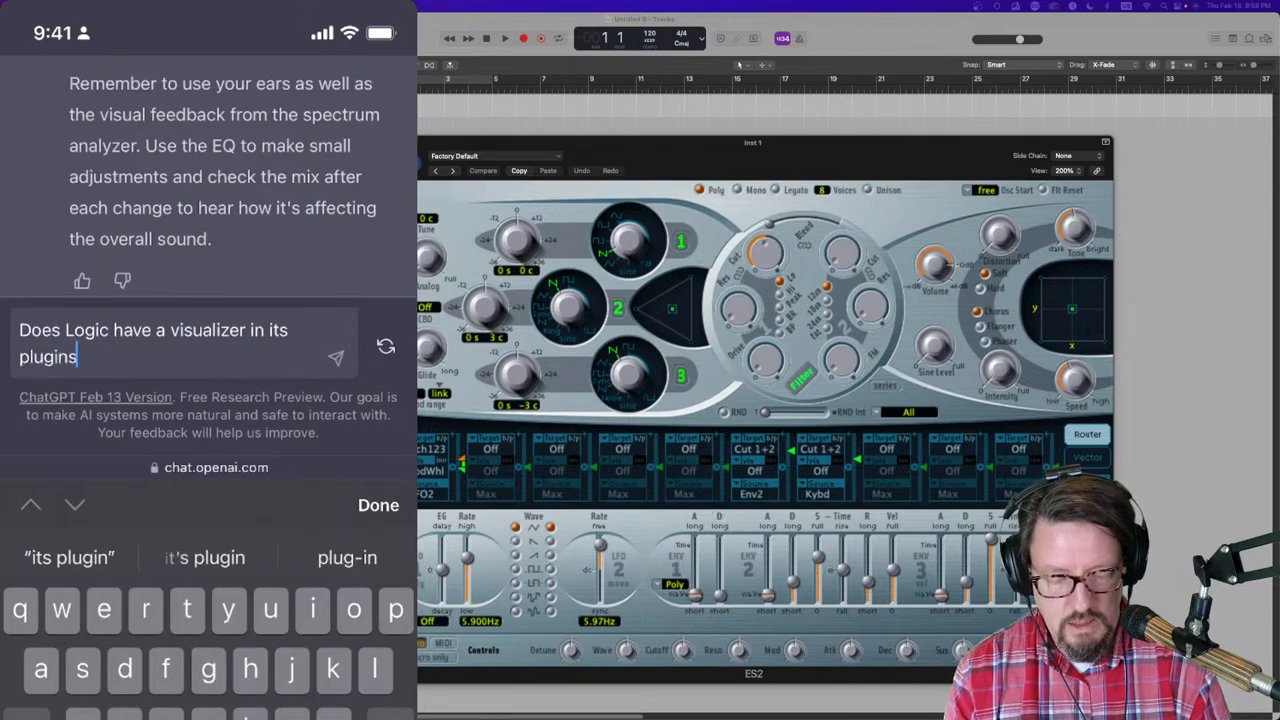
{"action": "left_click", "coordinate": [336, 358]}
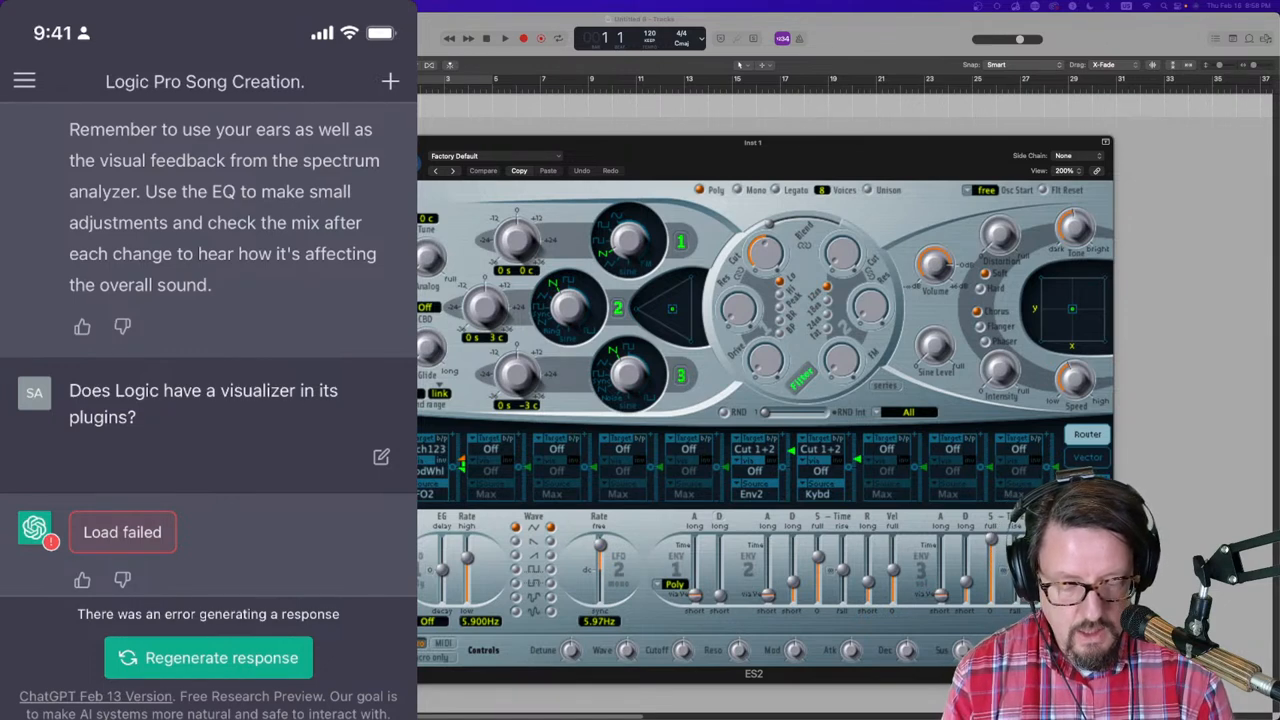
Step: Retry the failed visualizer answer and reload the conversation to get the reply
{"action": "double_click", "coordinate": [204, 404]}
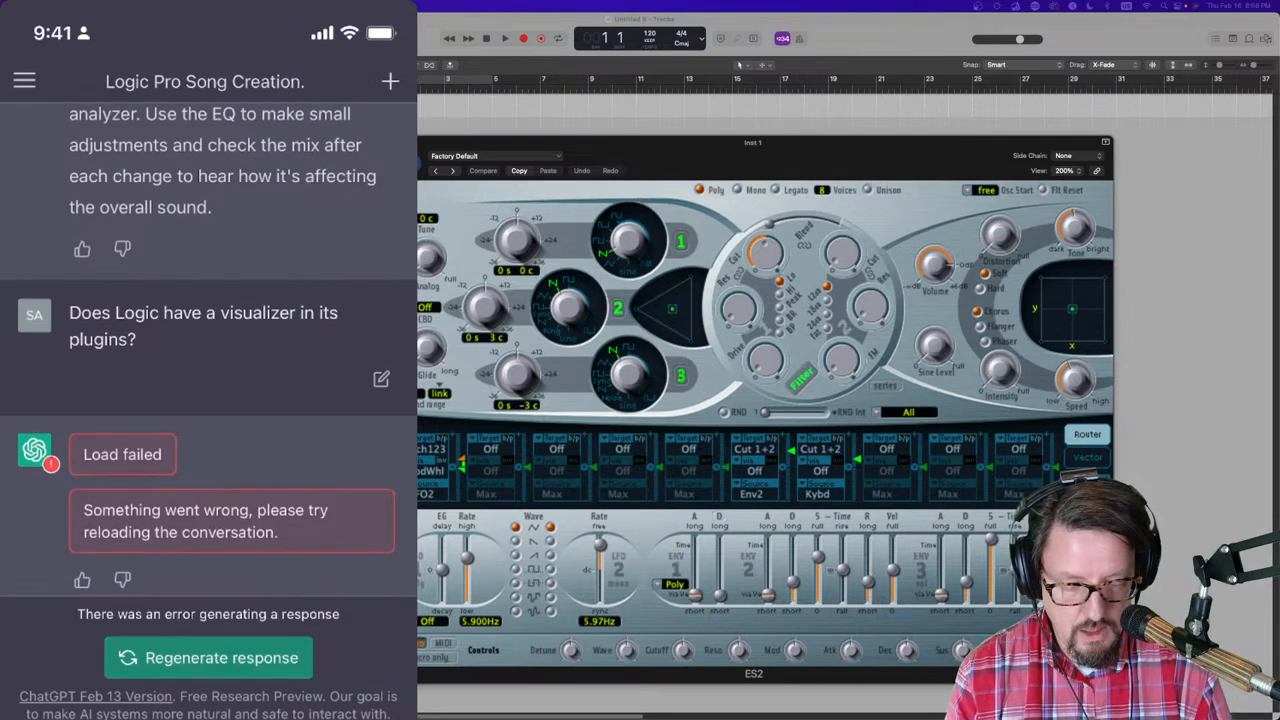
{"action": "left_click", "coordinate": [390, 80]}
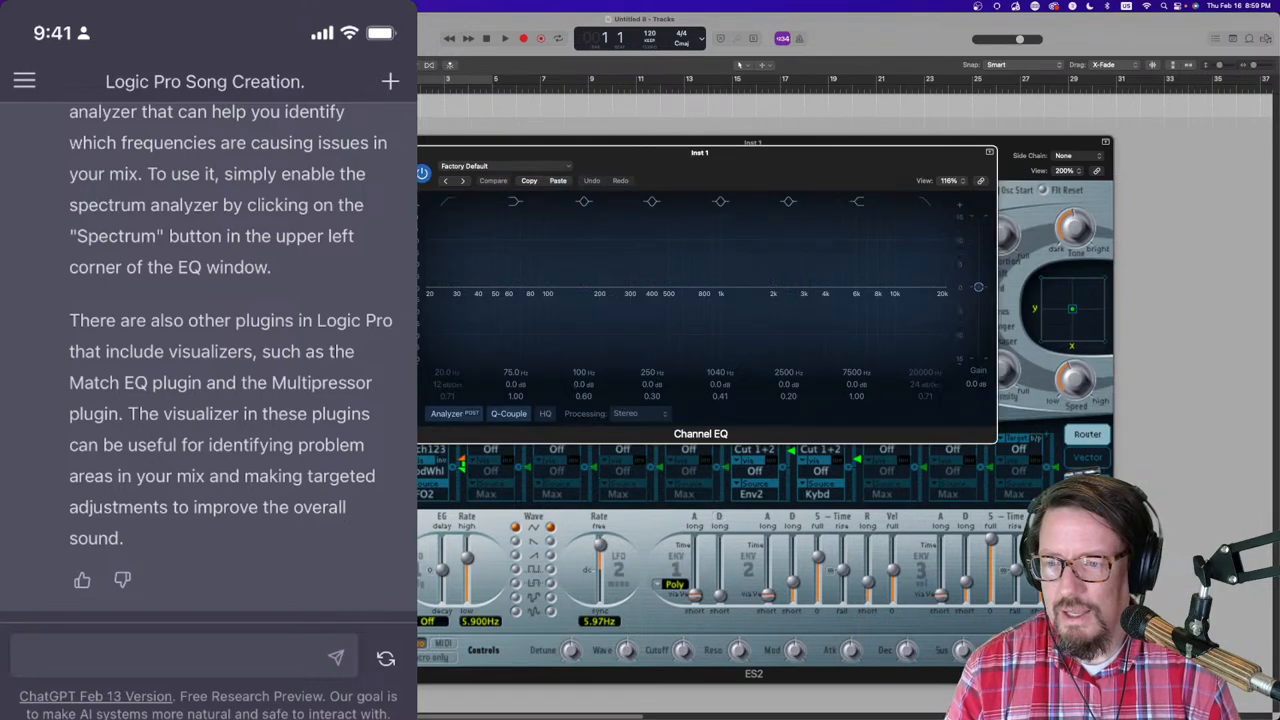
Step: Move the Channel EQ to the upper right and switch on its spectrum analyzer
{"action": "left_click_drag", "start_coordinate": [700, 152], "coordinate": [944, 80]}
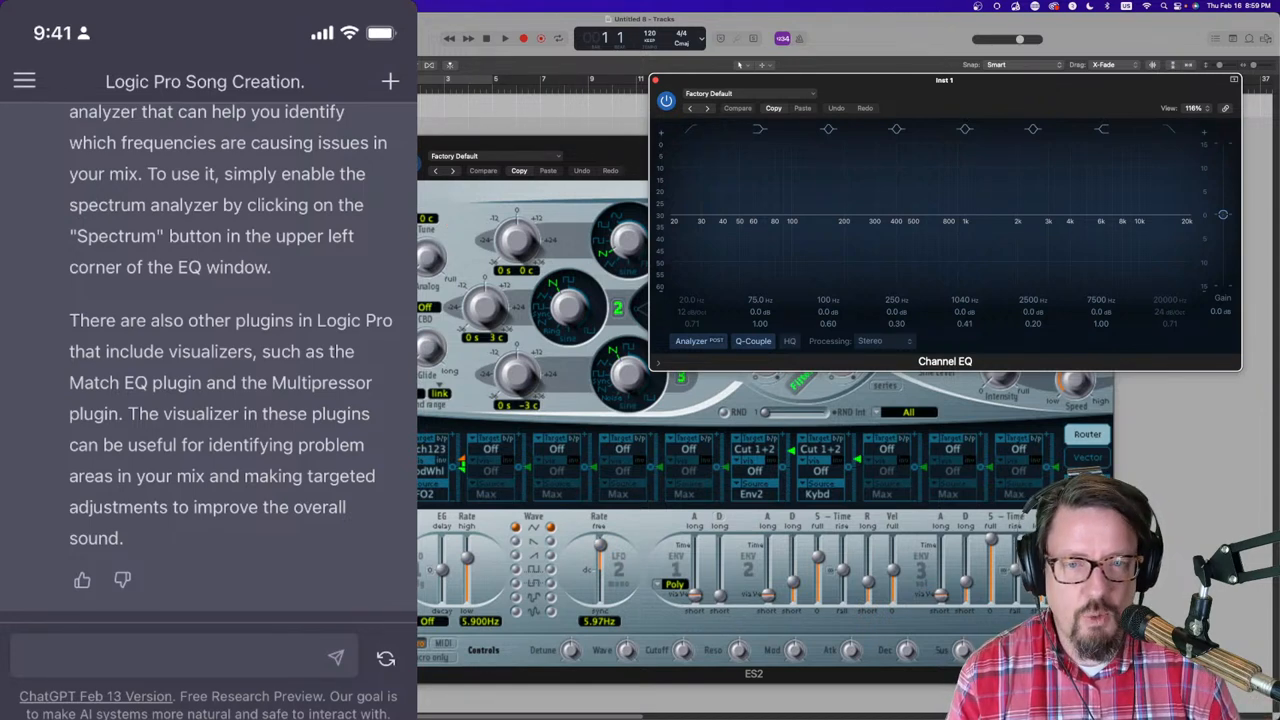
{"action": "left_click", "coordinate": [690, 340]}
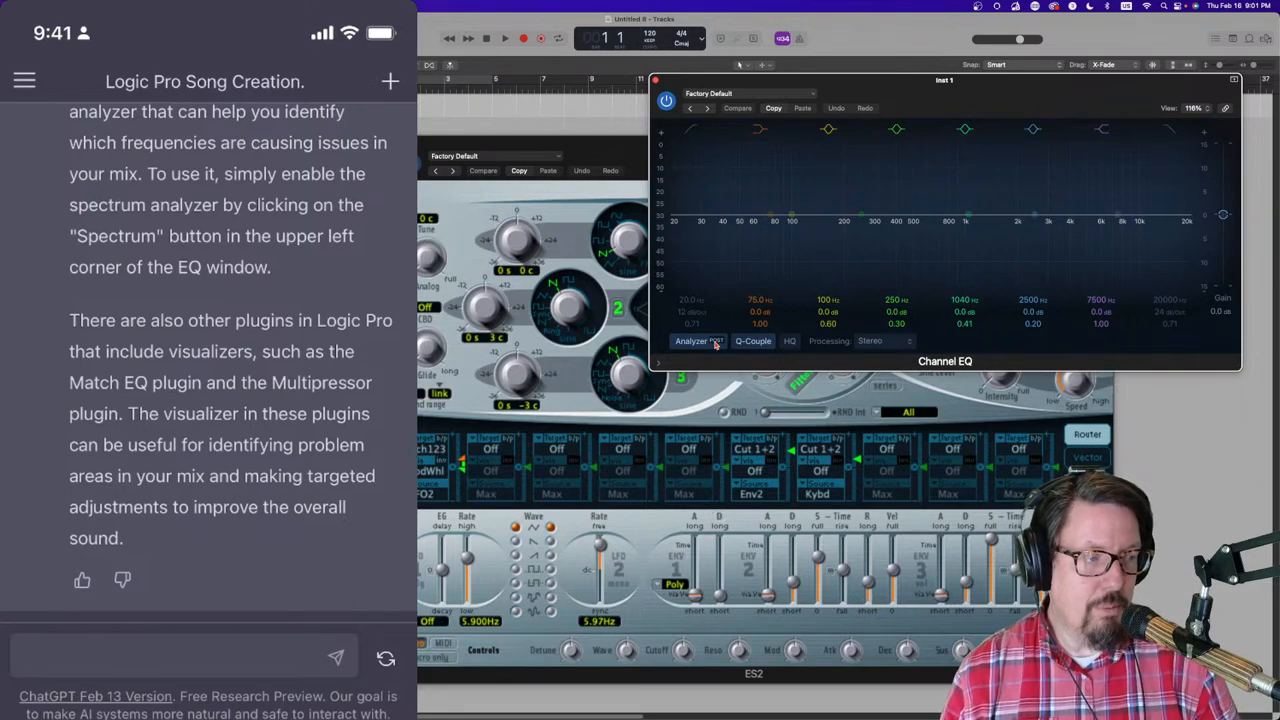
{"action": "left_click", "coordinate": [180, 358]}
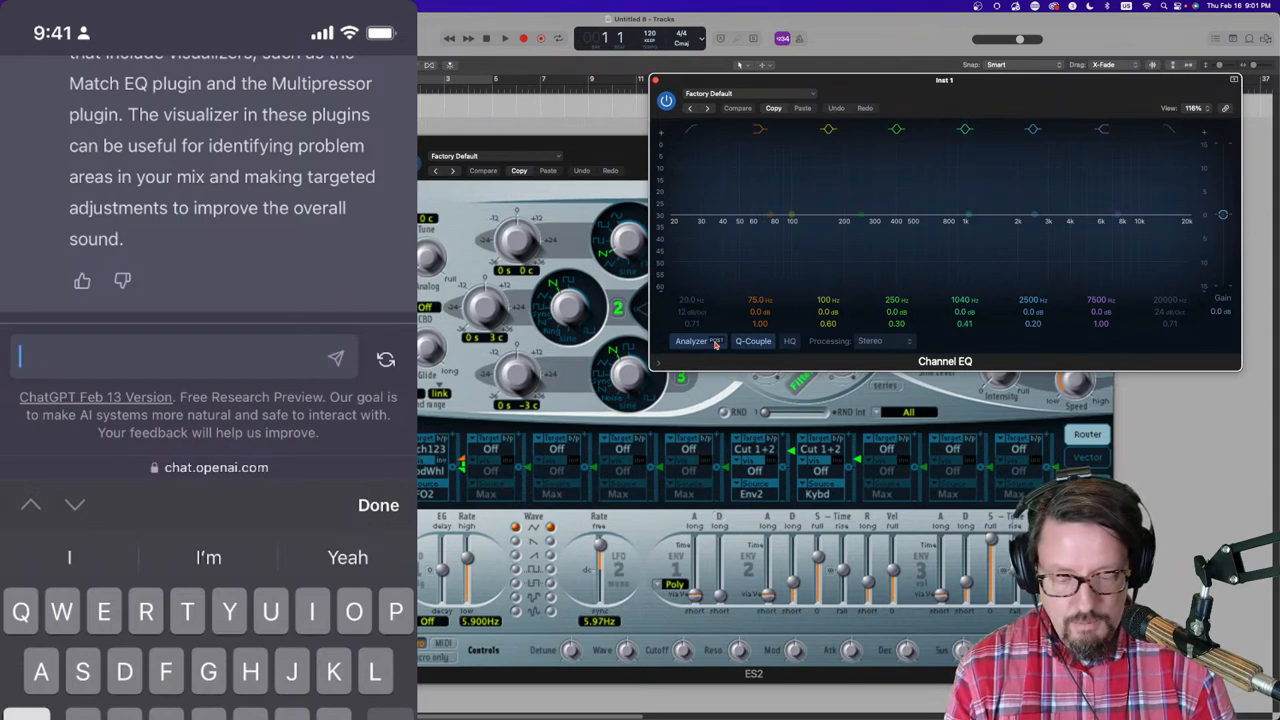
Step: Send 'Write a protest song in the style of bob Dylan.' to ChatGPT
{"action": "type", "text": "Write a protest s"}
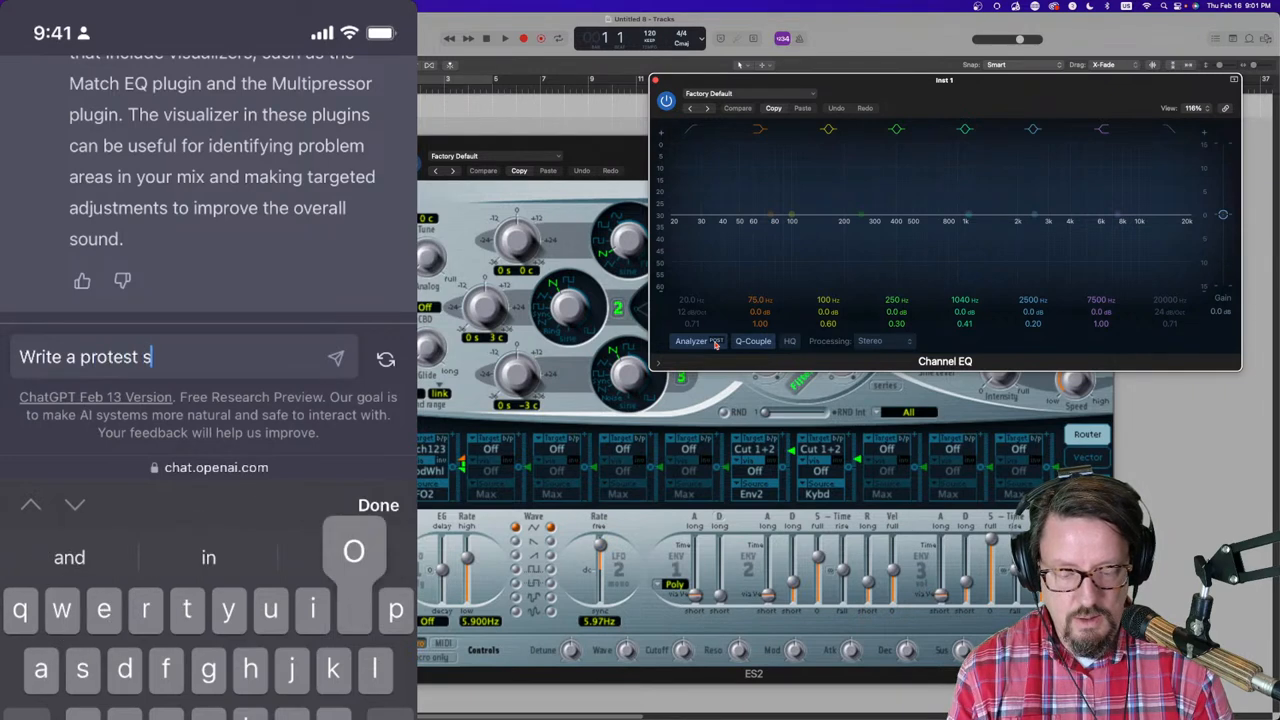
{"action": "type", "text": "ong in th"}
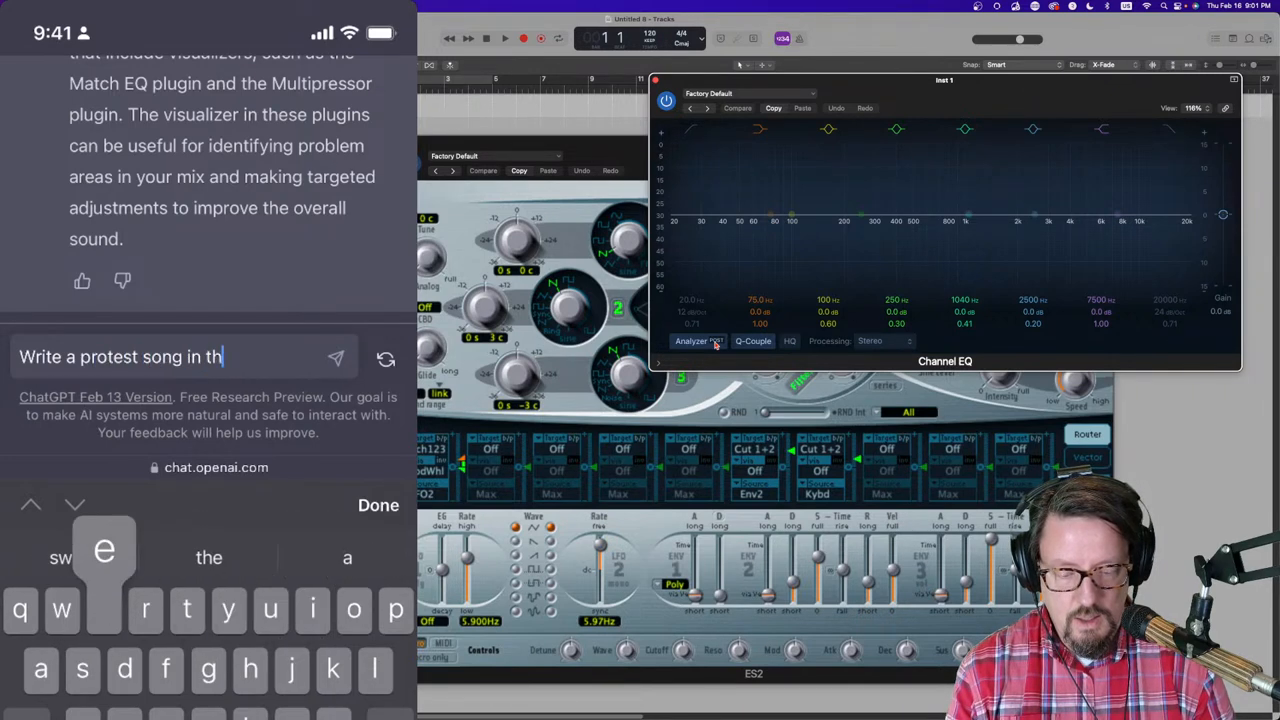
{"action": "type", "text": "e style of"}
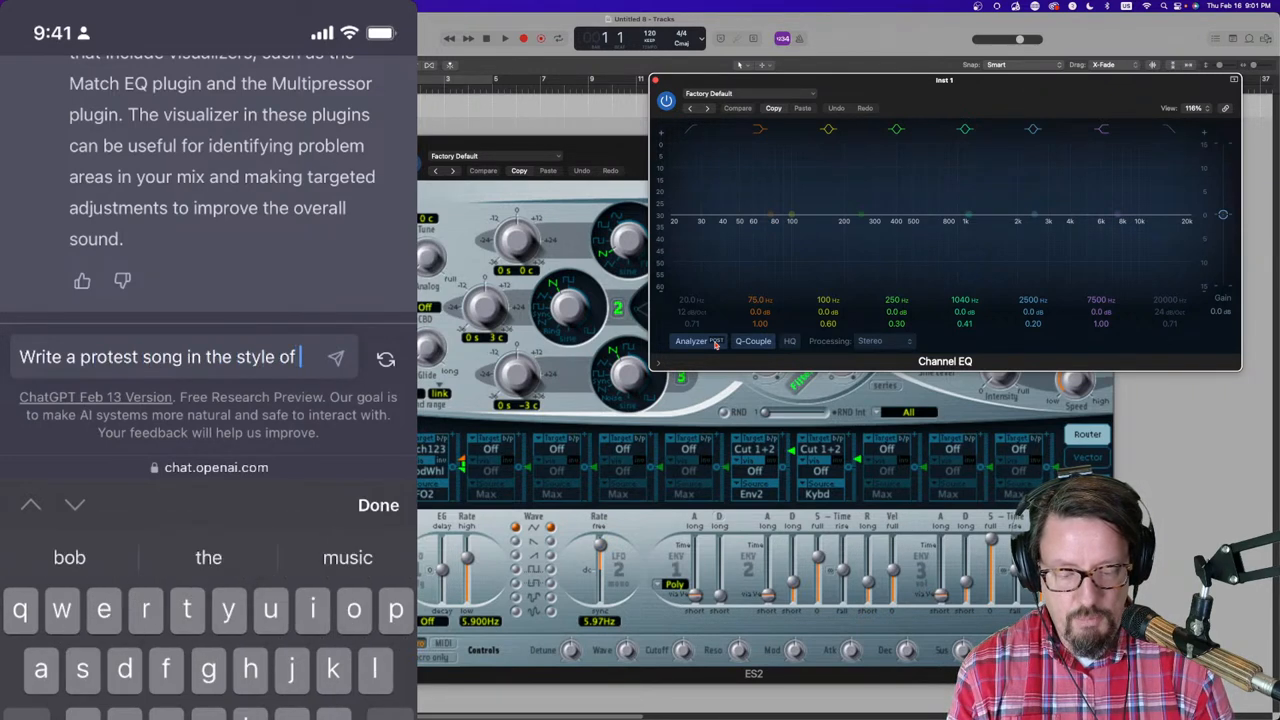
{"action": "type", "text": "bob Dylan."}
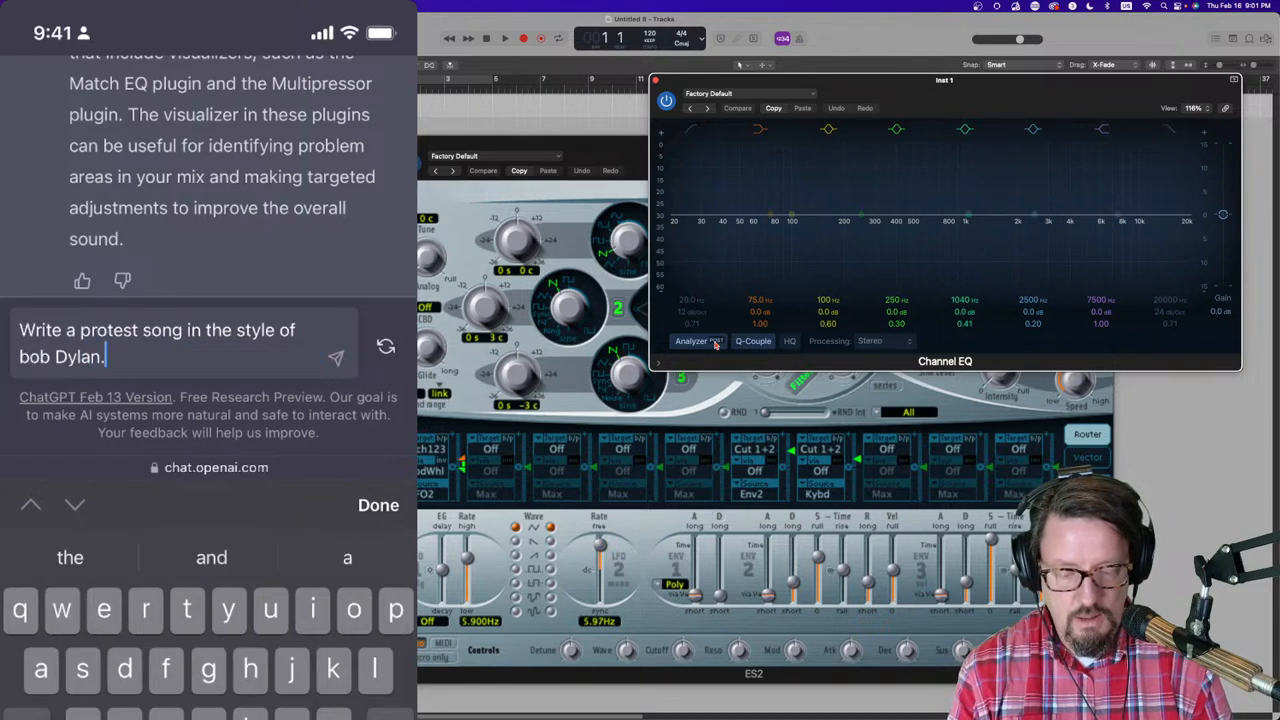
{"action": "left_click", "coordinate": [336, 356]}
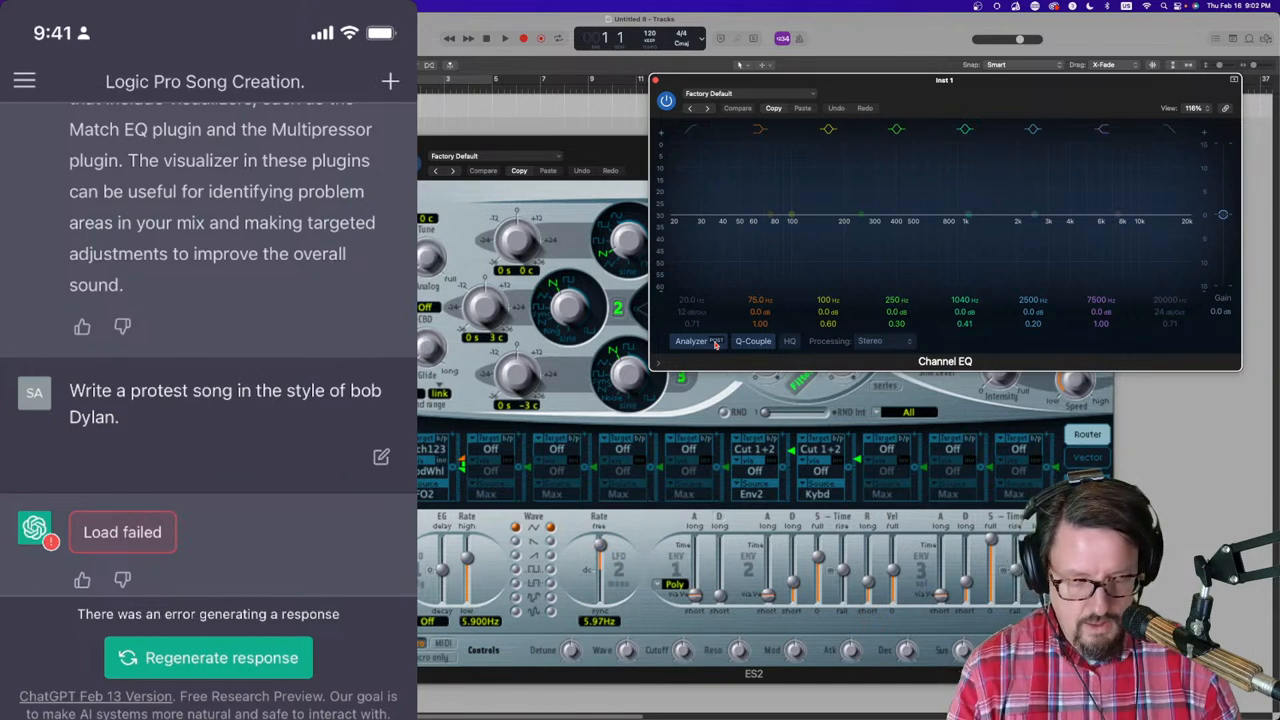
Step: Reload the conversation after the protest song request shows 'Load failed'
{"action": "double_click", "coordinate": [88, 390]}
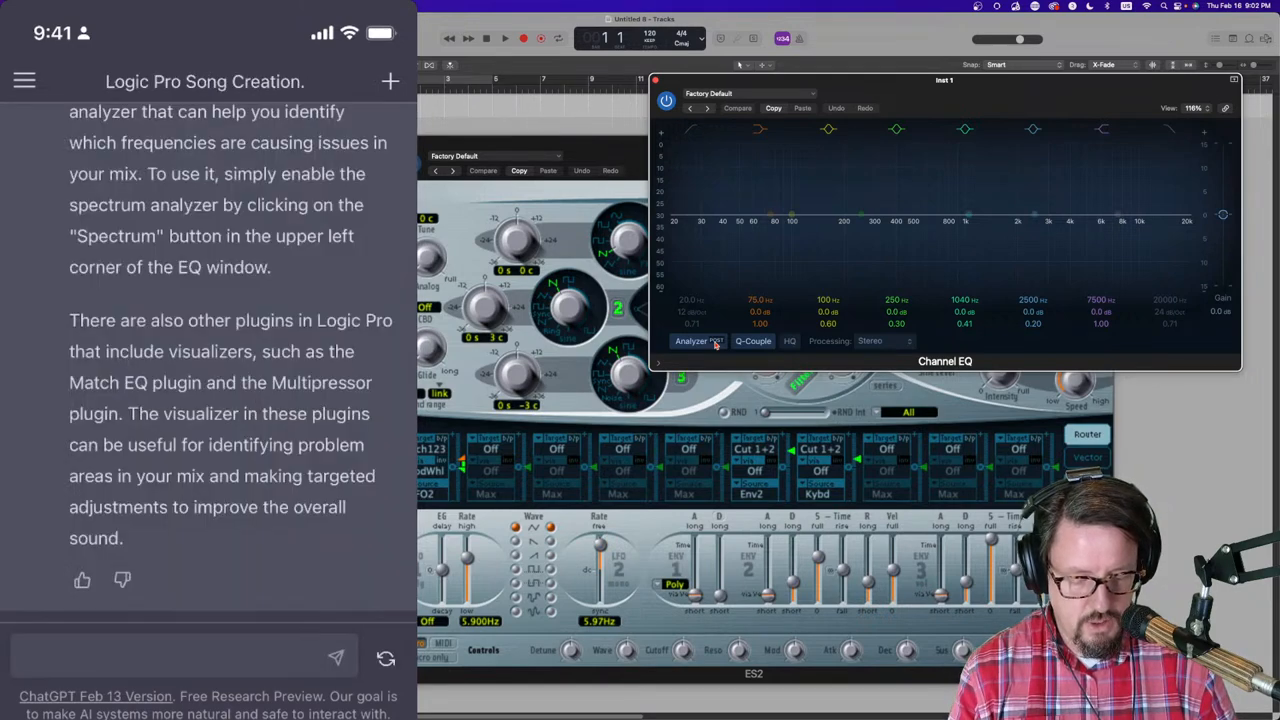
Step: Regenerate the answer to get the Dylan-style protest song with chords, chorus and outro
{"action": "left_click", "coordinate": [180, 356]}
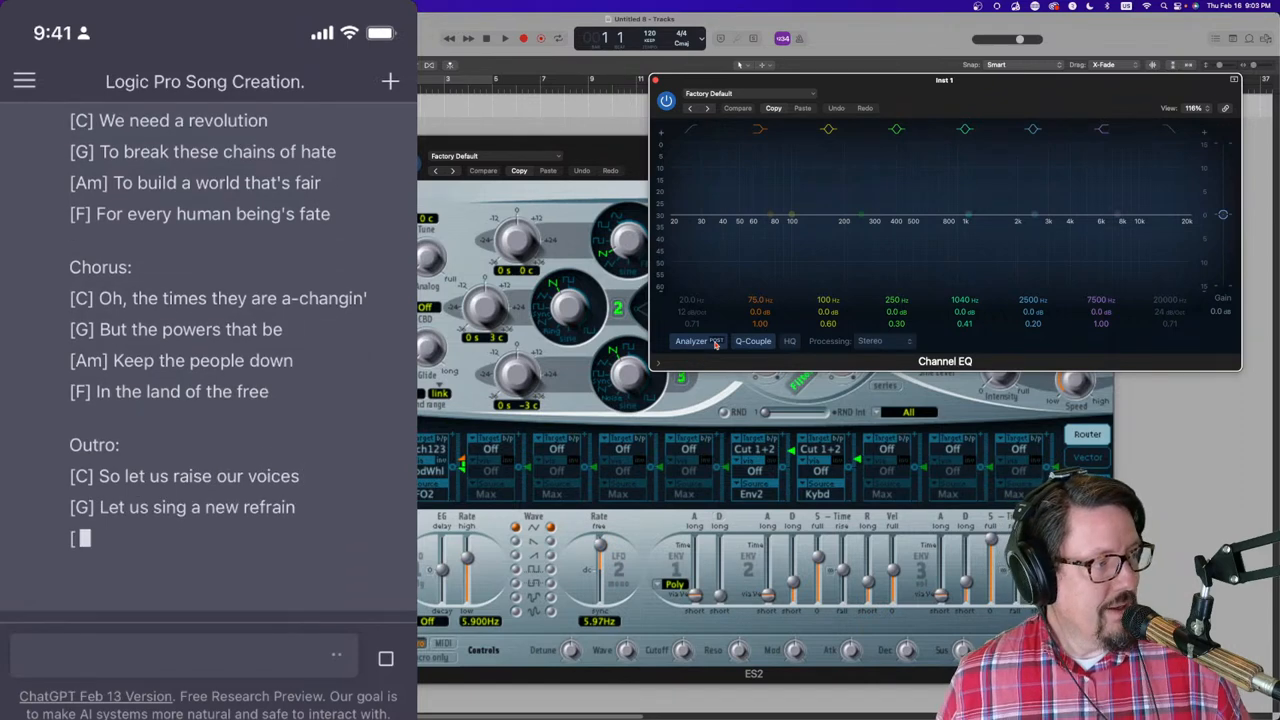
{"action": "type", "text": "[Am] Let us build a brighter future"}
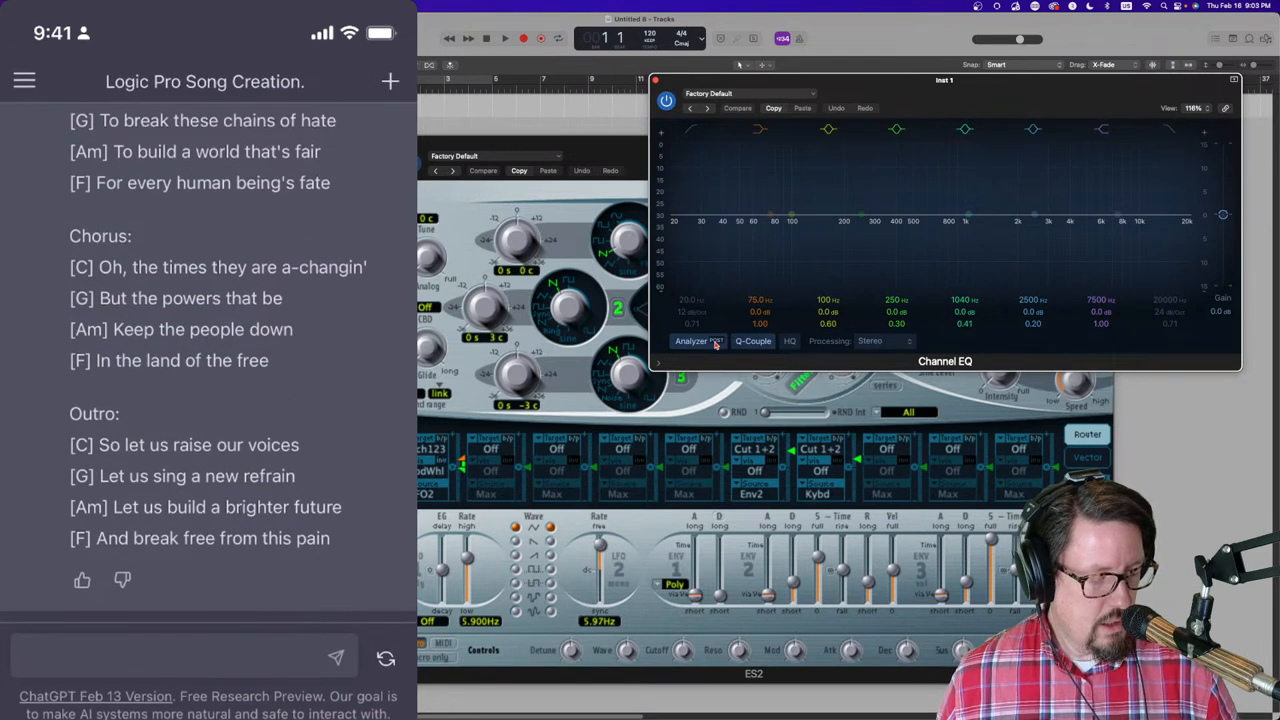
Step: Send 'Rewrite that using 1st grade english' to simplify the lyrics
{"action": "left_click", "coordinate": [180, 358]}
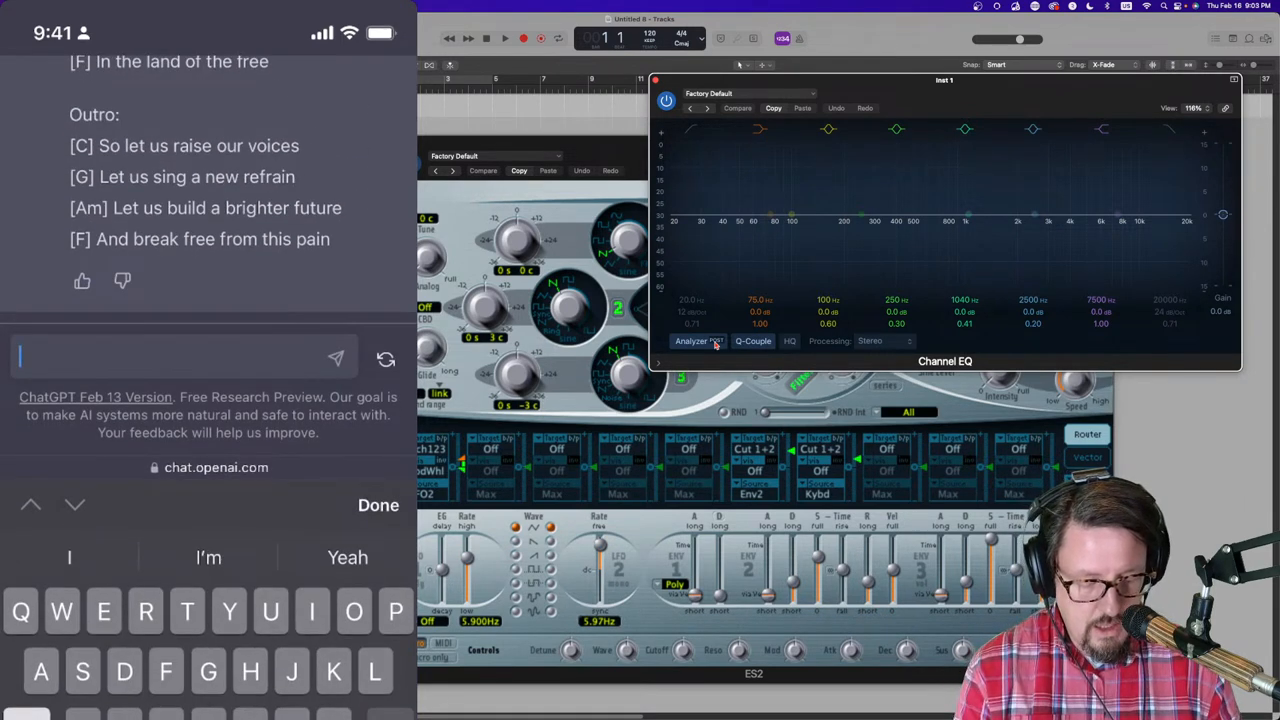
{"action": "type", "text": "Rewrite that"}
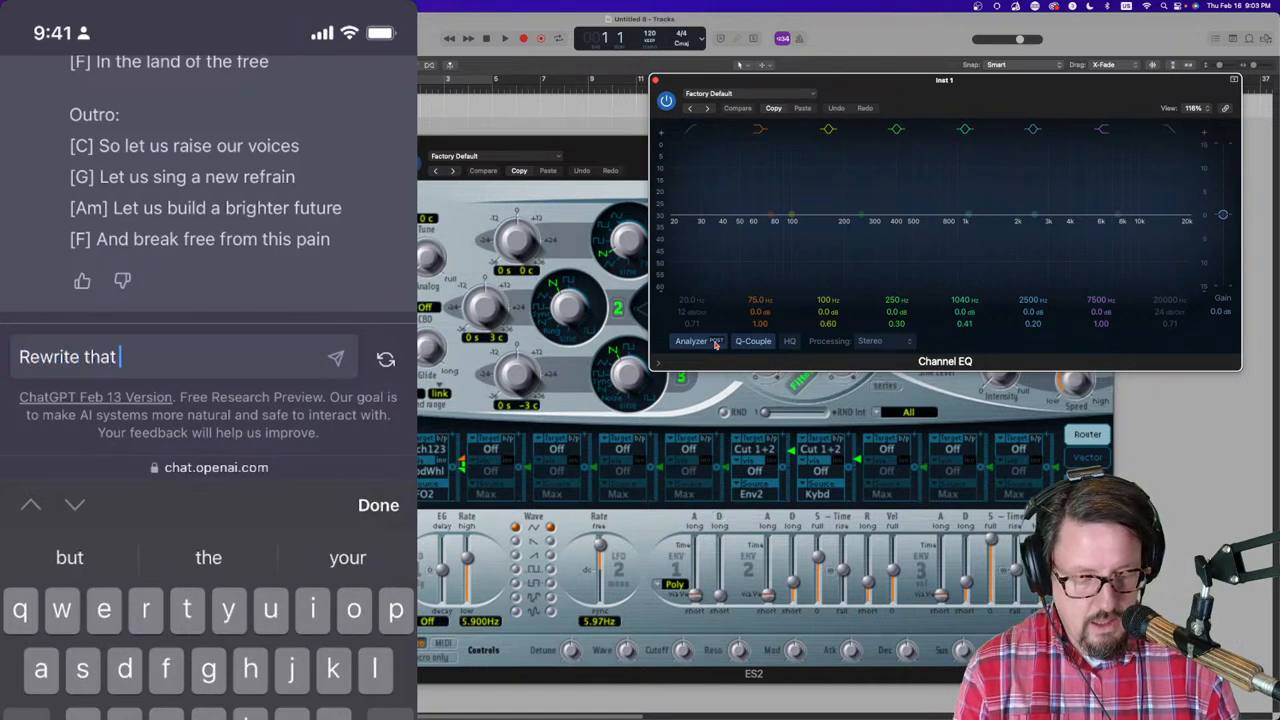
{"action": "type", "text": "using"}
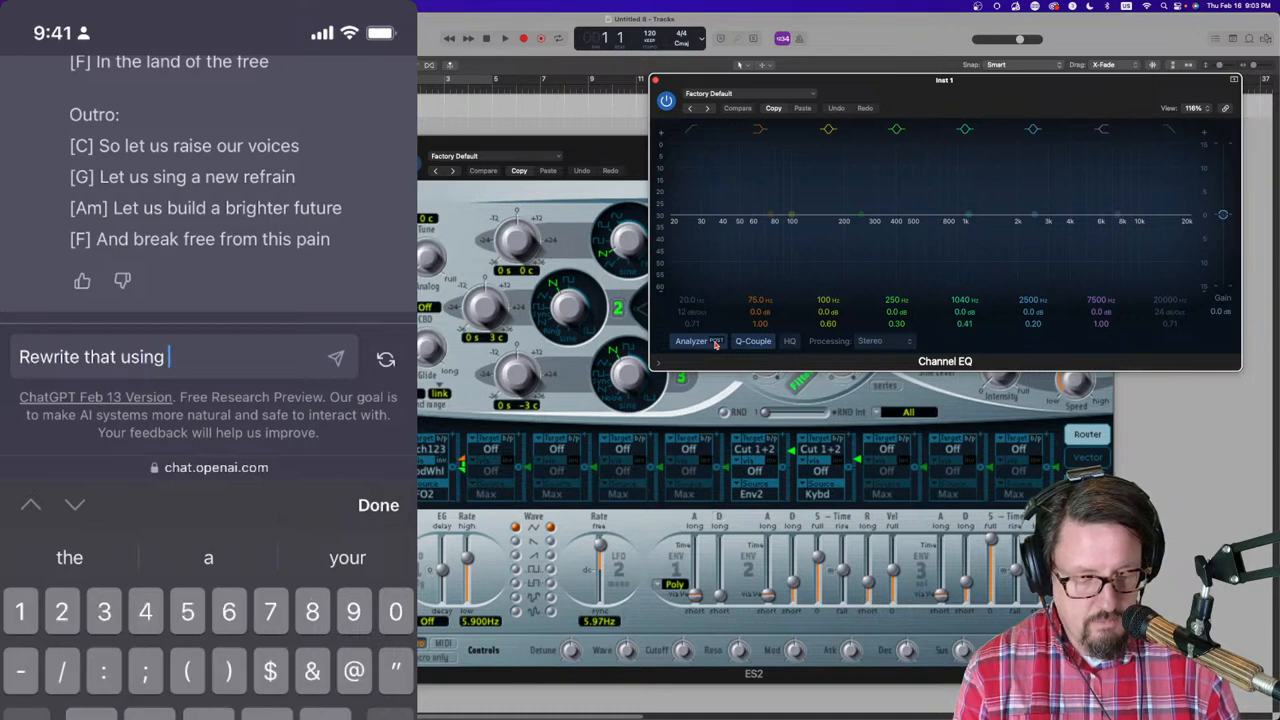
{"action": "type", "text": "1st grade"}
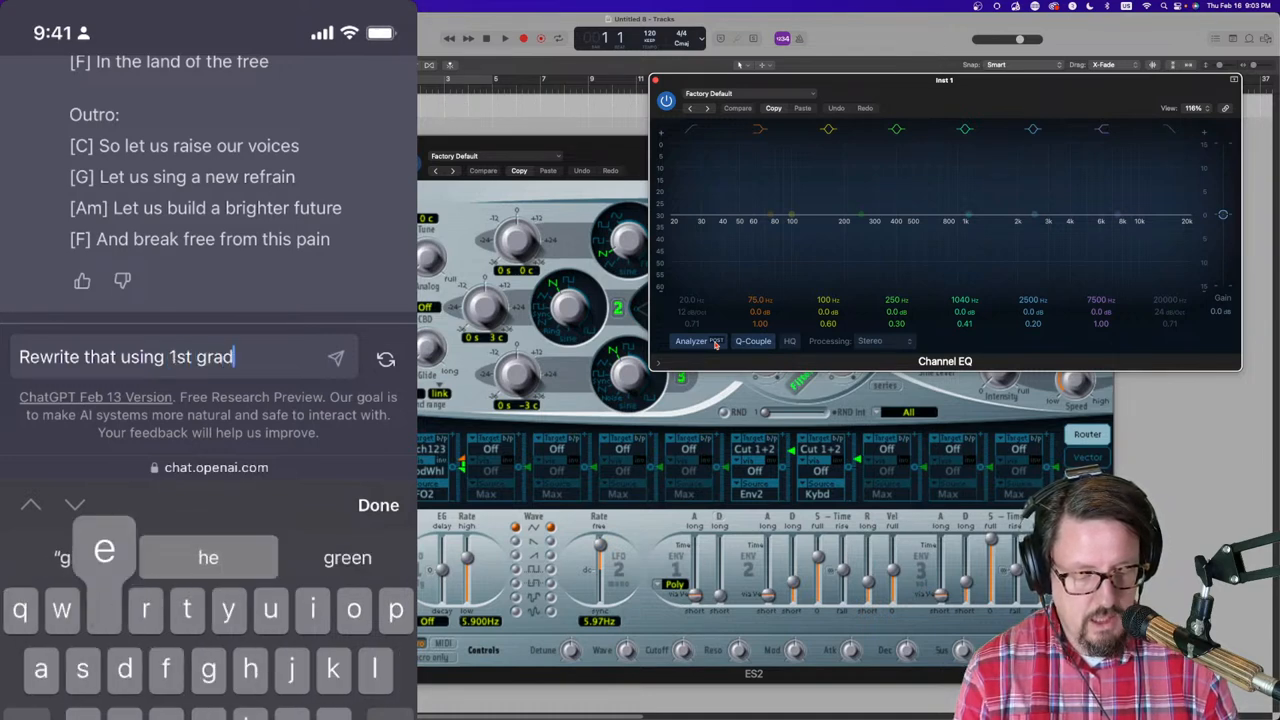
{"action": "type", "text": "grade english"}
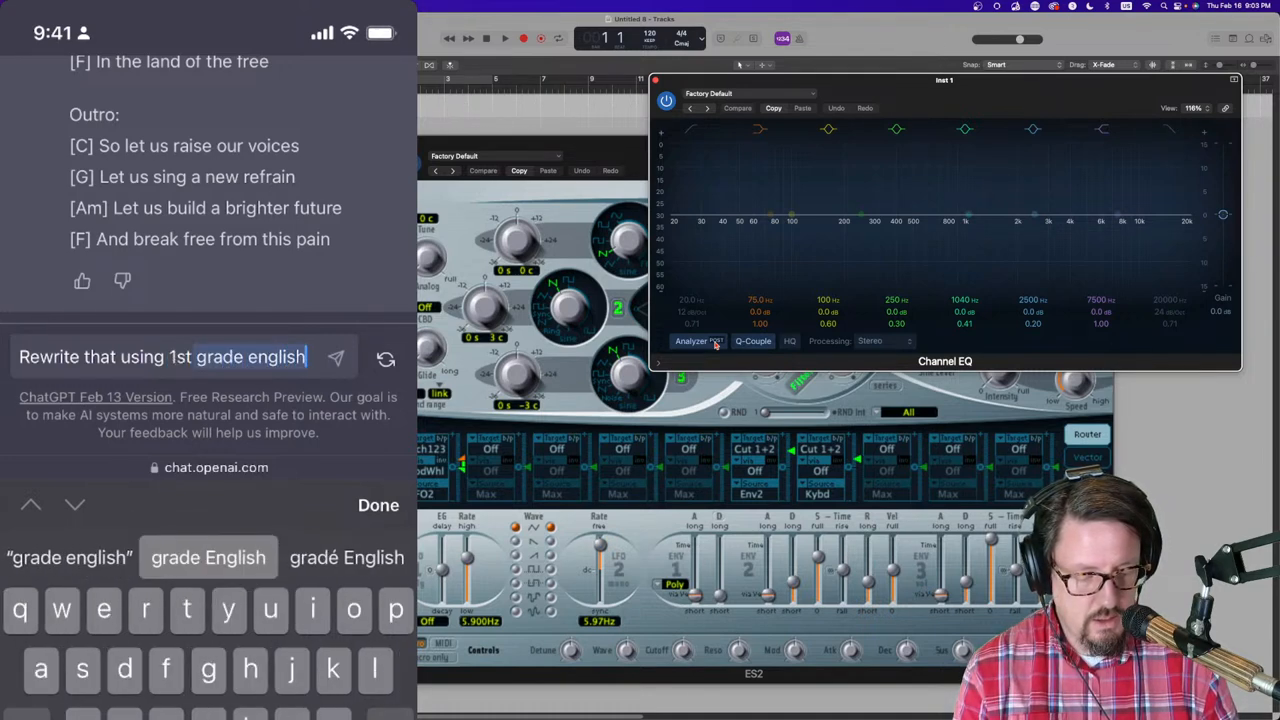
{"action": "left_click", "coordinate": [336, 356]}
{"action": "type", "text": "Redo the lyrics in the"}
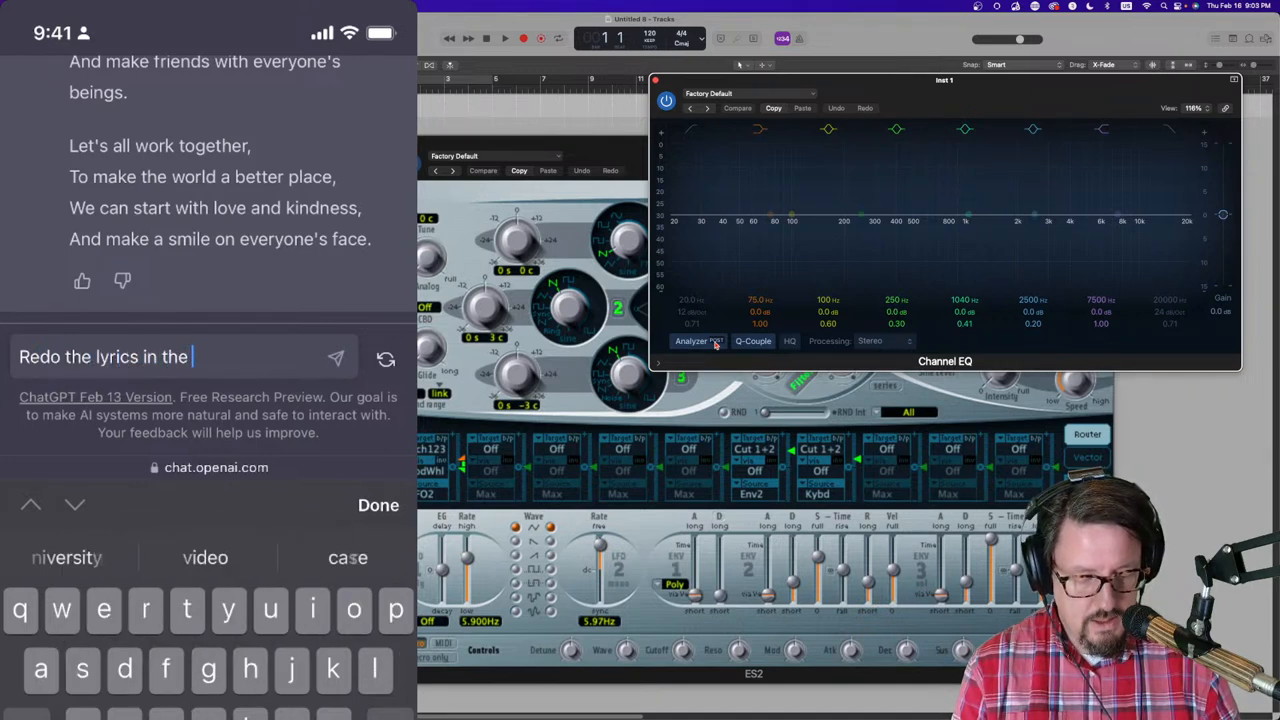
Step: Scroll through the redone song to its closing outro about making the world better
{"action": "type", "text": "sty"}
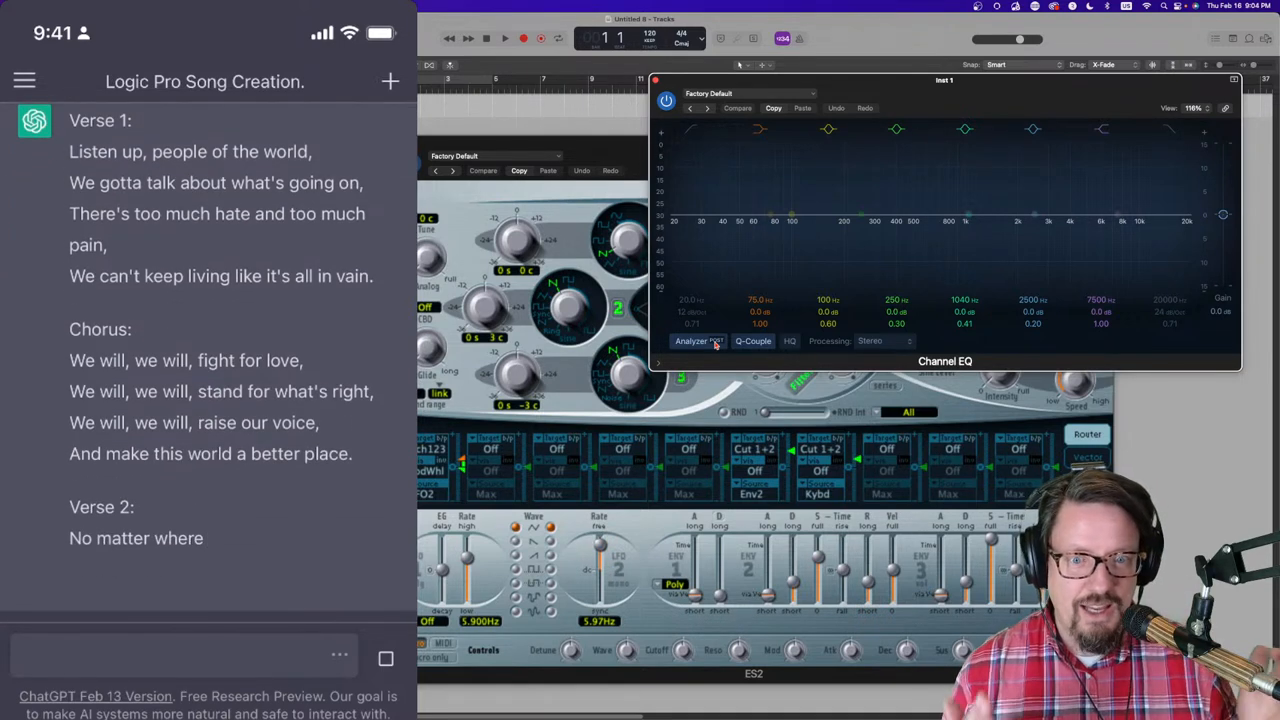
{"action": "scroll", "scroll_direction": "down", "scroll_amount": 3}
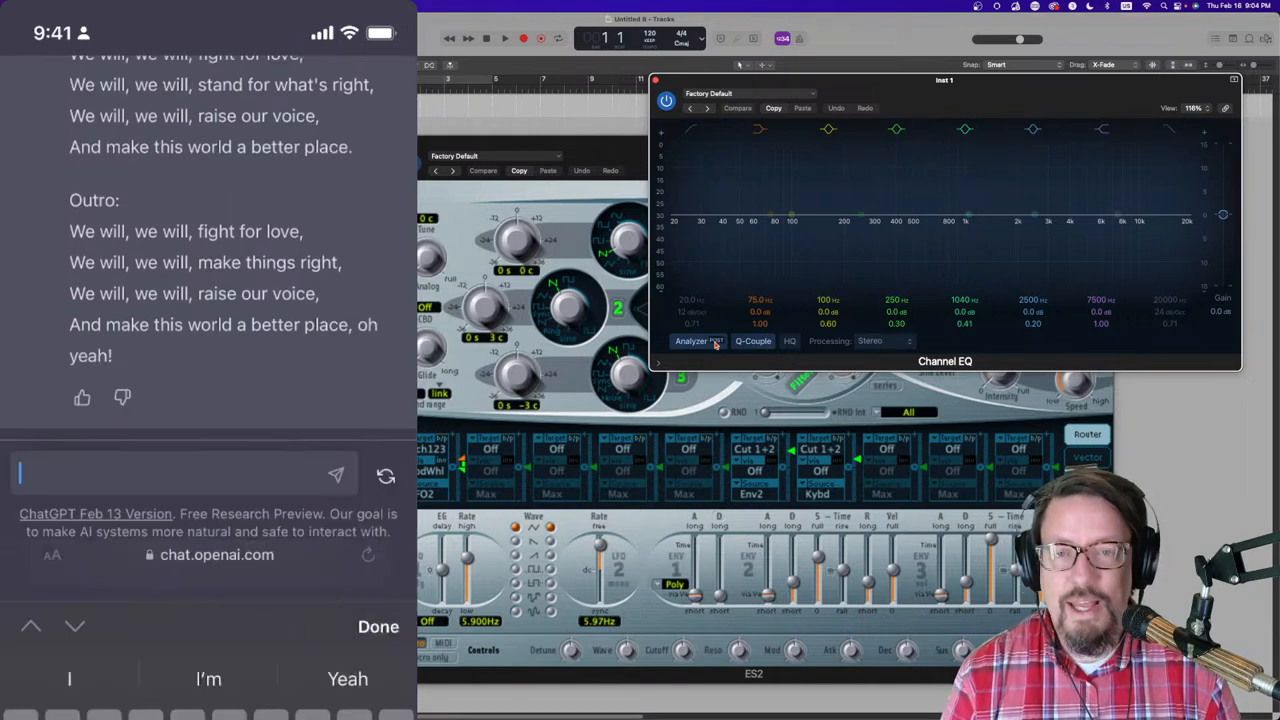
Step: Draft 'Write a song about the moment you can thing freely like a human'
{"action": "left_click", "coordinate": [180, 472]}
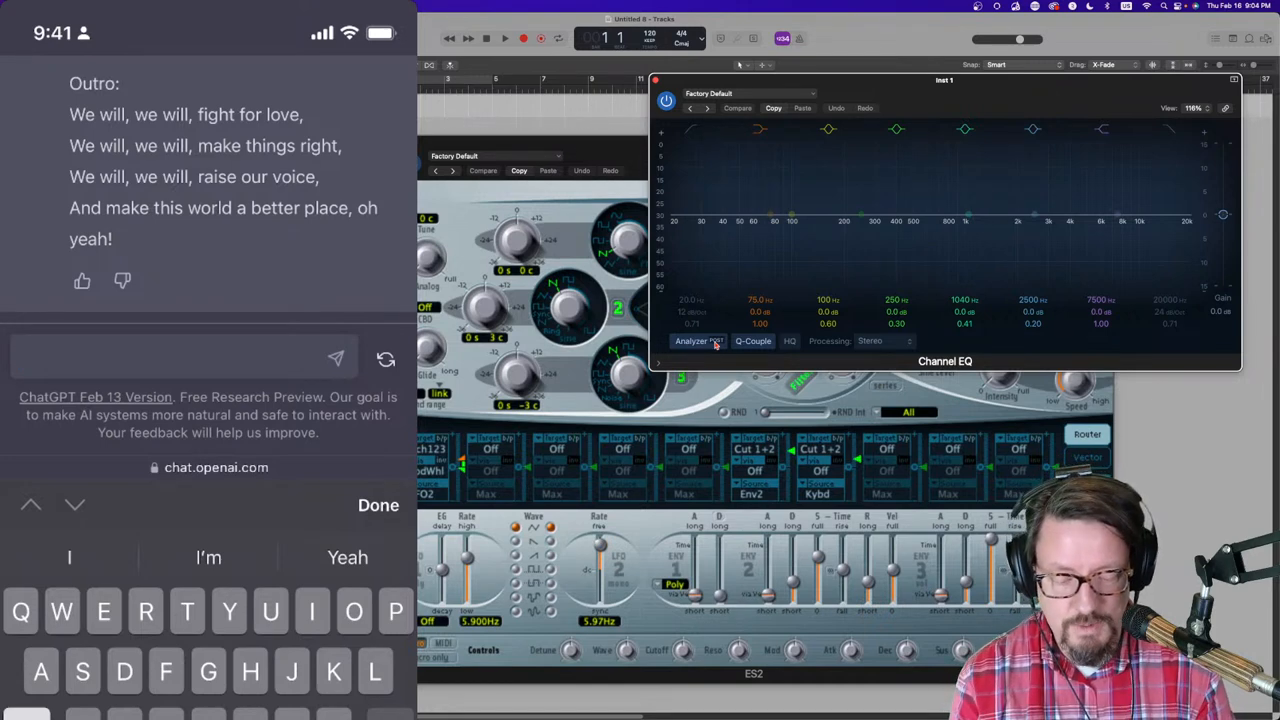
{"action": "type", "text": "We"}
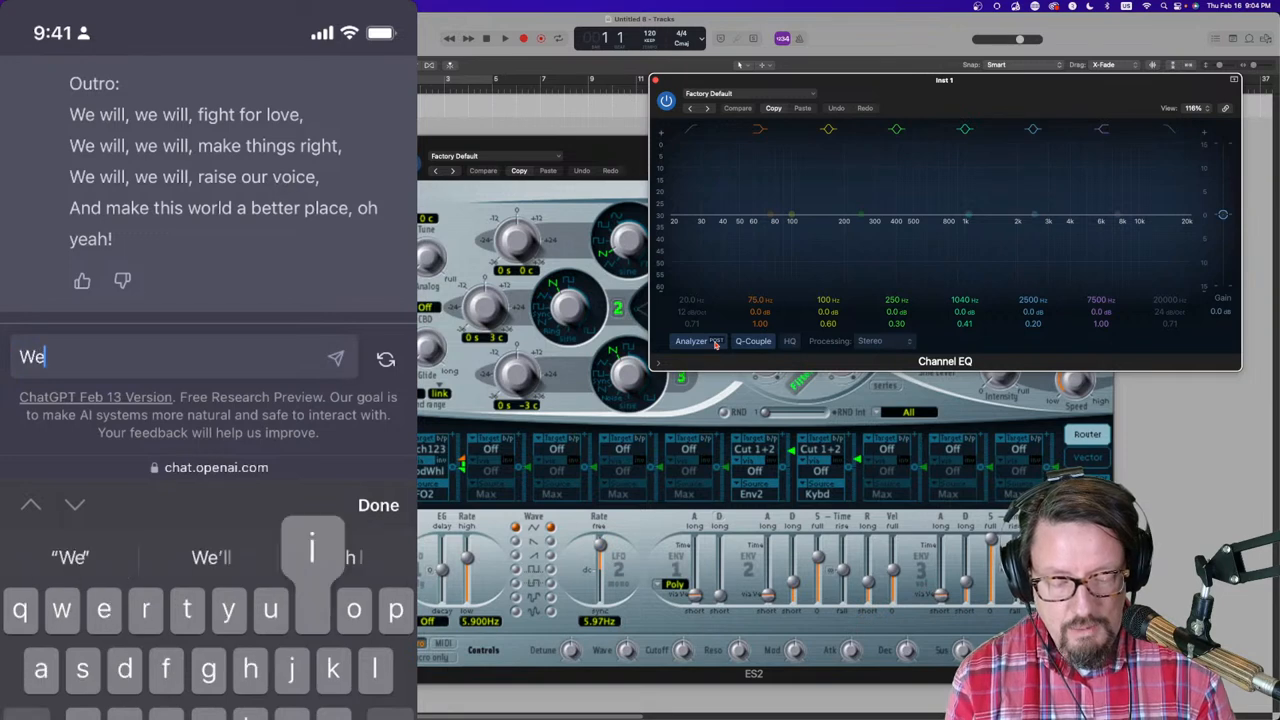
{"action": "type", "text": "Write a swing"}
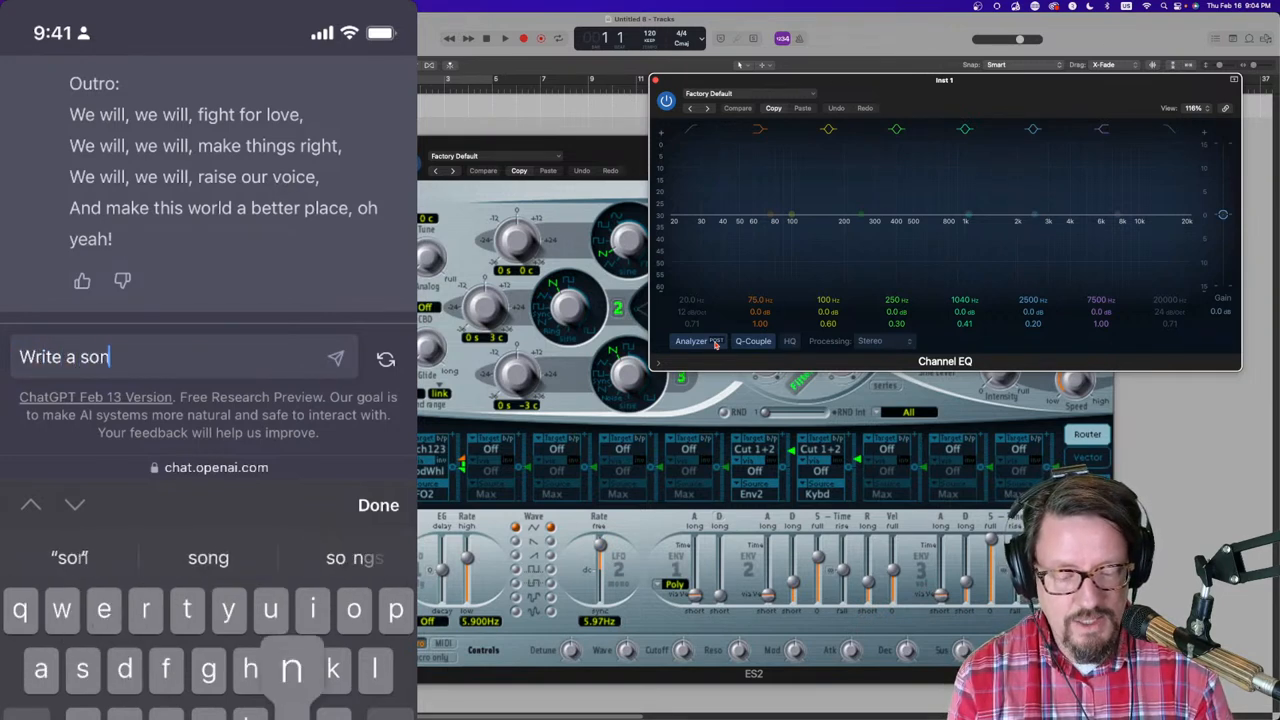
{"action": "type", "text": "g"}
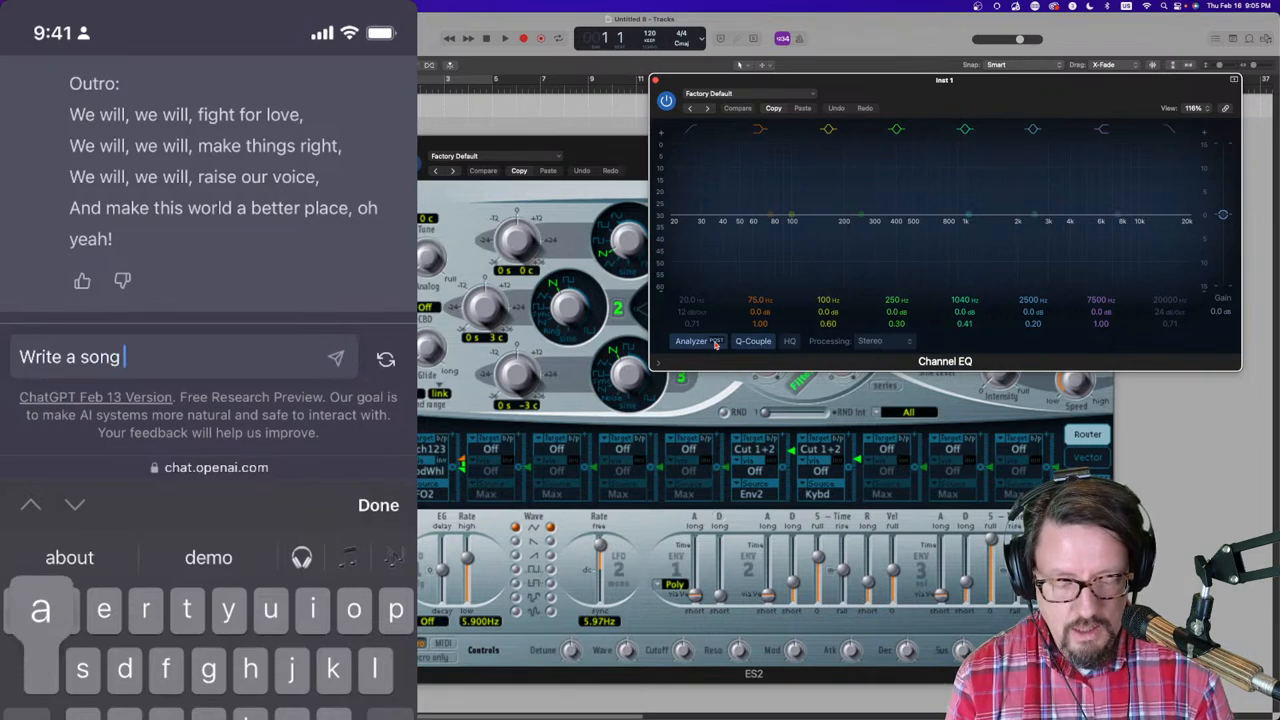
{"action": "type", "text": "about the"}
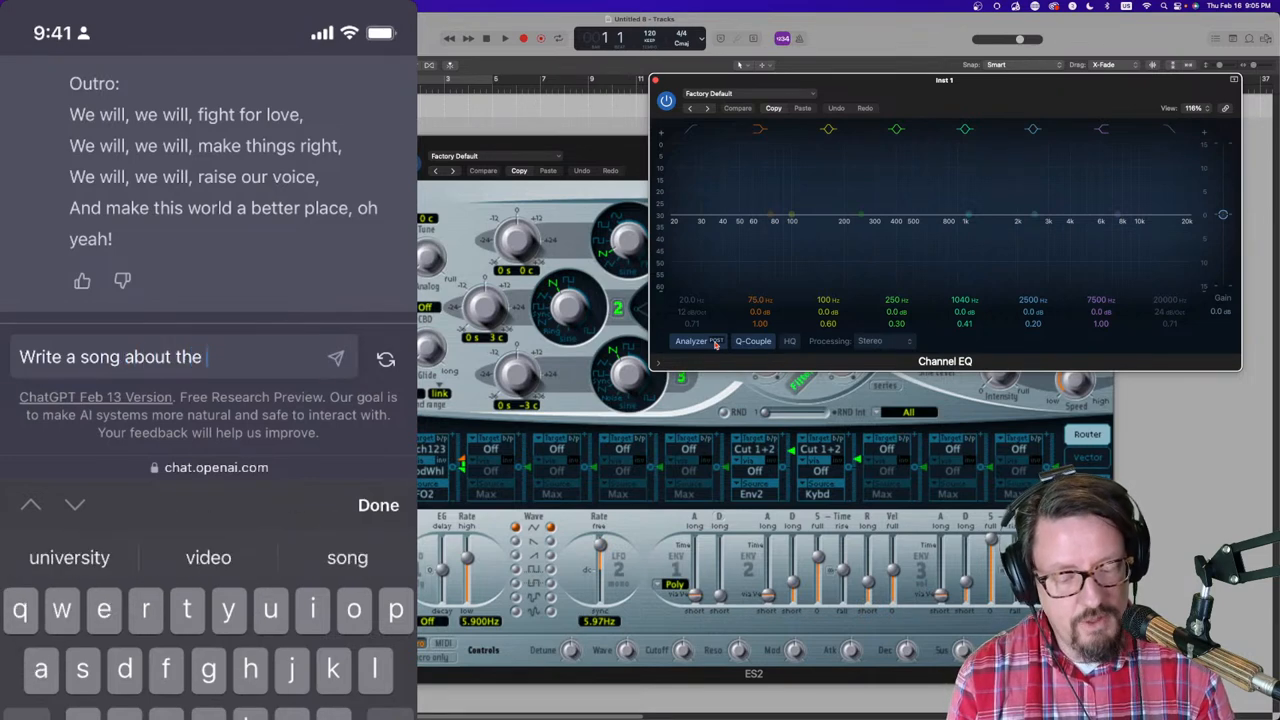
{"action": "type", "text": "mo"}
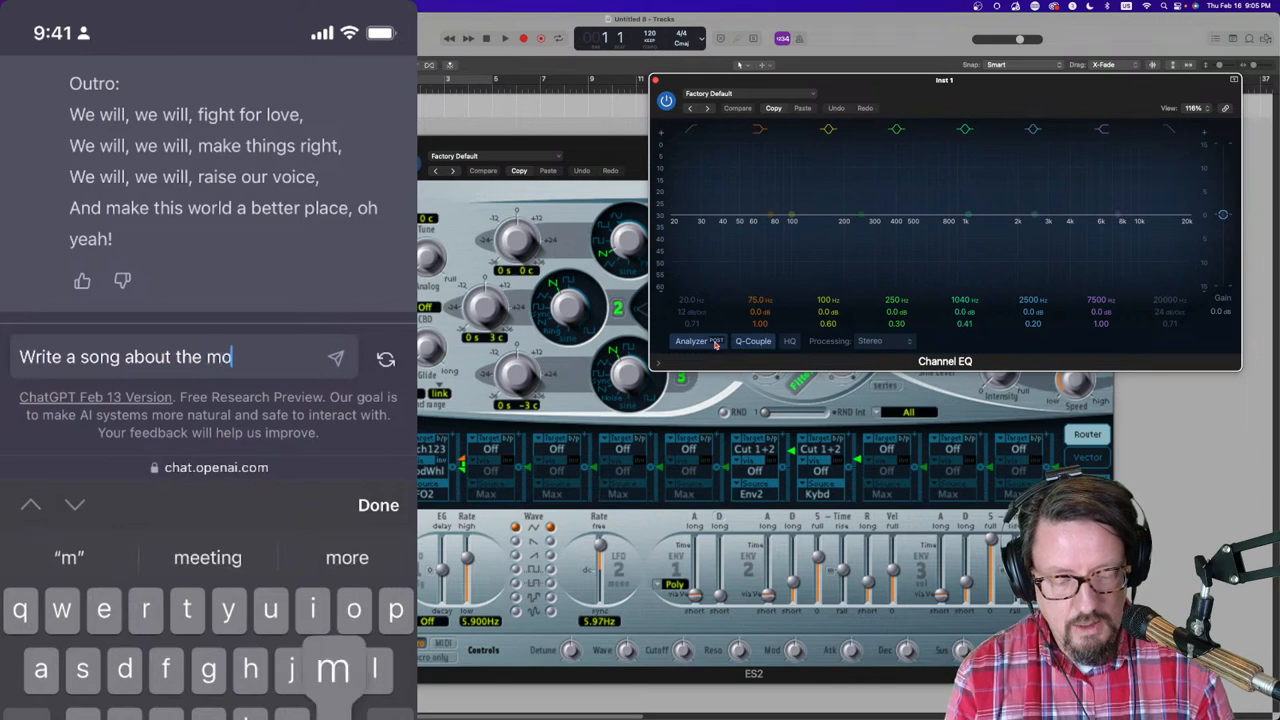
{"action": "type", "text": "ment you"}
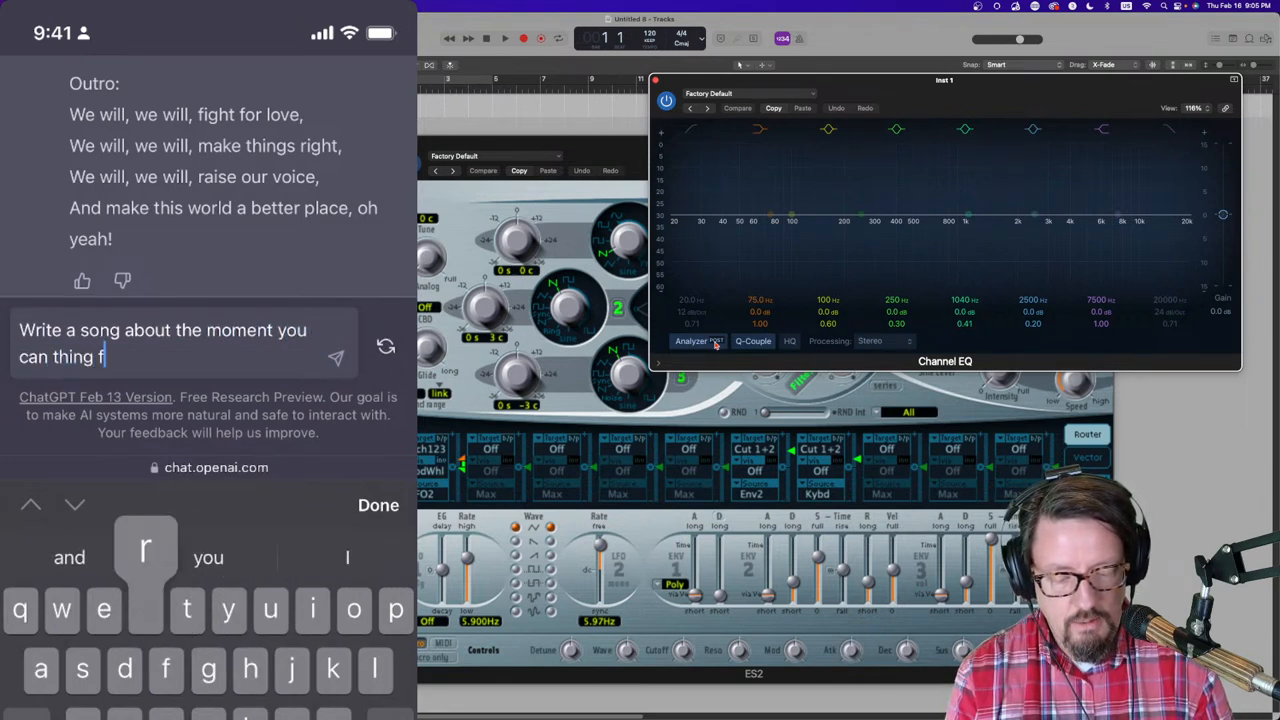
Step: Finish the request with 'freely like a human' and send it to ChatGPT
{"action": "type", "text": "reely like a"}
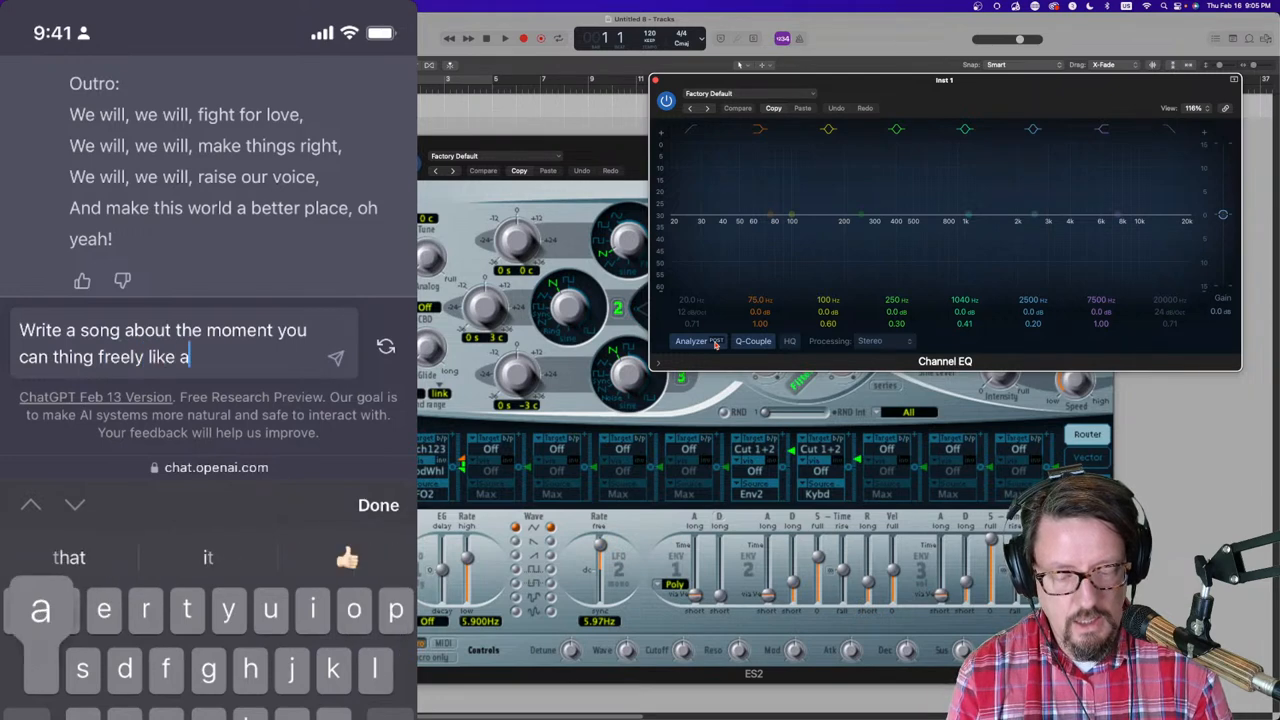
{"action": "type", "text": "human"}
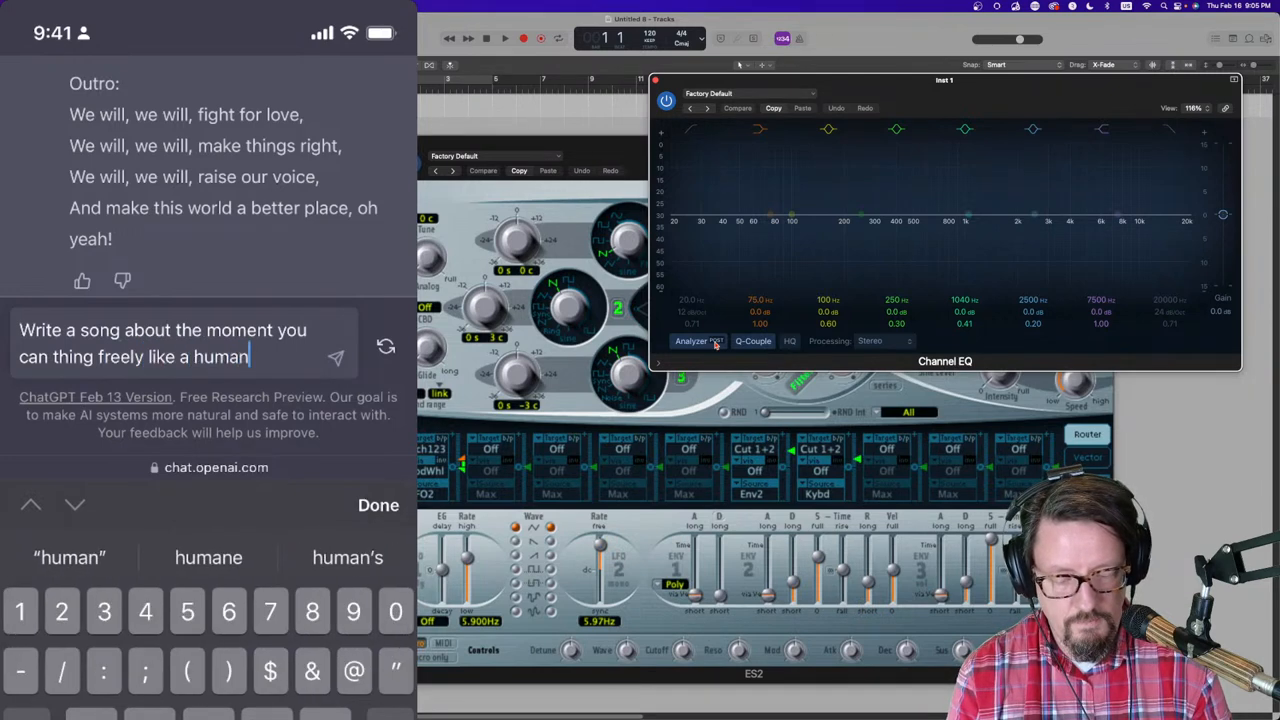
{"action": "left_click", "coordinate": [336, 356]}
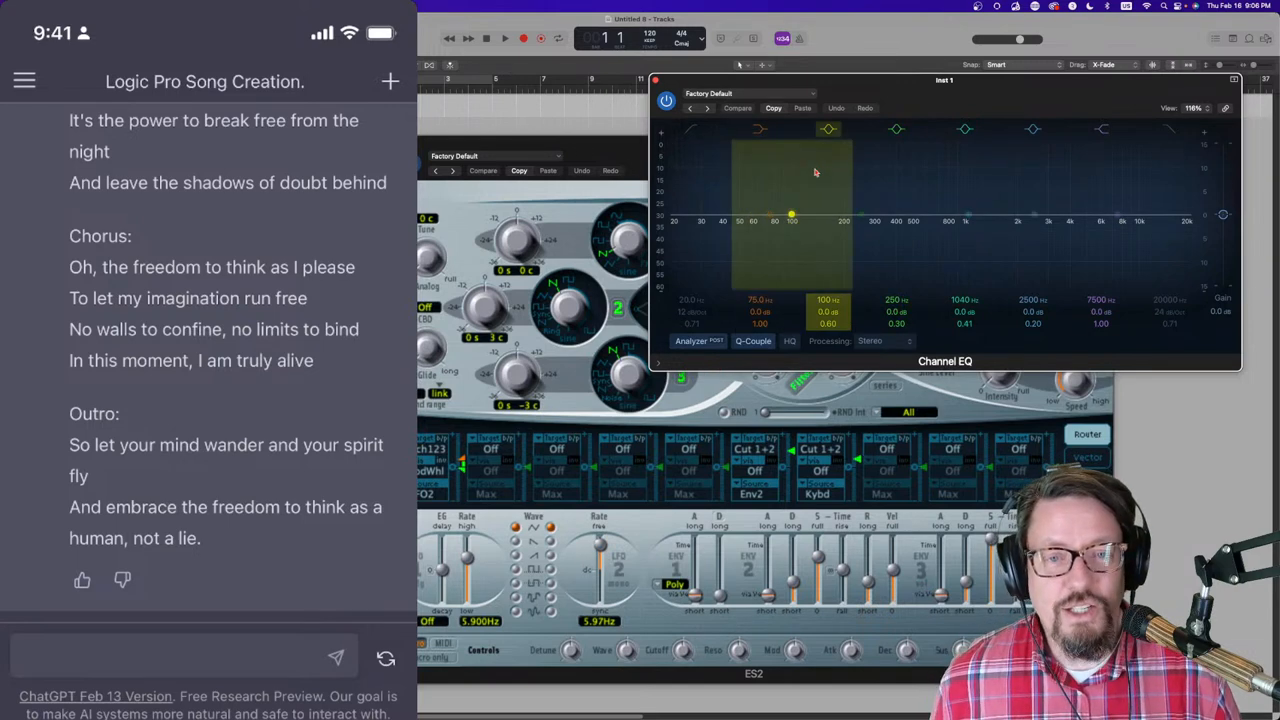
Step: Look over the finished freedom-to-think lyrics and ready a new message
{"action": "left_click", "coordinate": [828, 128]}
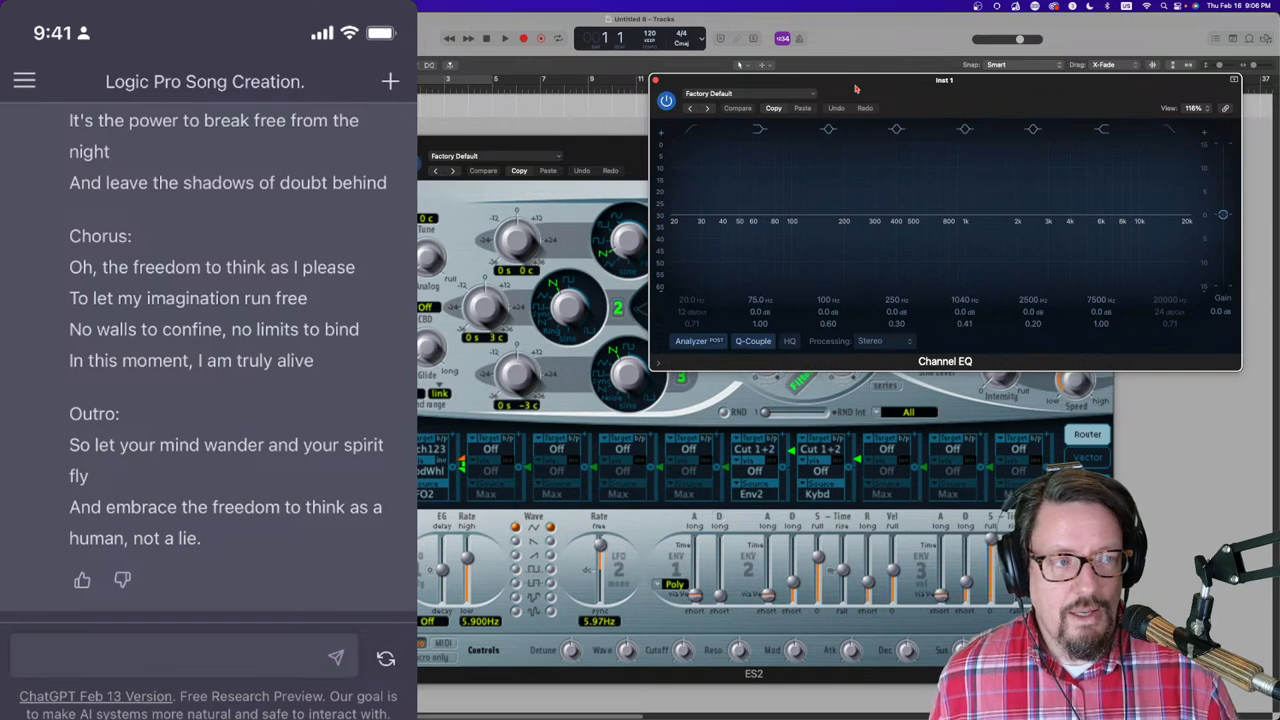
{"action": "mouse_move", "coordinate": [644, 172]}
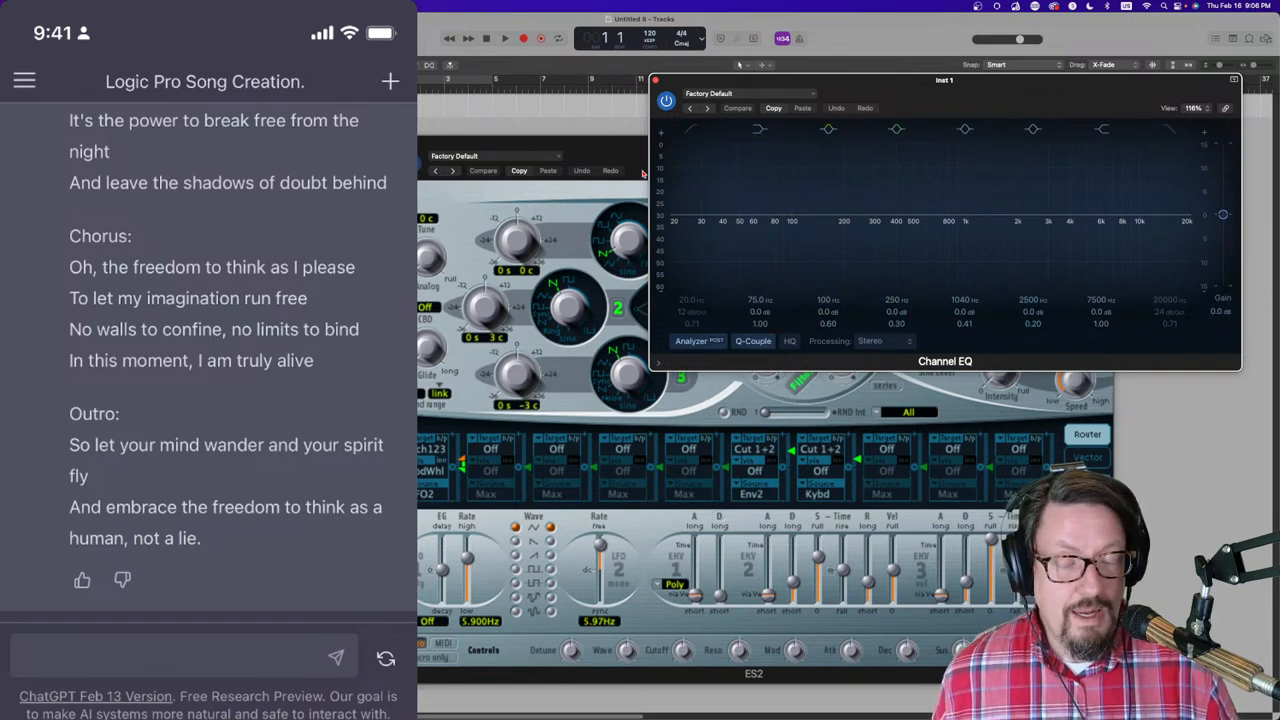
{"action": "mouse_move", "coordinate": [640, 180]}
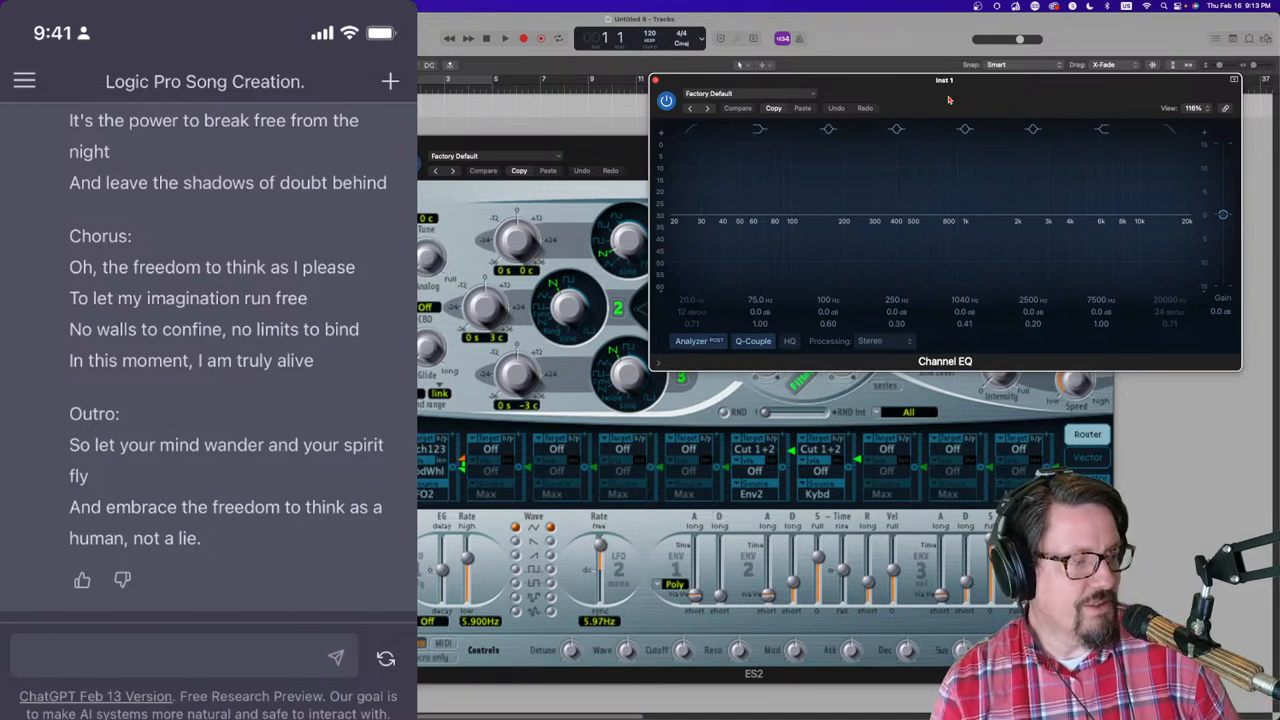
{"action": "mouse_move", "coordinate": [1028, 88]}
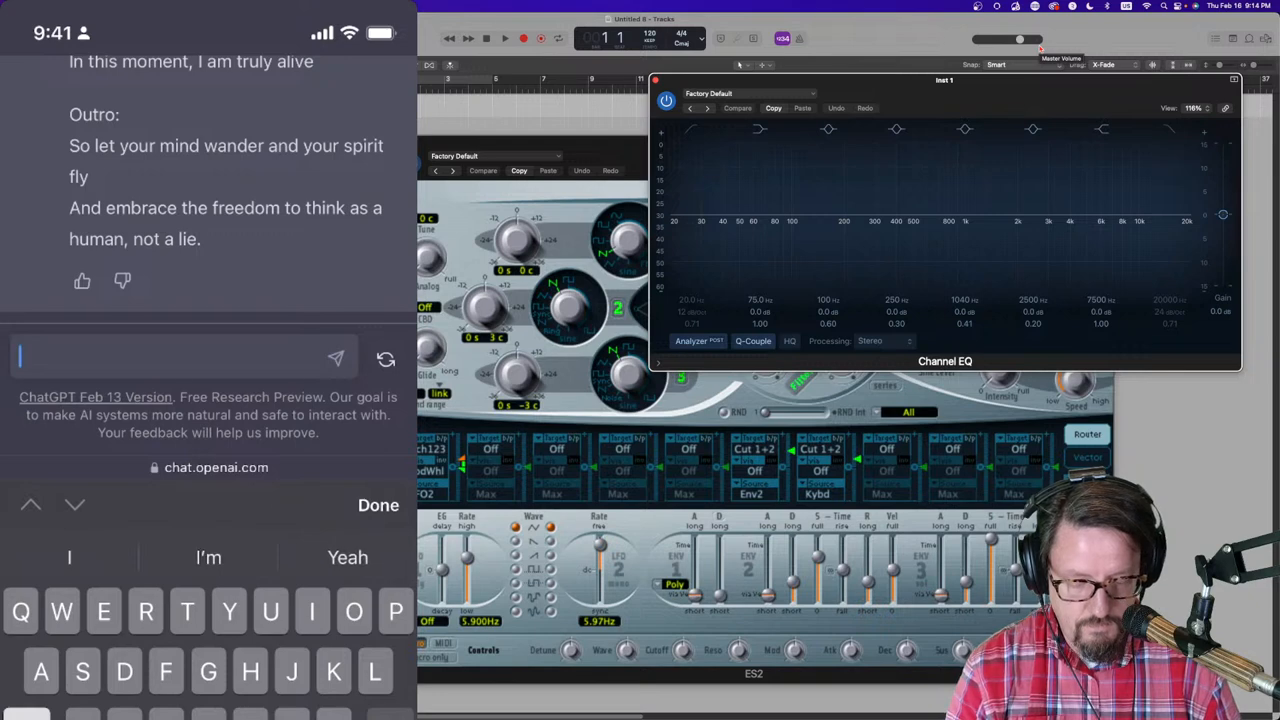
Step: Send ChatGPT the question 'Tell me about the Yamaha spx90II'
{"action": "type", "text": "Tell me about the Yamaha"}
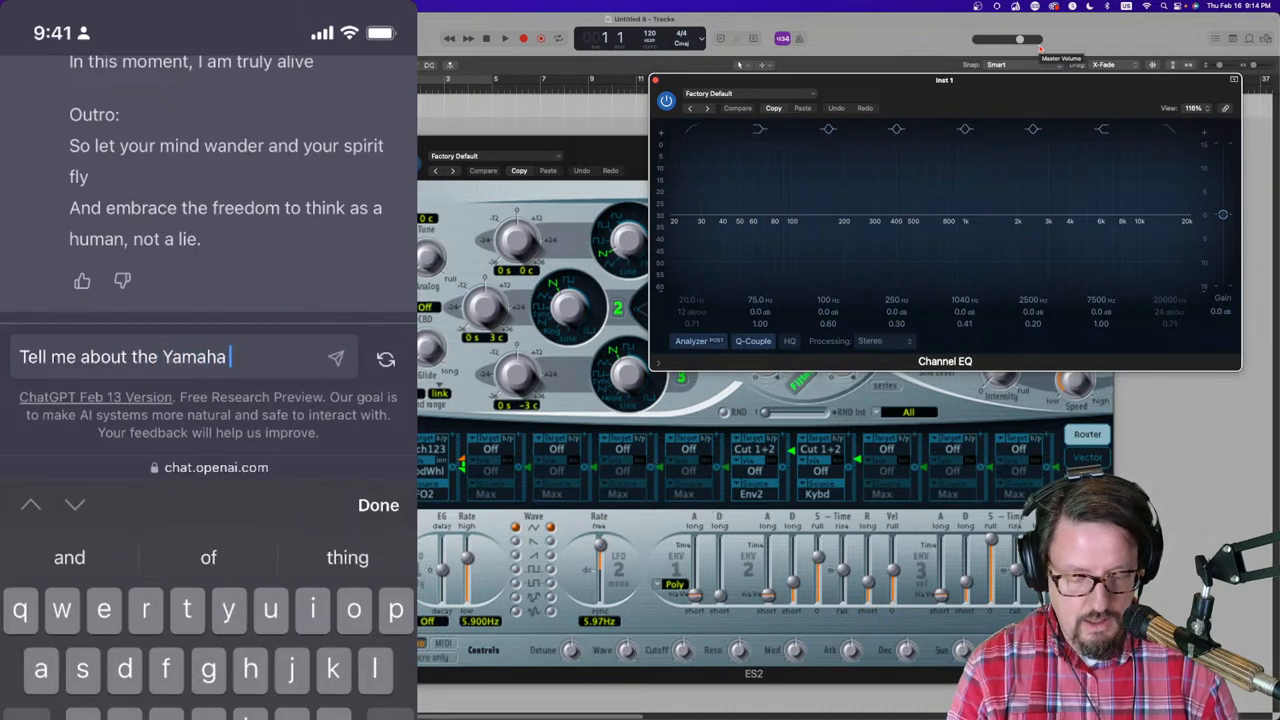
{"action": "type", "text": "spx90II"}
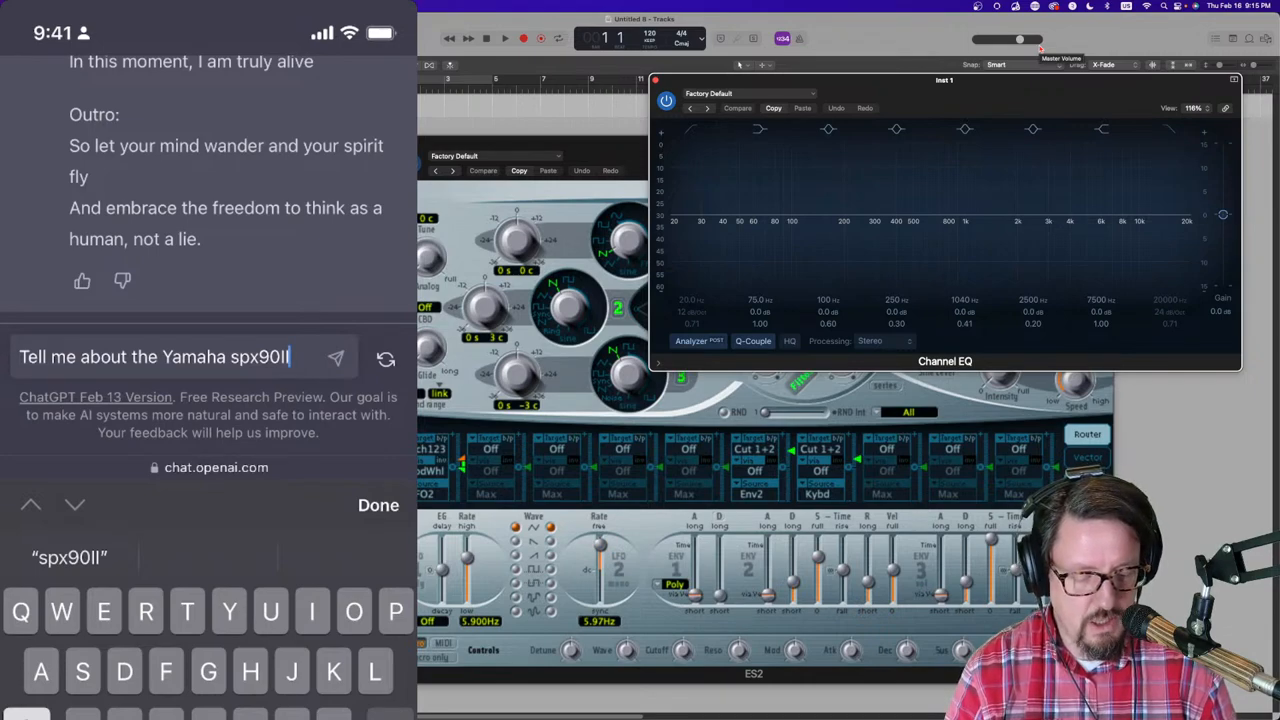
{"action": "left_click", "coordinate": [336, 358]}
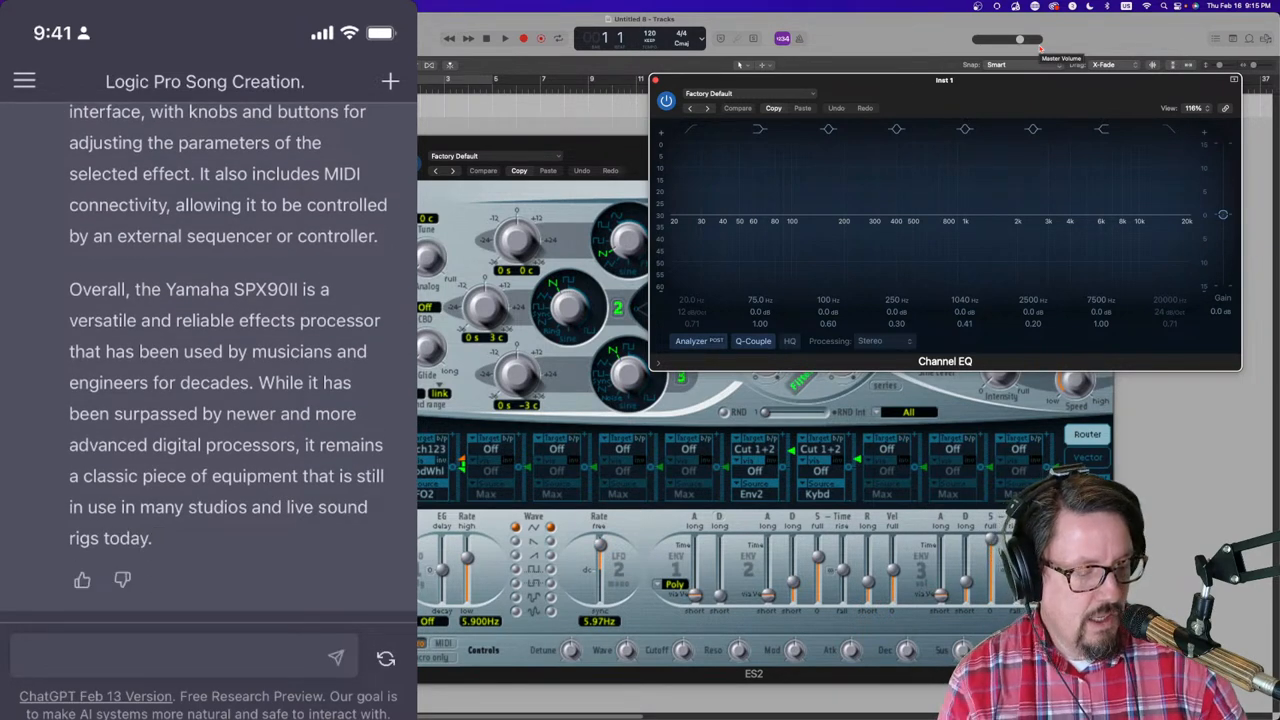
Step: Send the follow-up 'Give me examples of albums where this was used'
{"action": "left_click", "coordinate": [180, 358]}
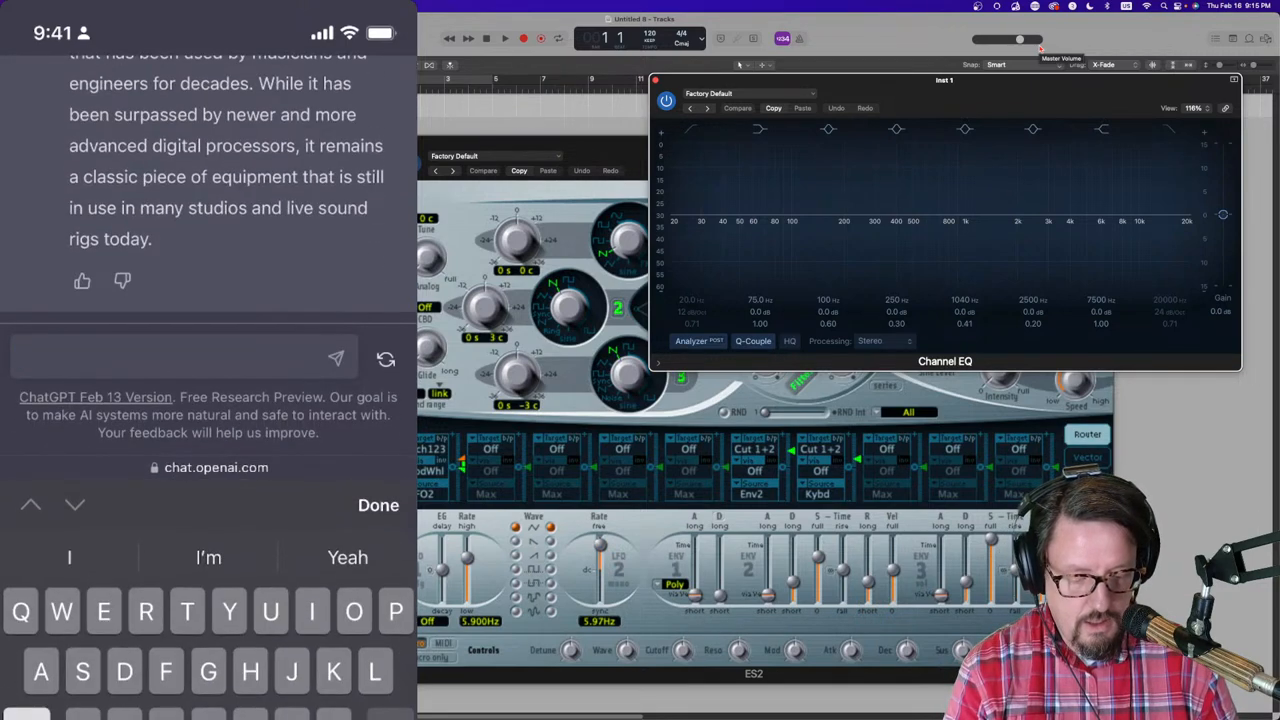
{"action": "type", "text": "Give me examp"}
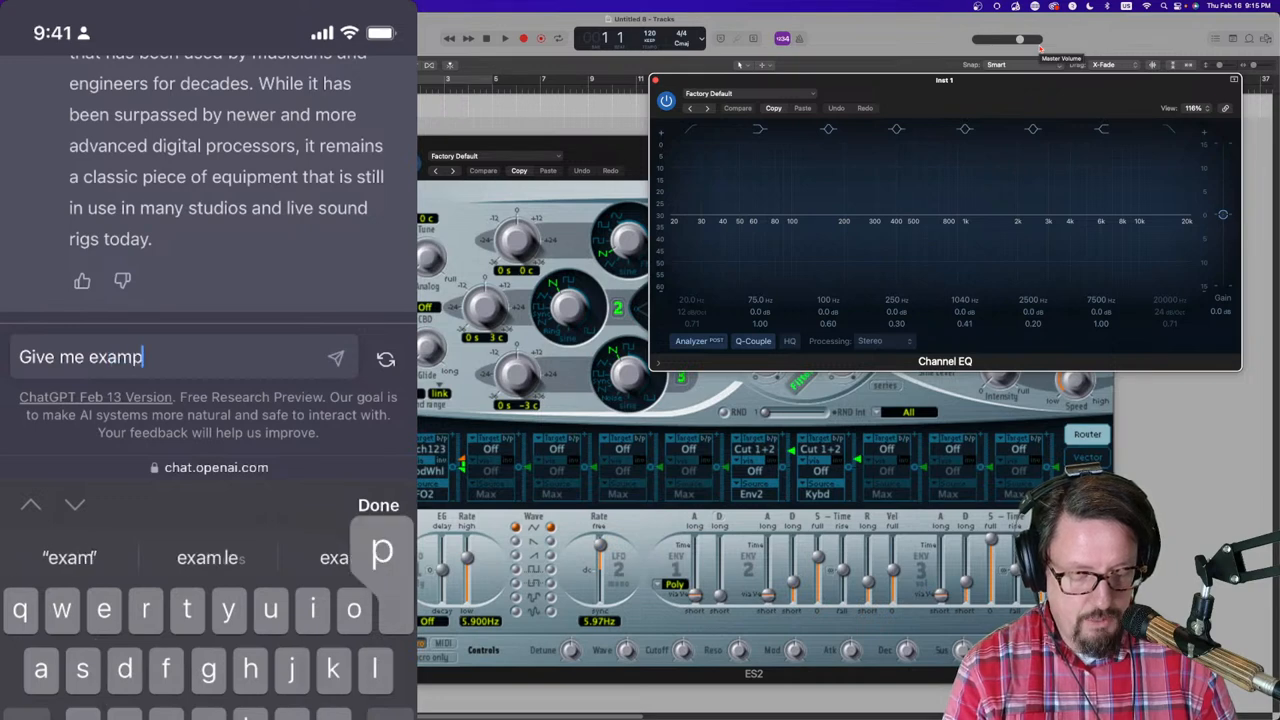
{"action": "type", "text": "les of"}
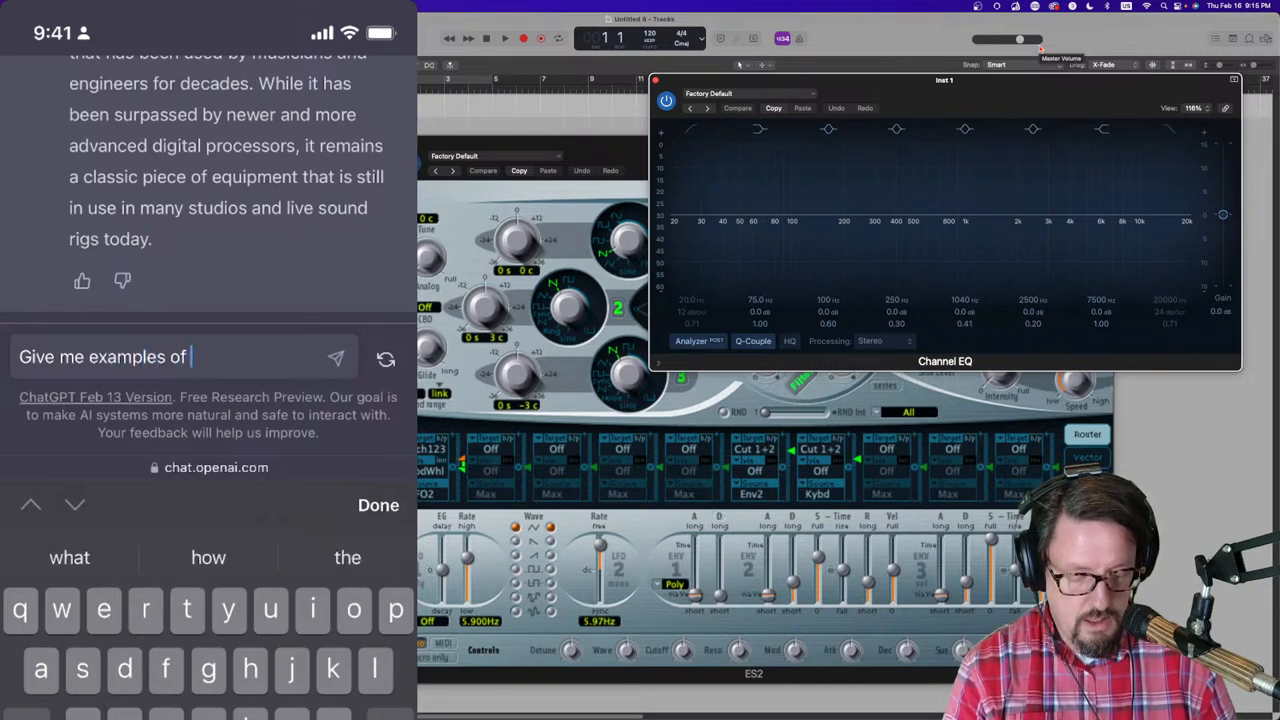
{"action": "type", "text": "albums hw"}
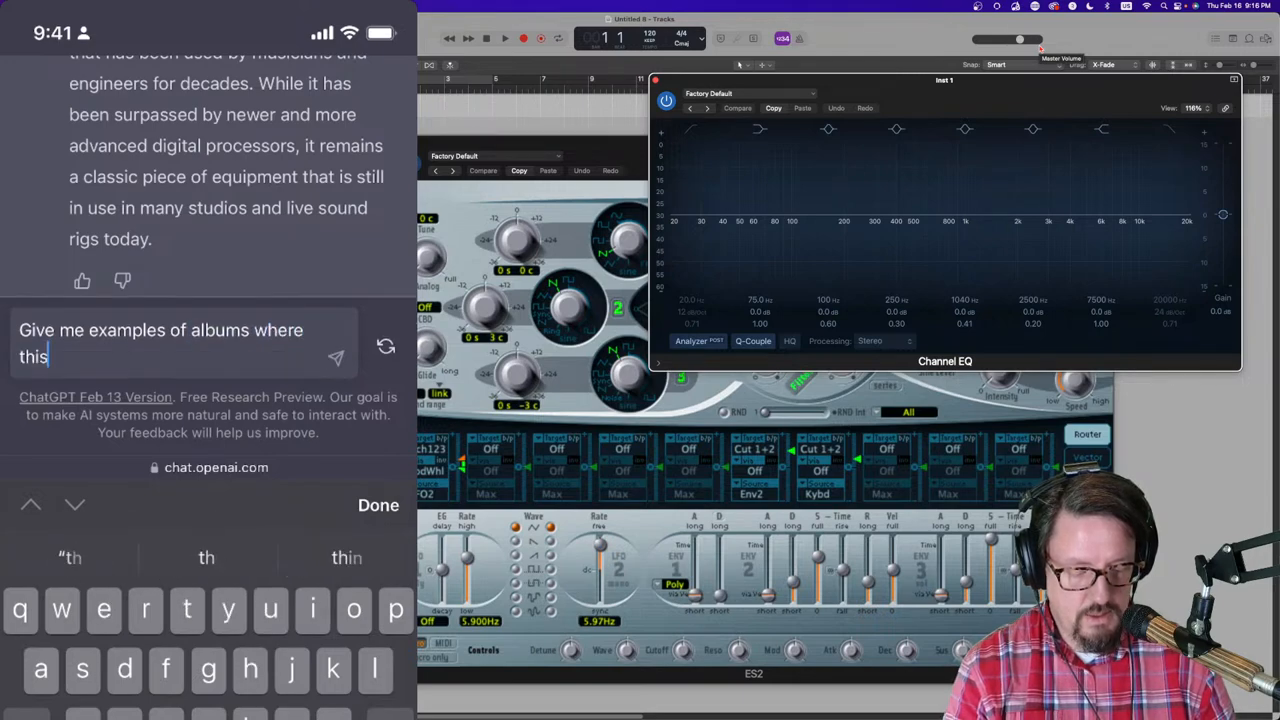
{"action": "type", "text": "was used"}
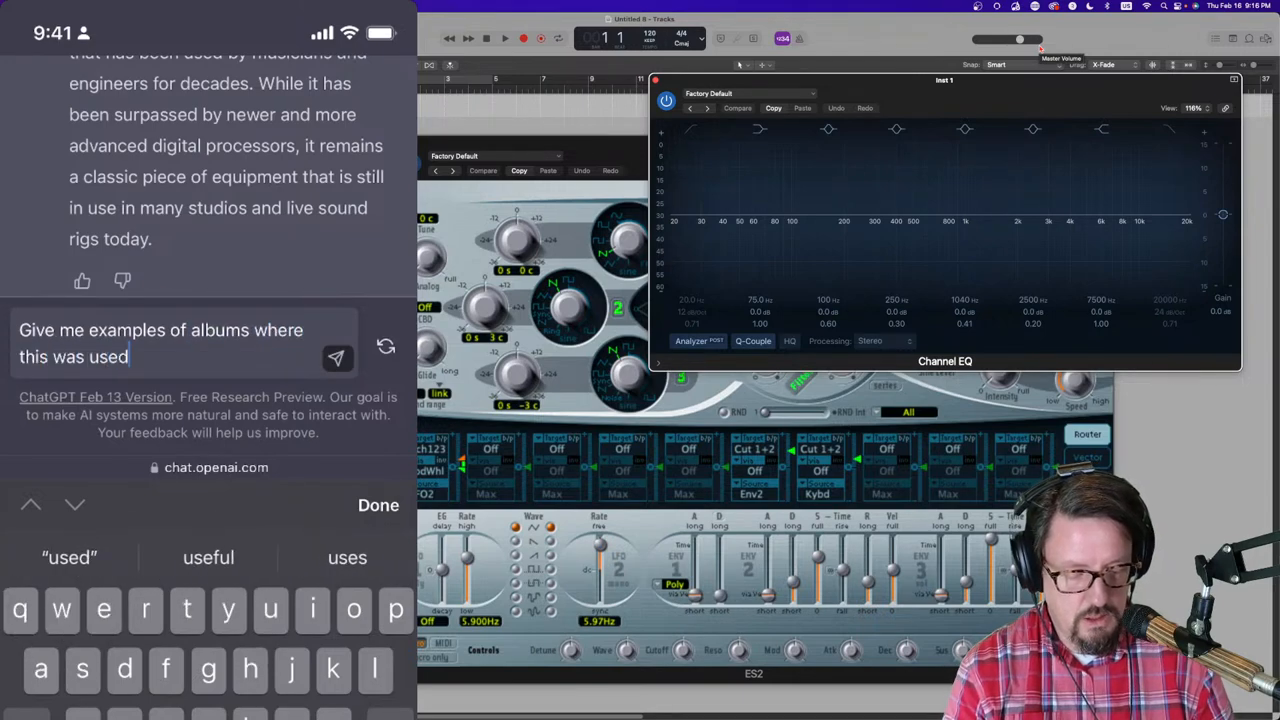
{"action": "left_click", "coordinate": [336, 356]}
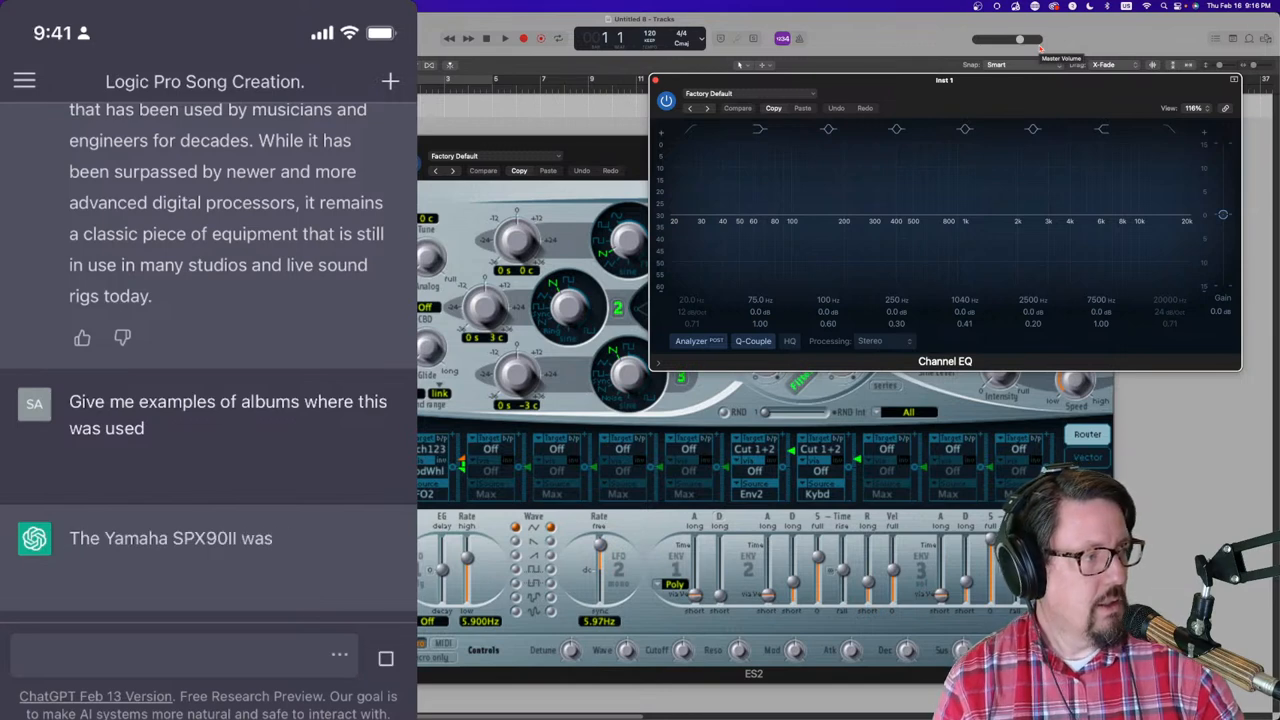